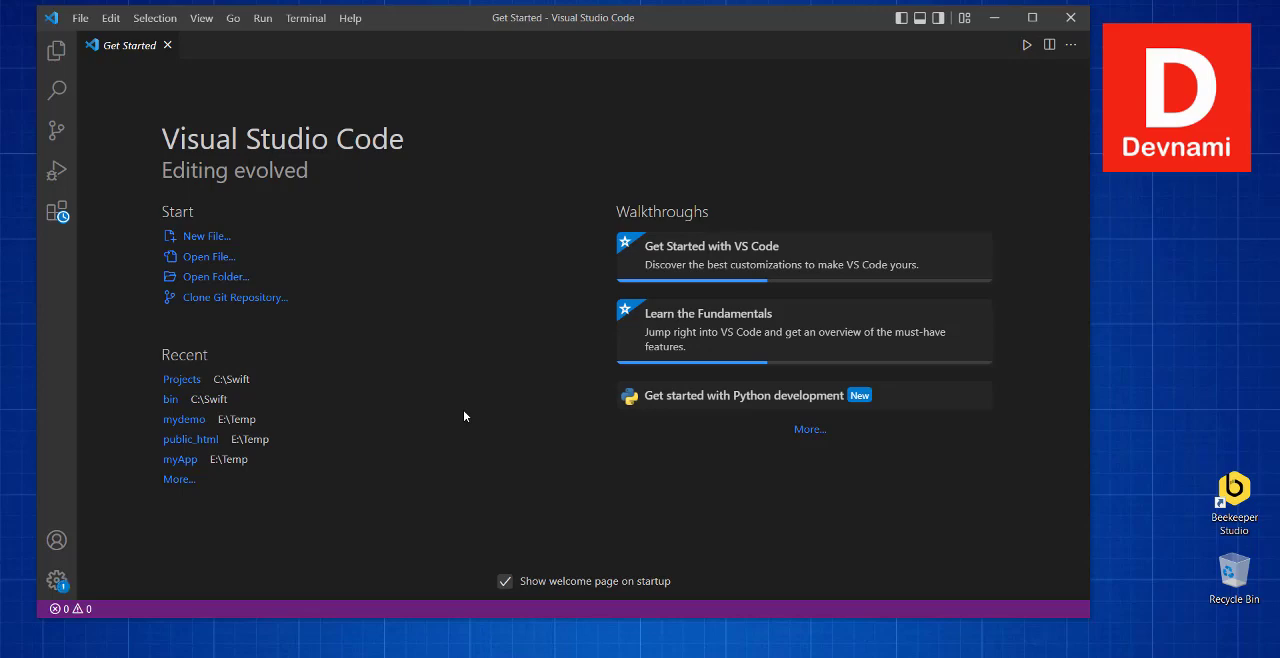
pyautogui.moveTo(772, 32)
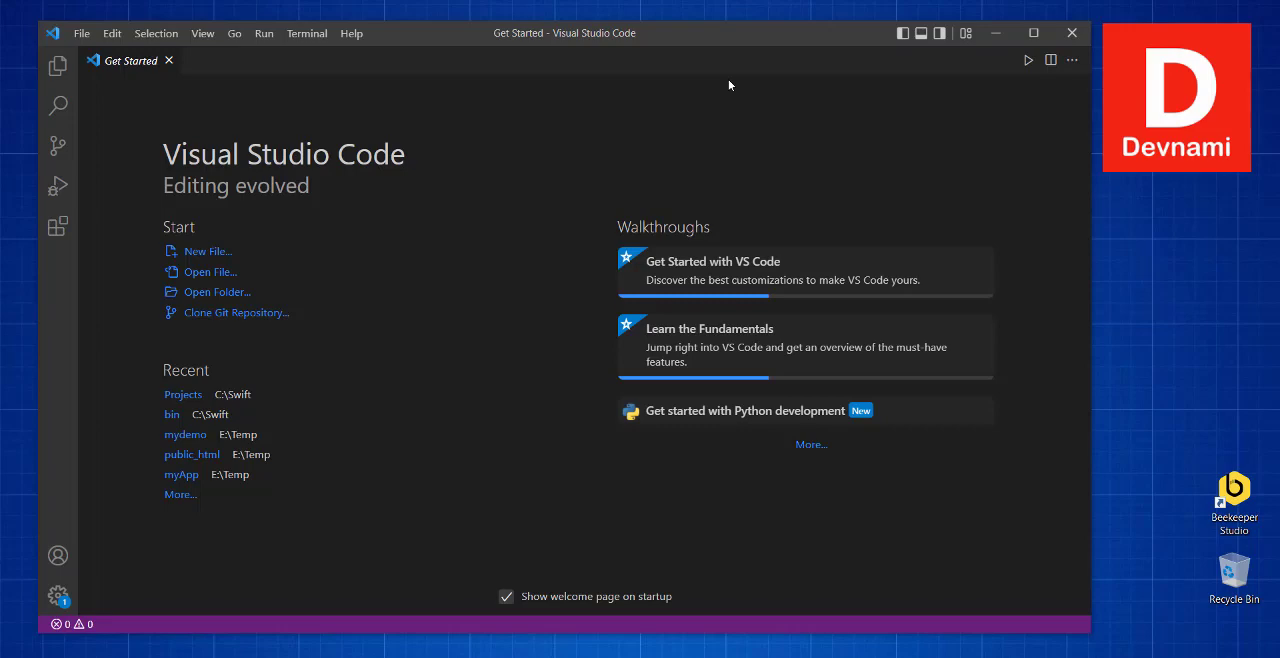
pyautogui.moveTo(58, 228)
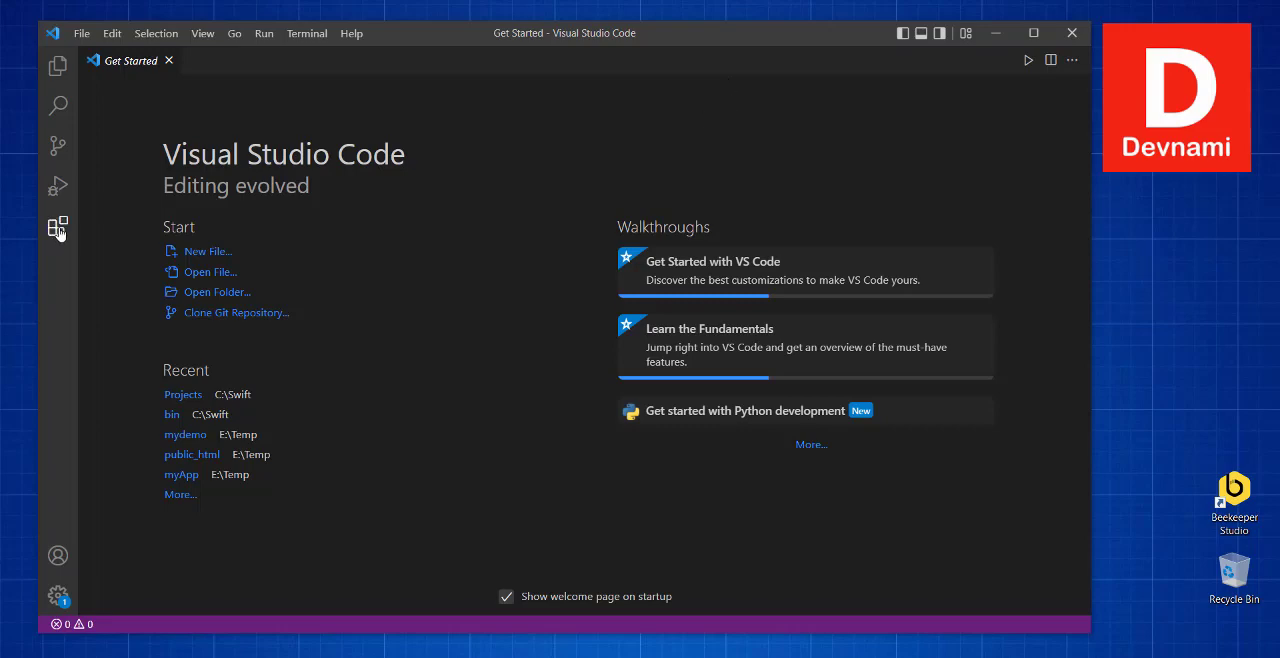
pyautogui.moveTo(92, 242)
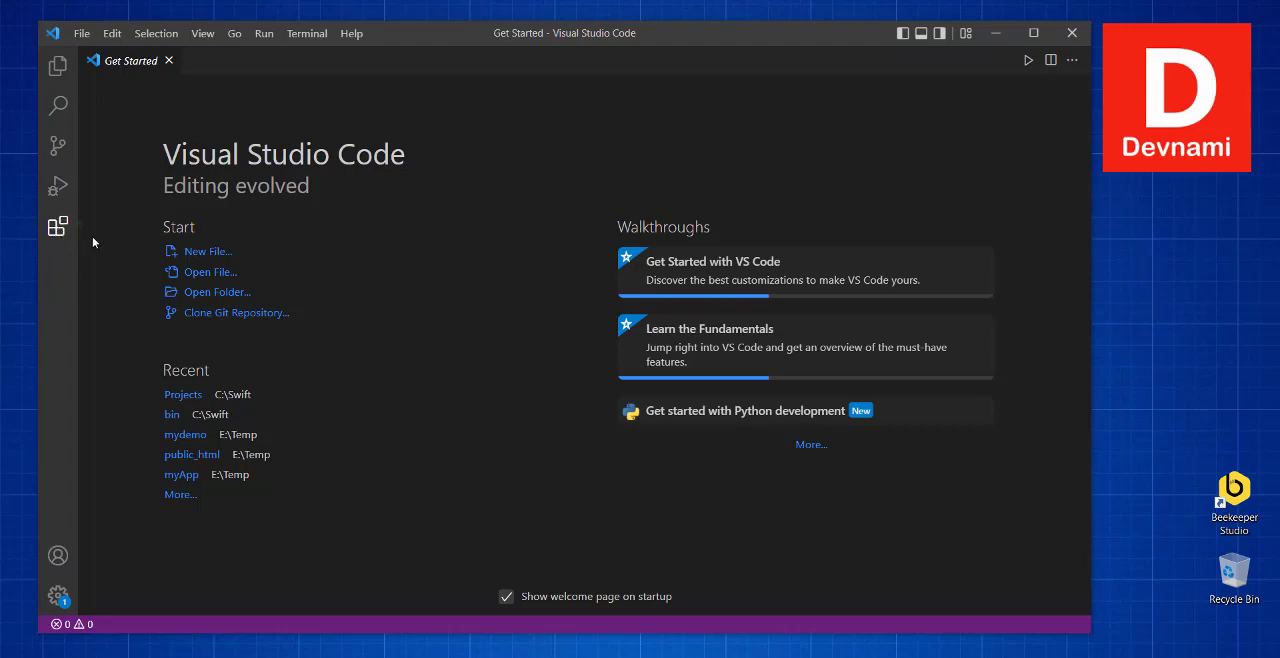
pyautogui.moveTo(58, 226)
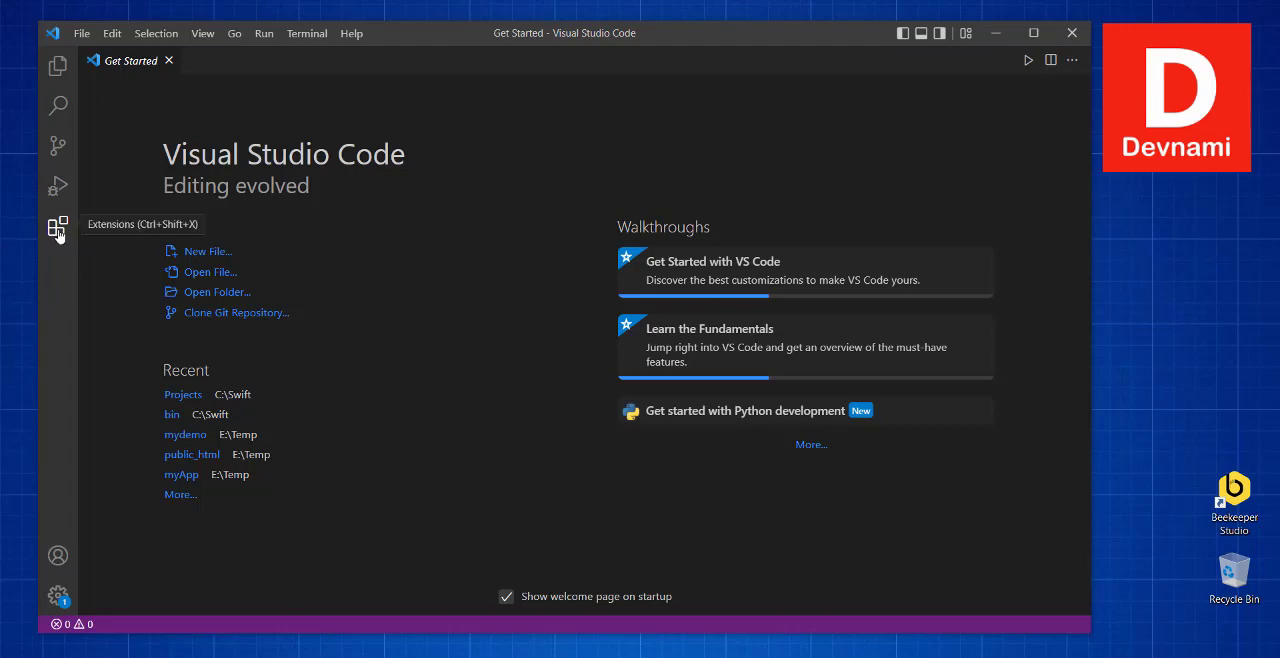
pyautogui.moveTo(224, 234)
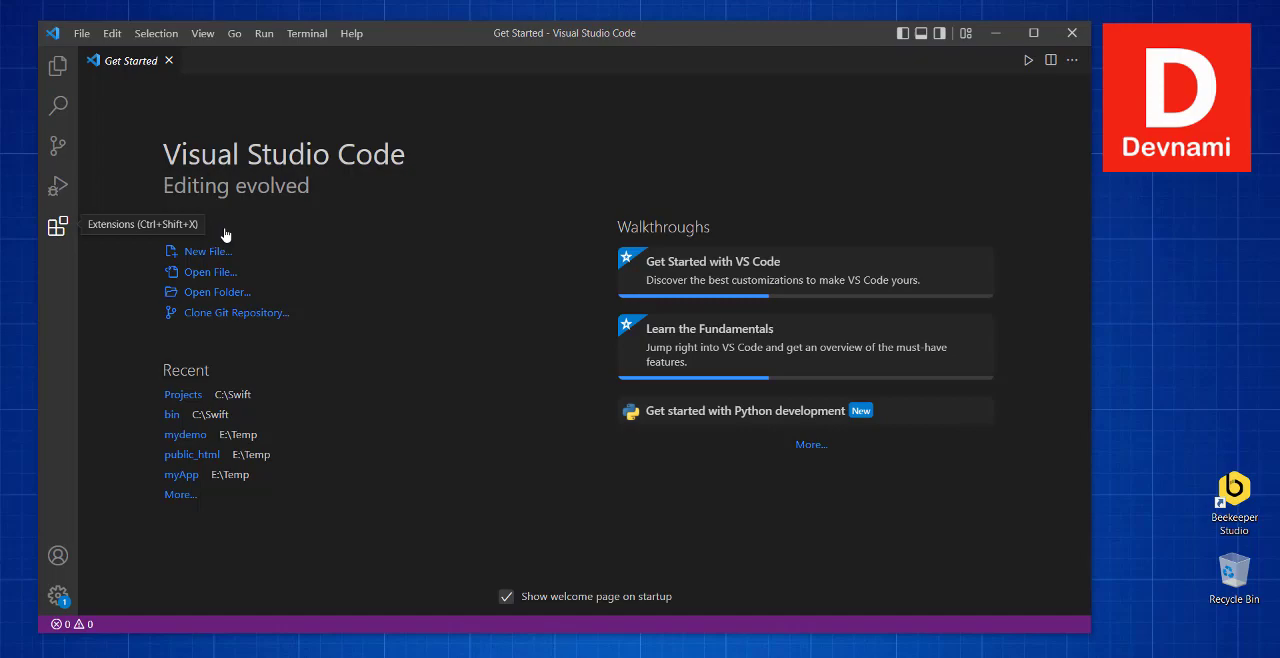
# Step: Show the Extensions view from the Activity Bar, hide it, and show it again
pyautogui.click(56, 224)
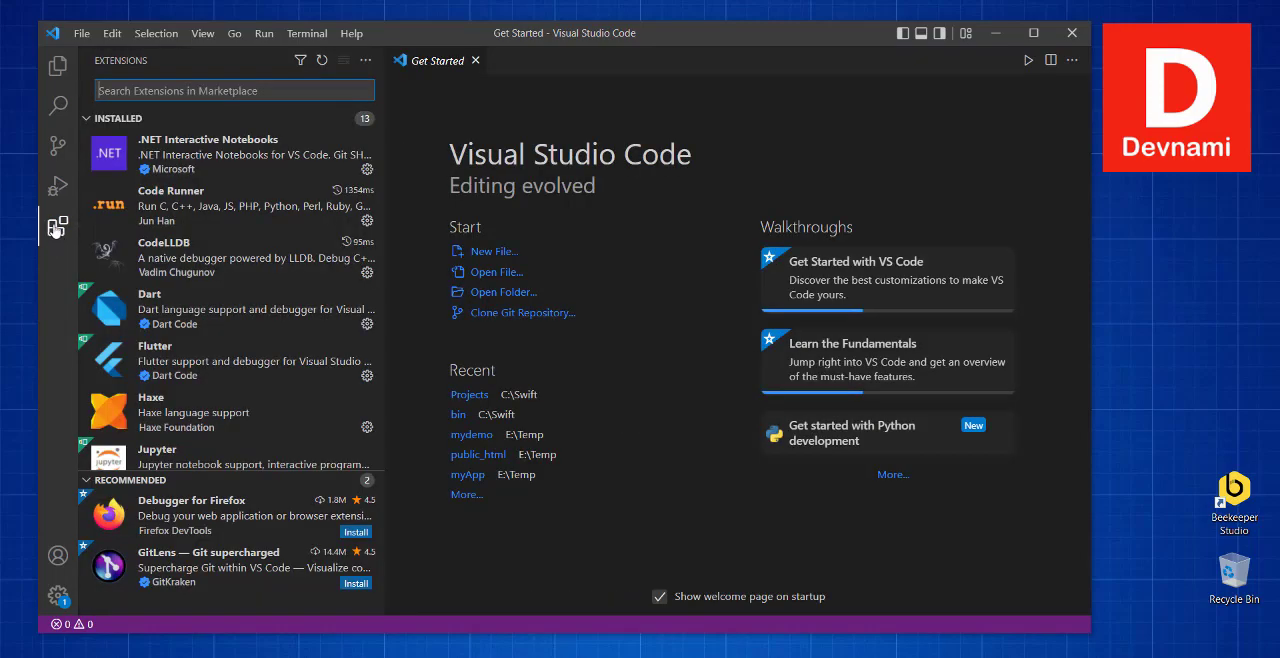
pyautogui.click(56, 226)
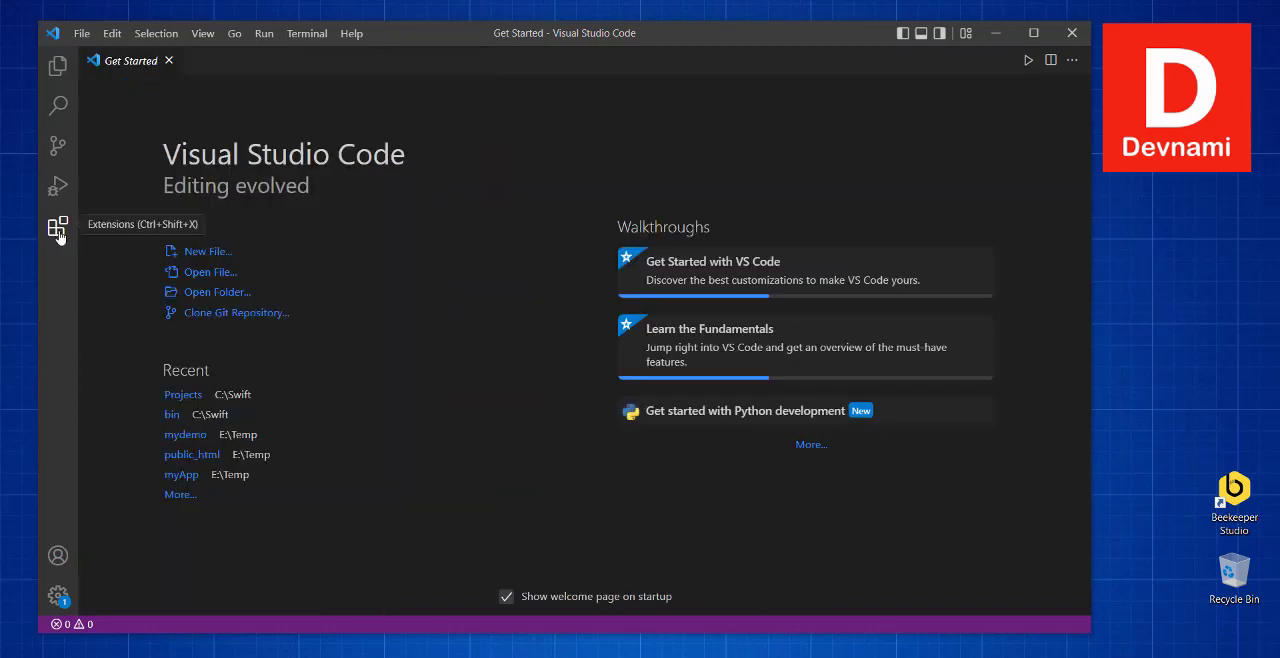
pyautogui.moveTo(216, 160)
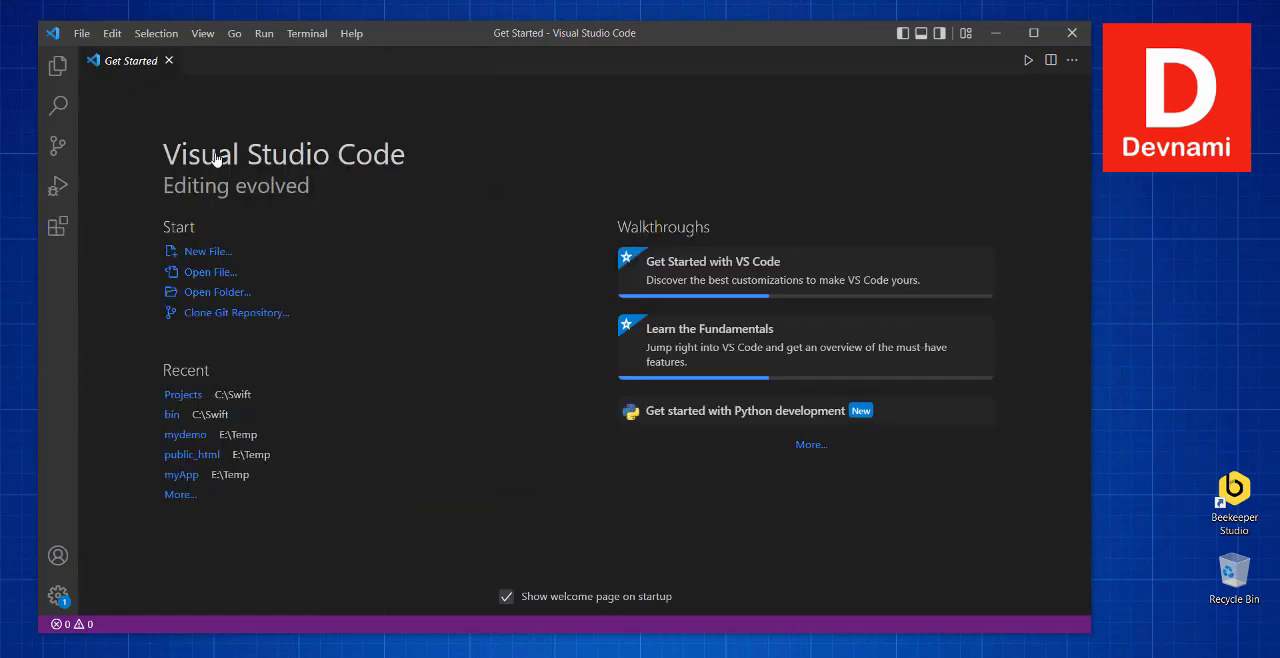
pyautogui.click(56, 224)
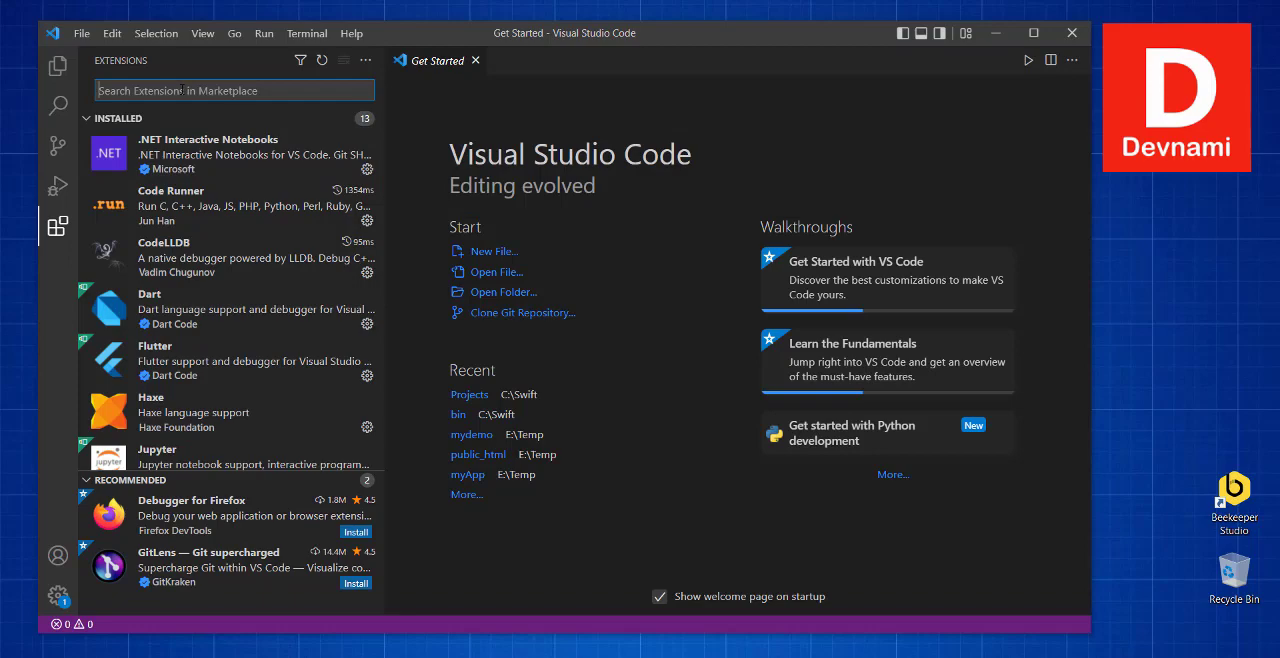
# Step: Search the marketplace for 'postgresql' and browse down the results list
pyautogui.write('postgresql')
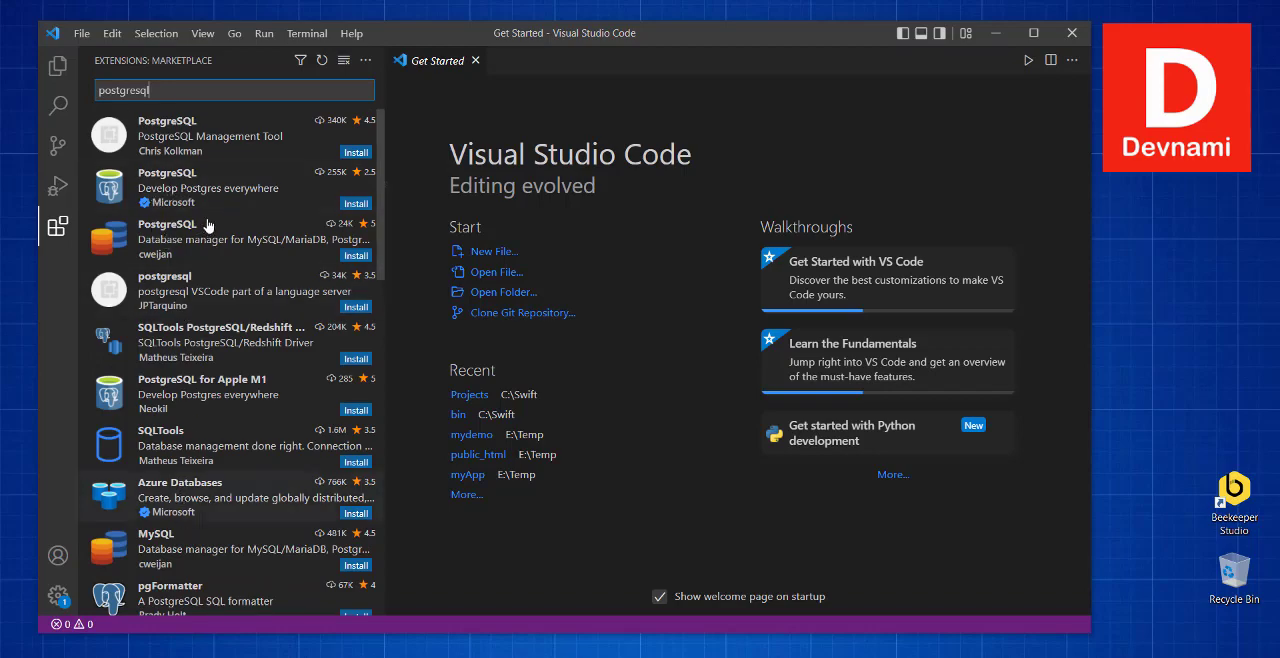
pyautogui.moveTo(180, 188)
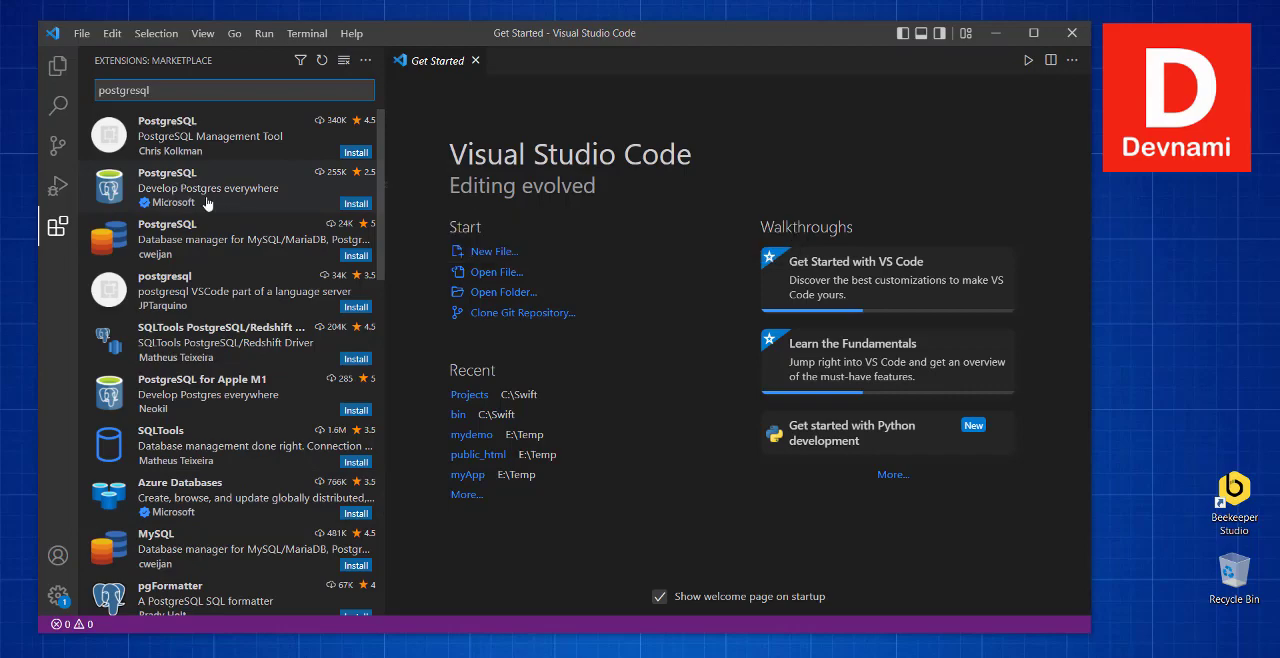
pyautogui.moveTo(208, 196)
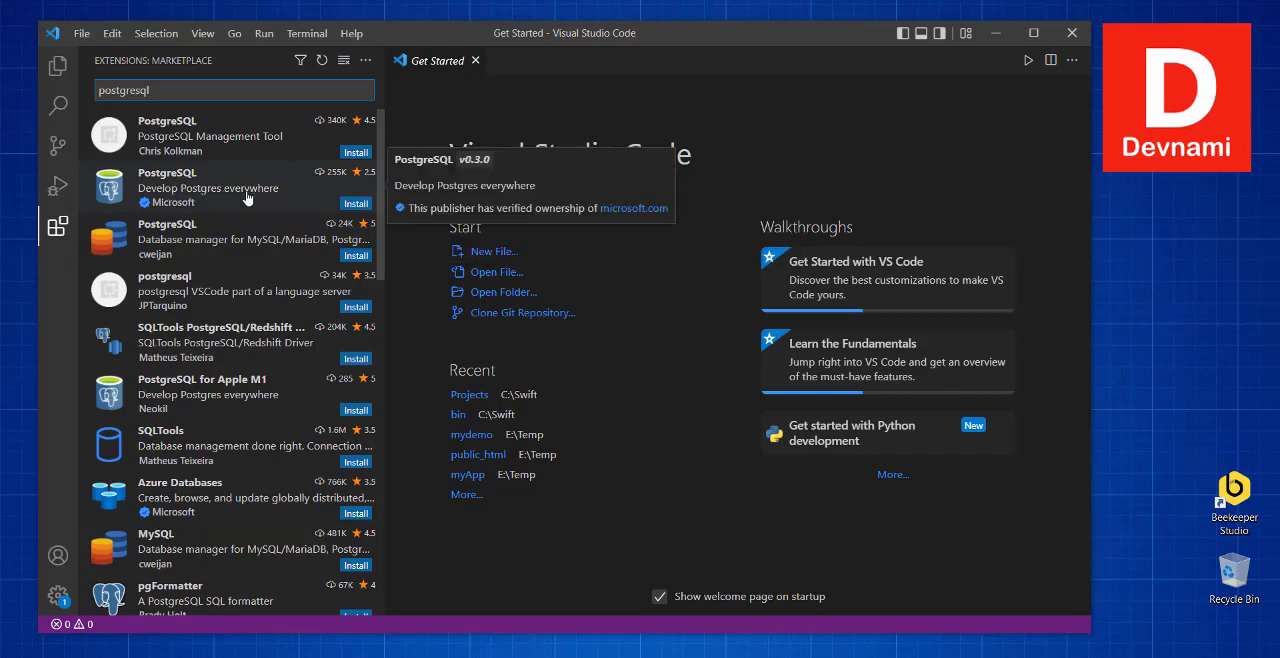
pyautogui.moveTo(244, 418)
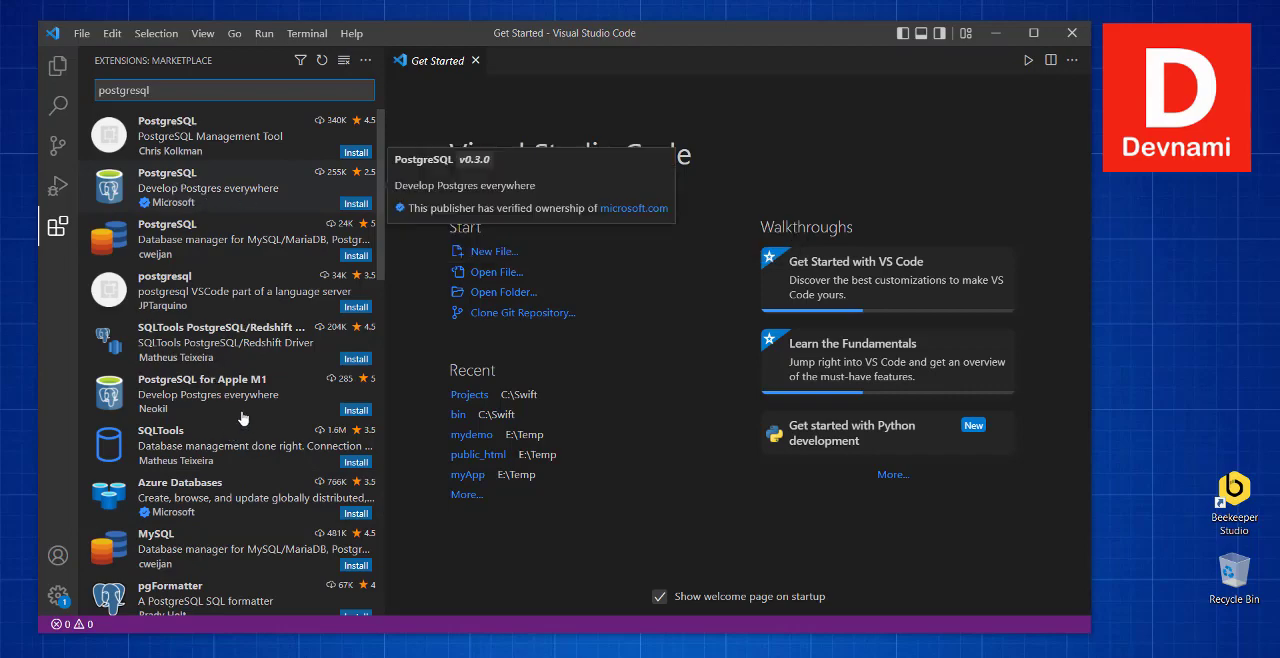
pyautogui.moveTo(244, 390)
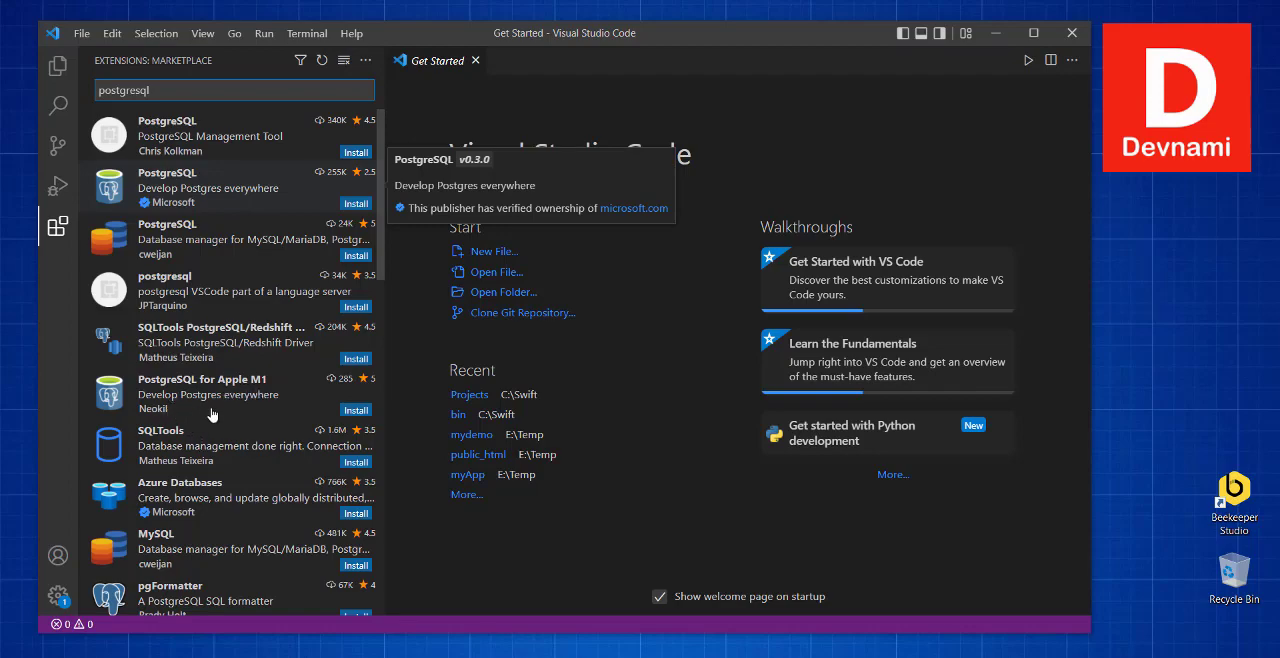
pyautogui.scroll(-3)
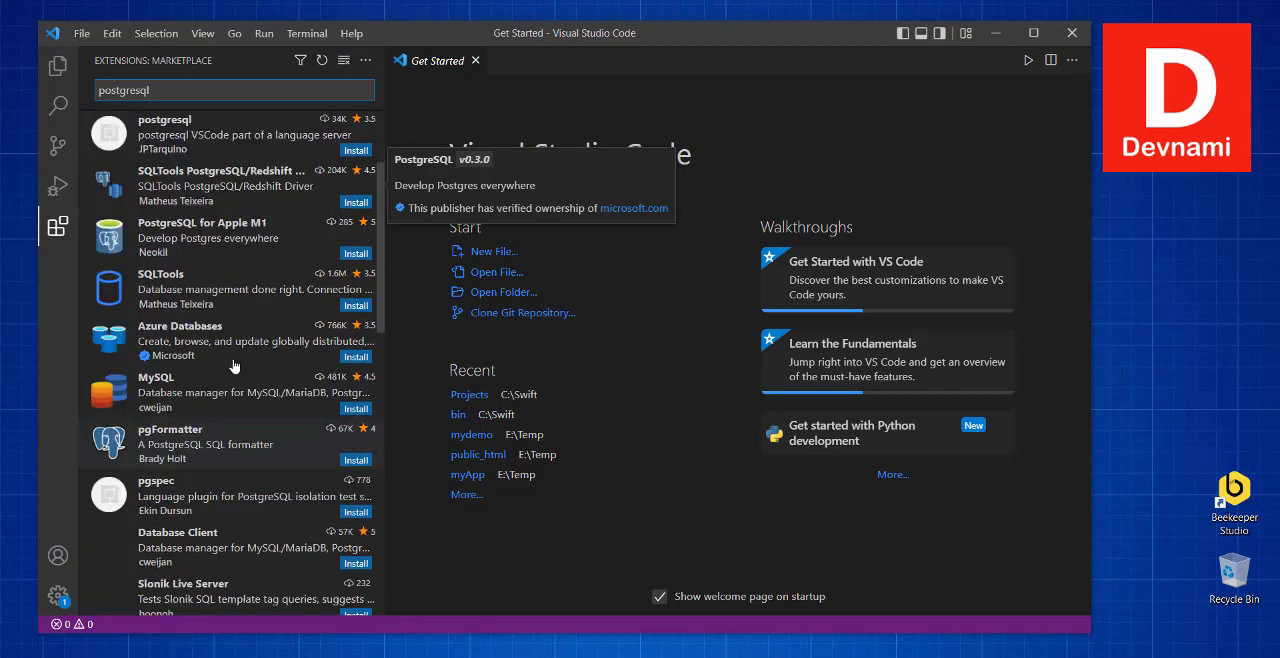
pyautogui.moveTo(180, 356)
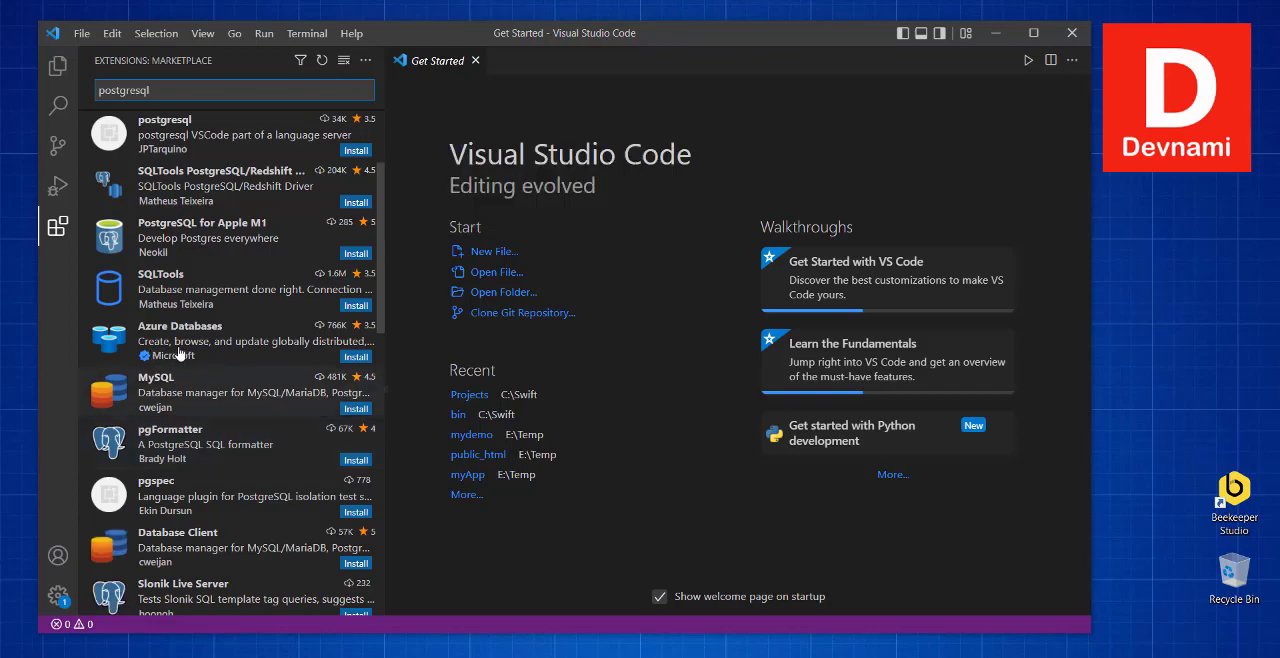
pyautogui.scroll(-3)
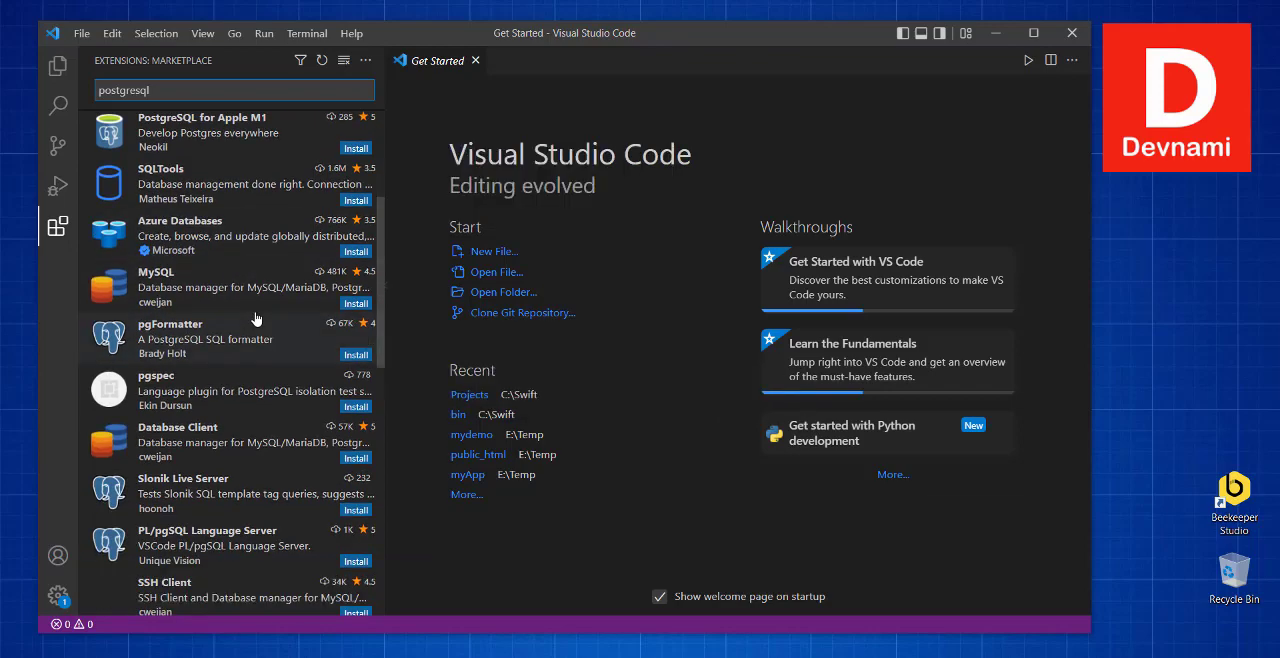
pyautogui.scroll(-3)
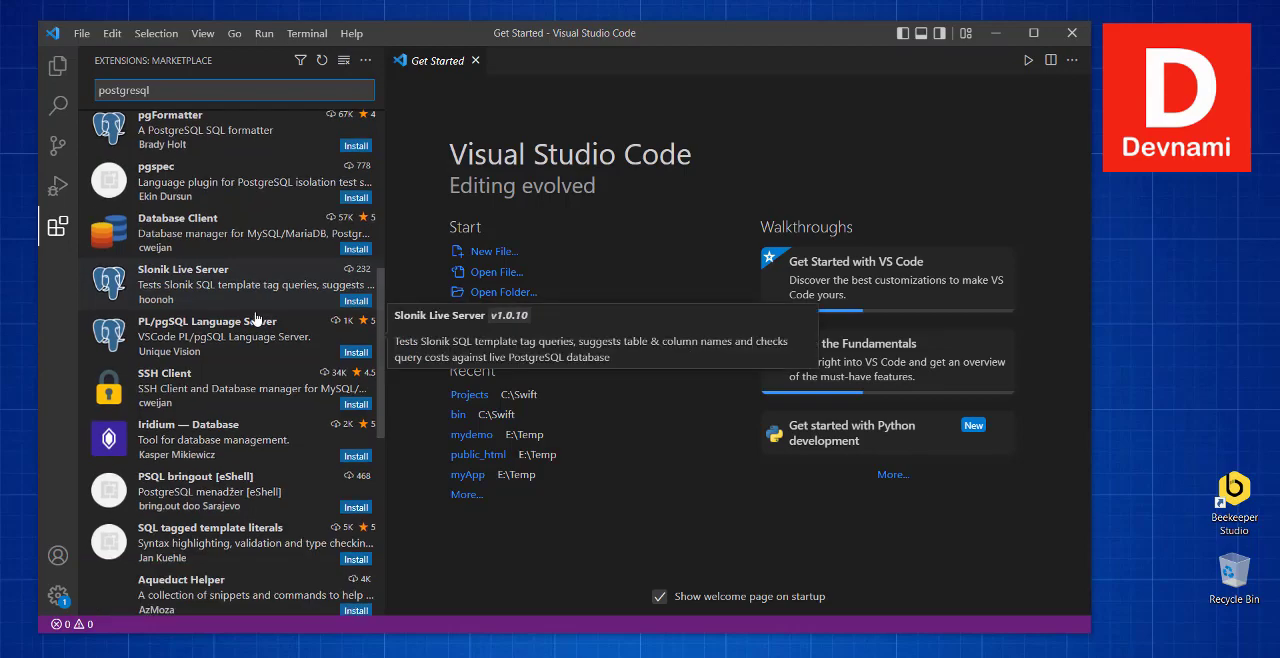
pyautogui.scroll(-3)
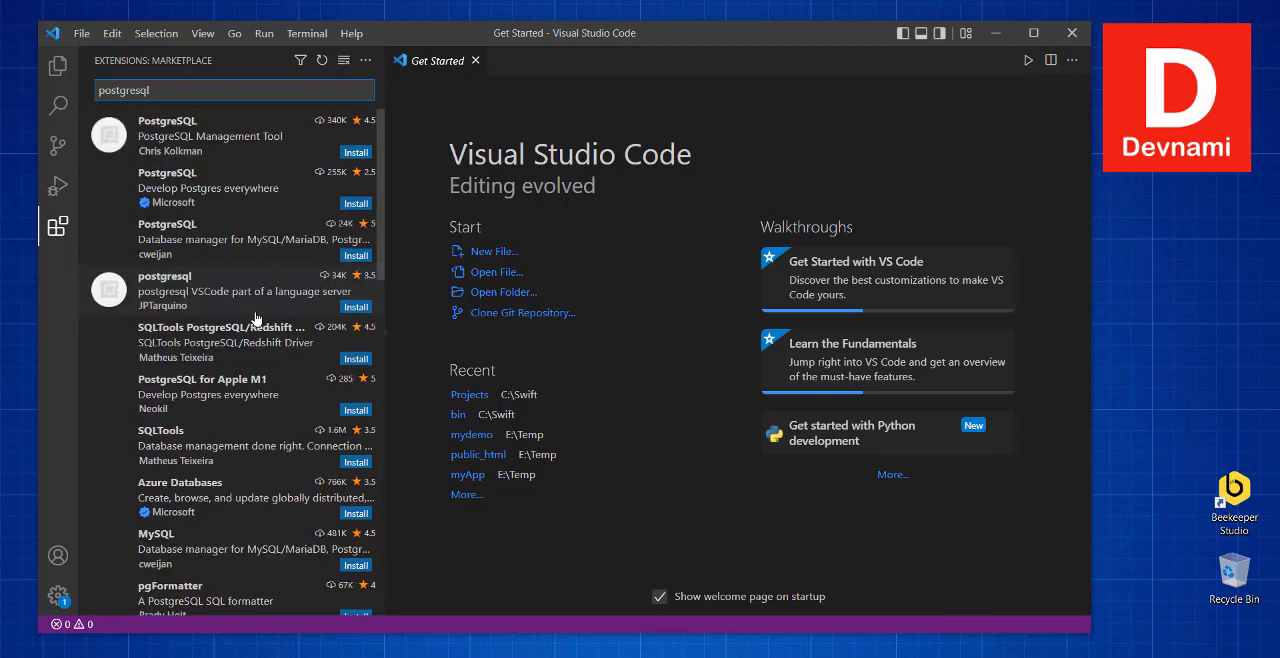
pyautogui.moveTo(204, 196)
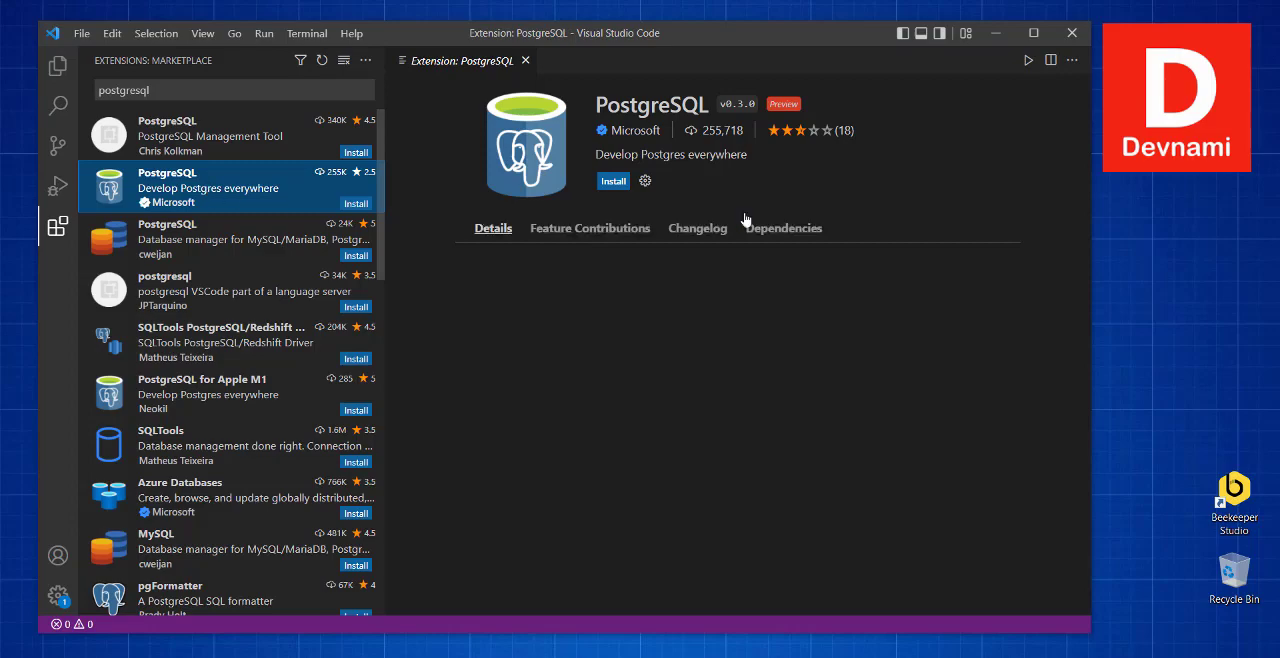
# Step: Read the extension's README on the Details tab, highlighting words in the feature list
pyautogui.click(492, 228)
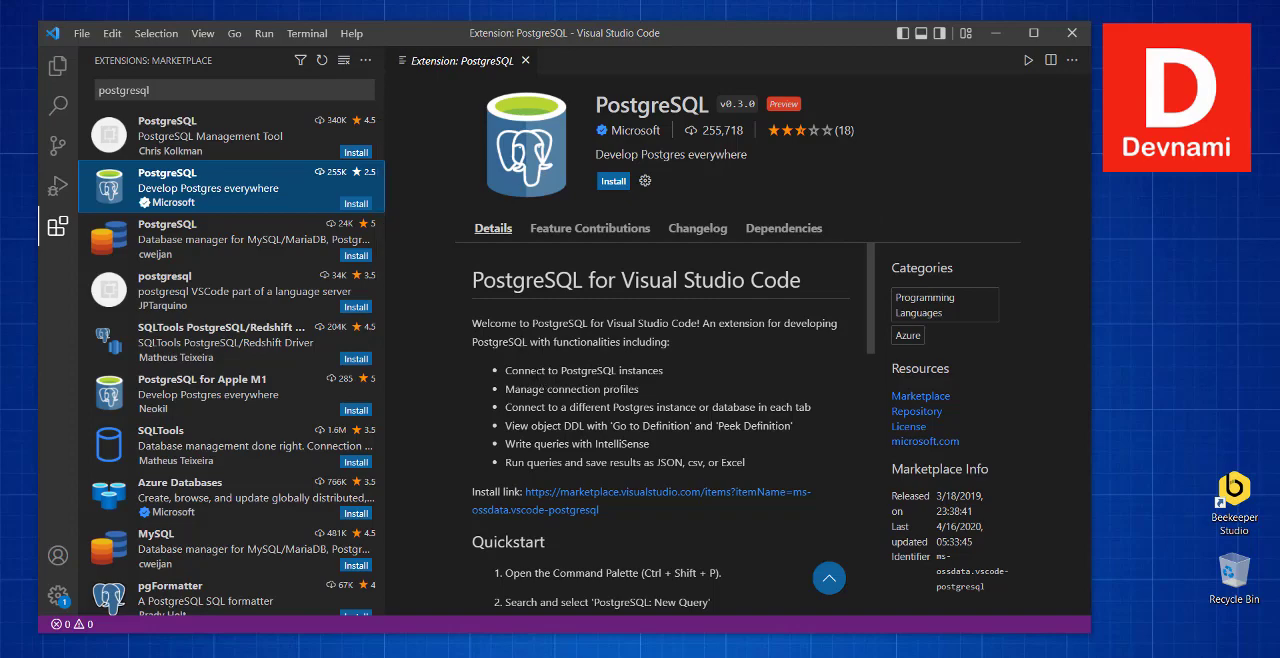
pyautogui.moveTo(546, 400)
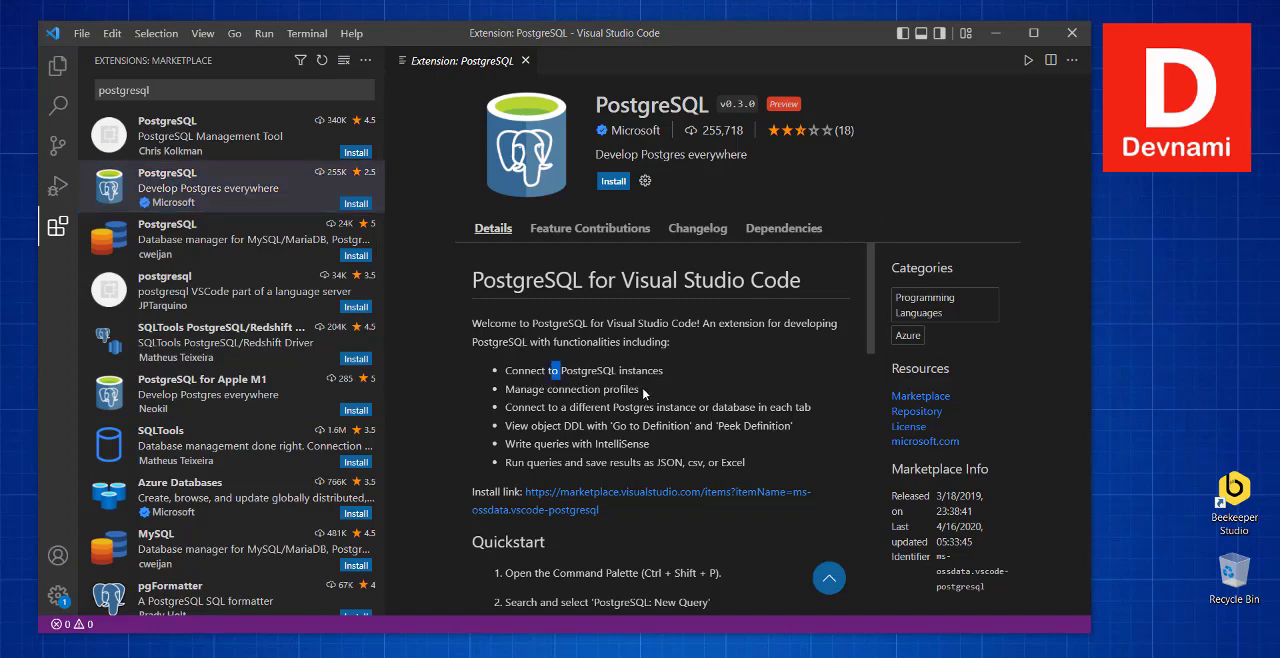
pyautogui.doubleClick(570, 388)
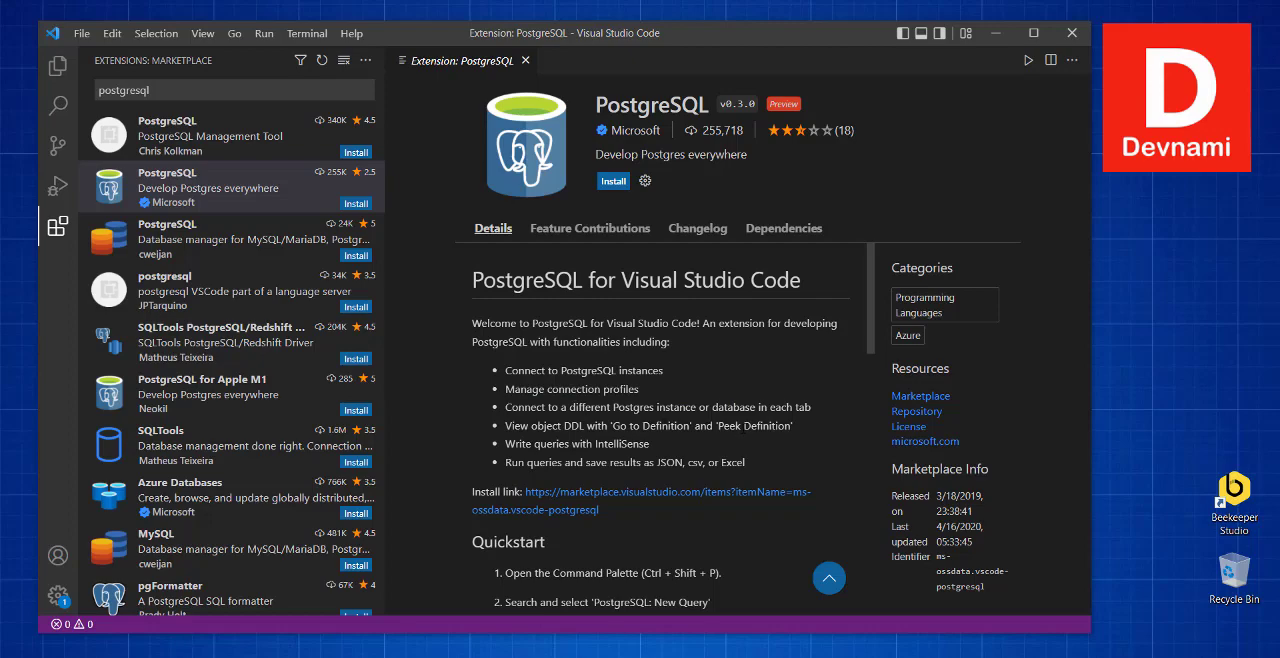
pyautogui.doubleClick(568, 426)
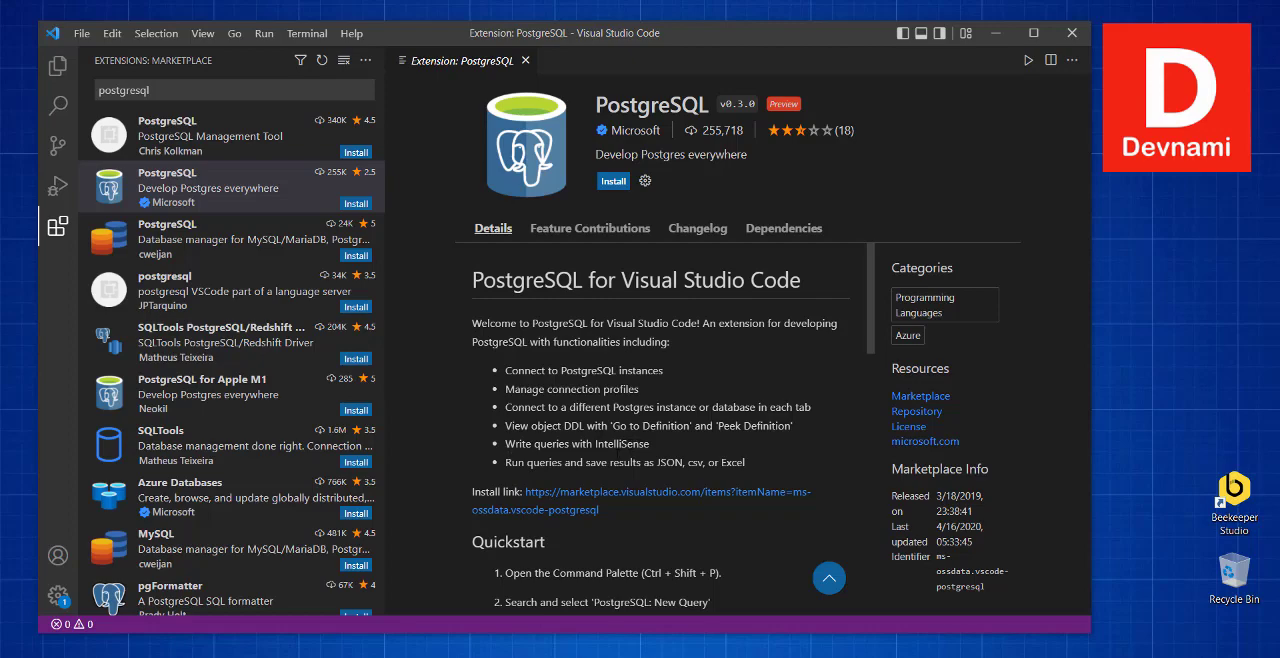
pyautogui.moveTo(534, 464)
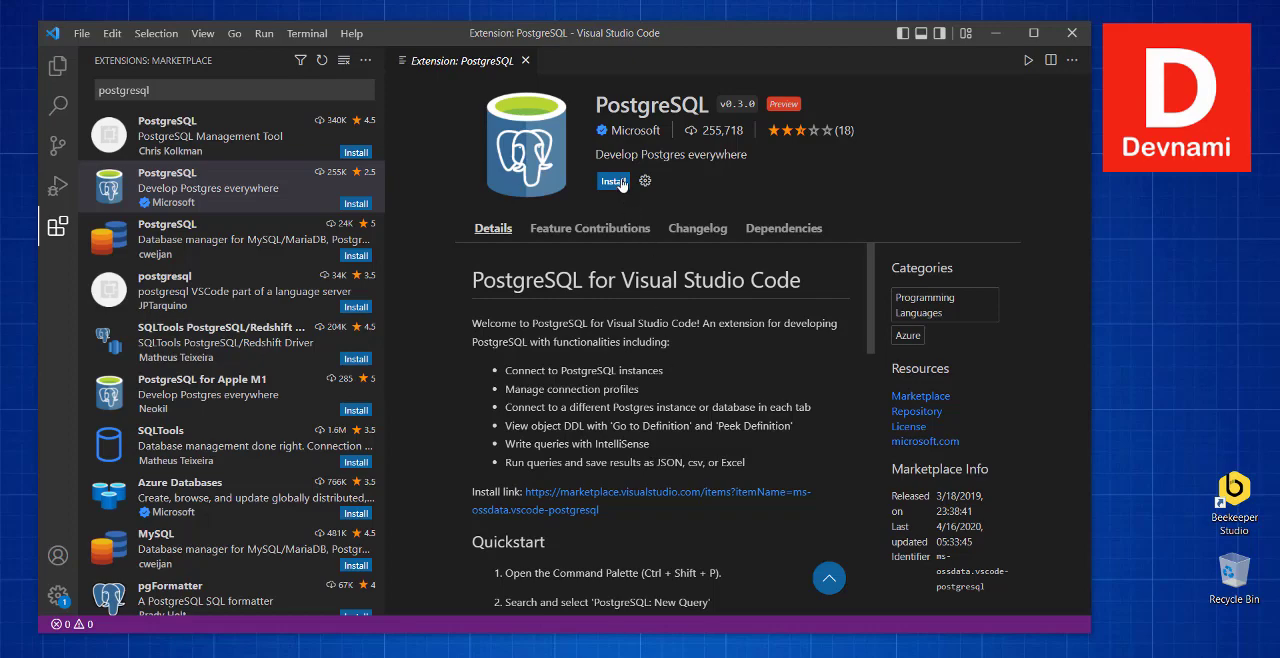
pyautogui.moveTo(604, 210)
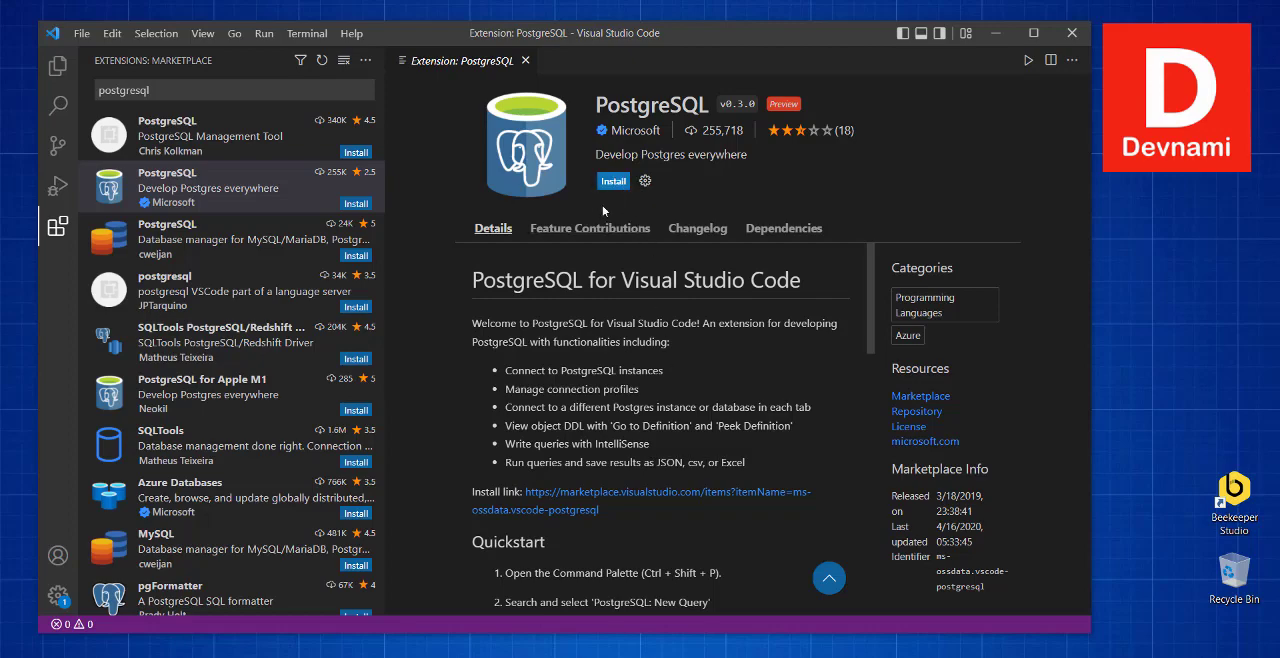
# Step: Install Microsoft's PostgreSQL extension, then bring up the View menu
pyautogui.click(612, 182)
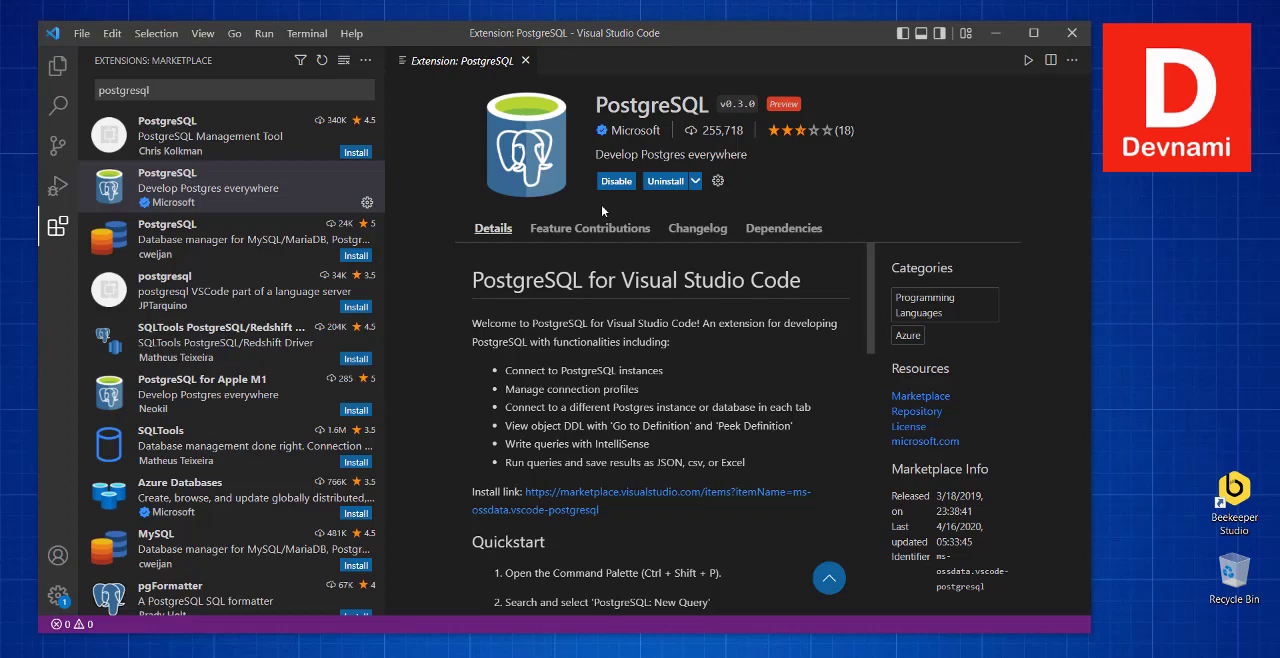
pyautogui.moveTo(596, 232)
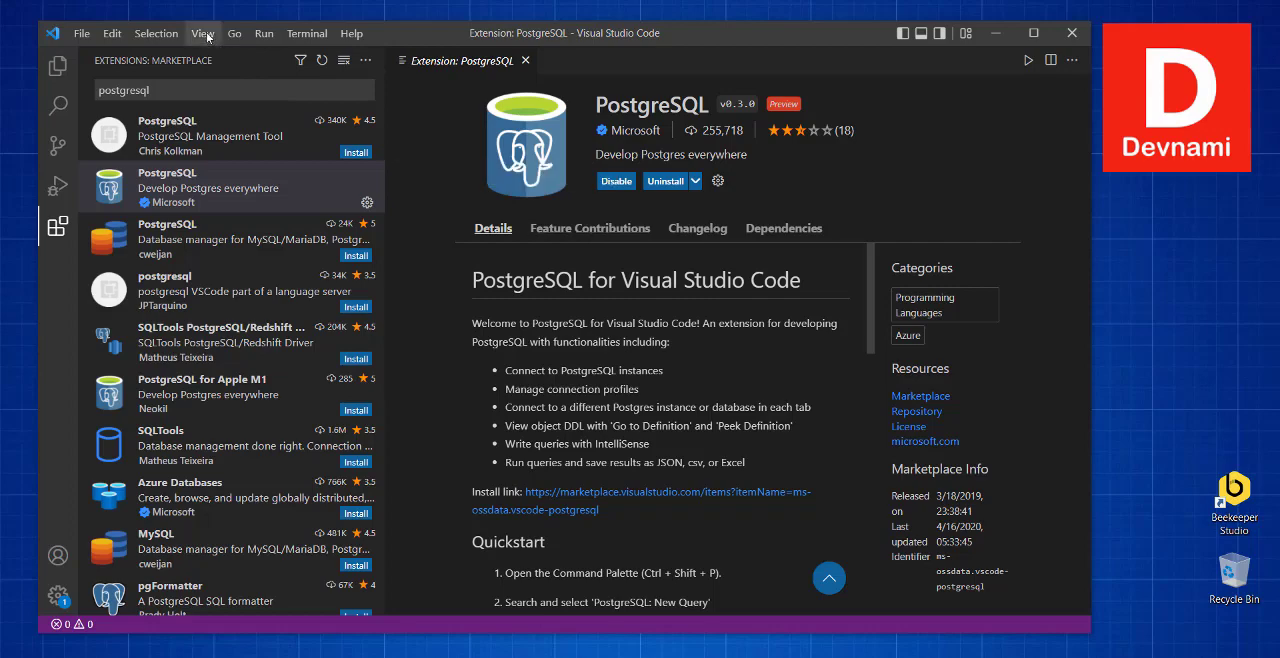
pyautogui.click(202, 32)
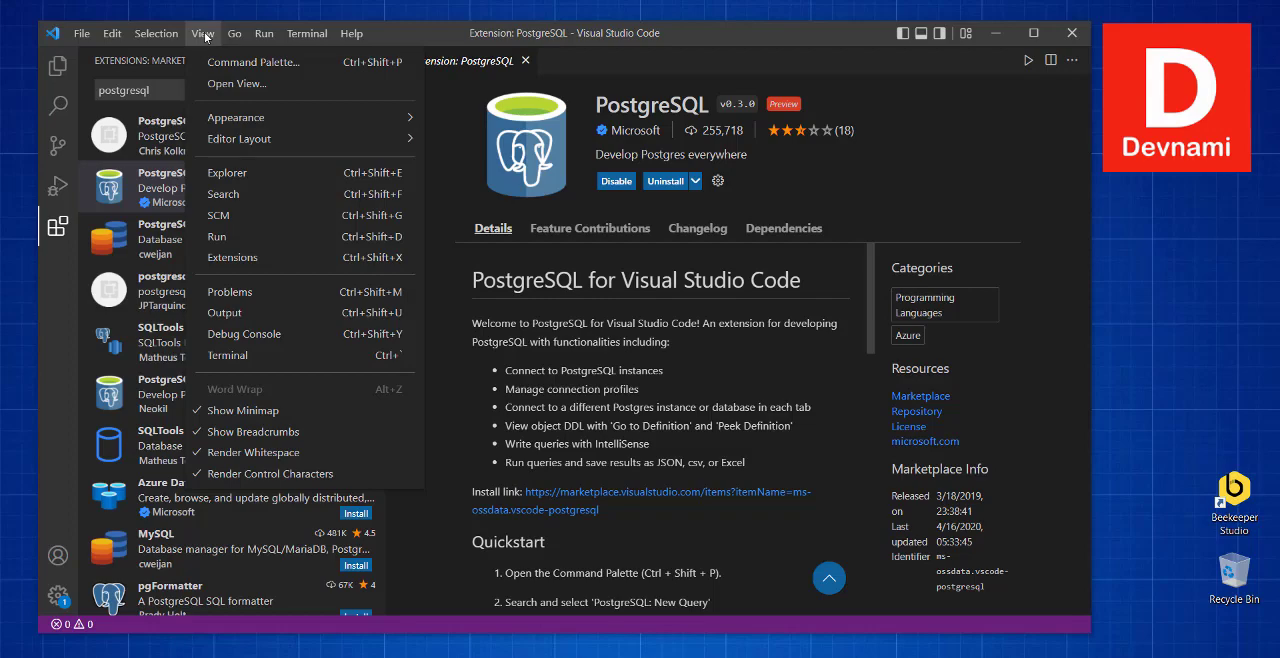
pyautogui.moveTo(252, 62)
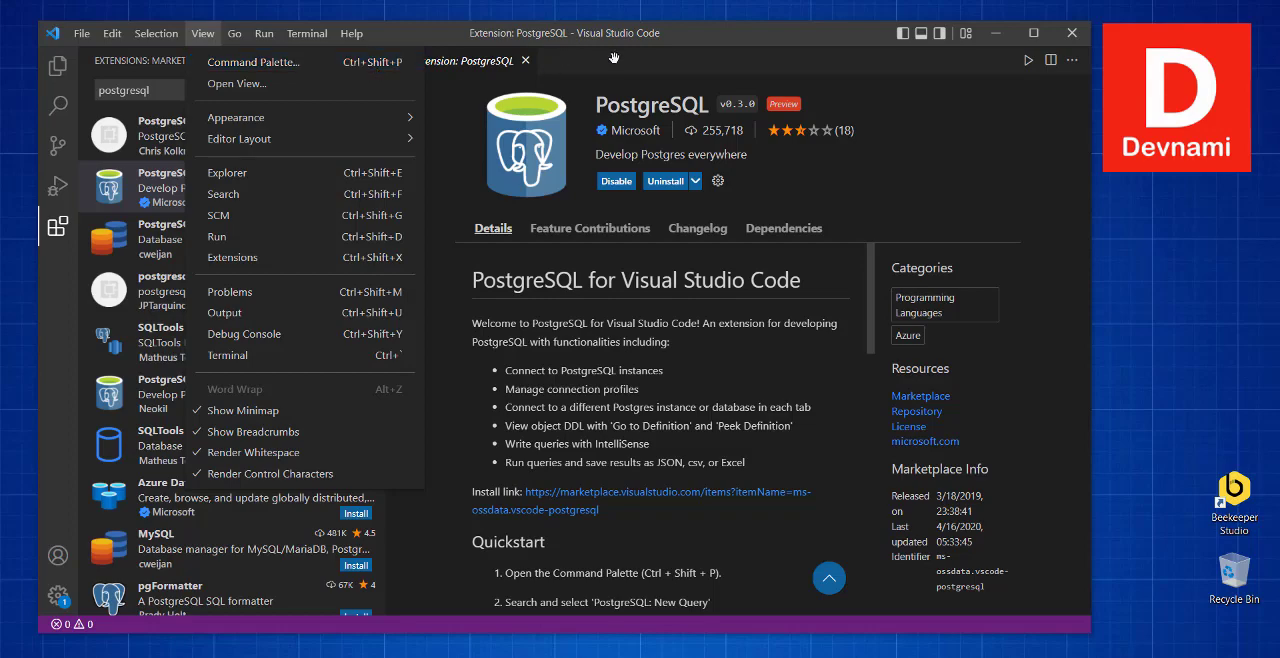
# Step: Close the PostgreSQL extension tab and reopen the View menu
pyautogui.click(456, 86)
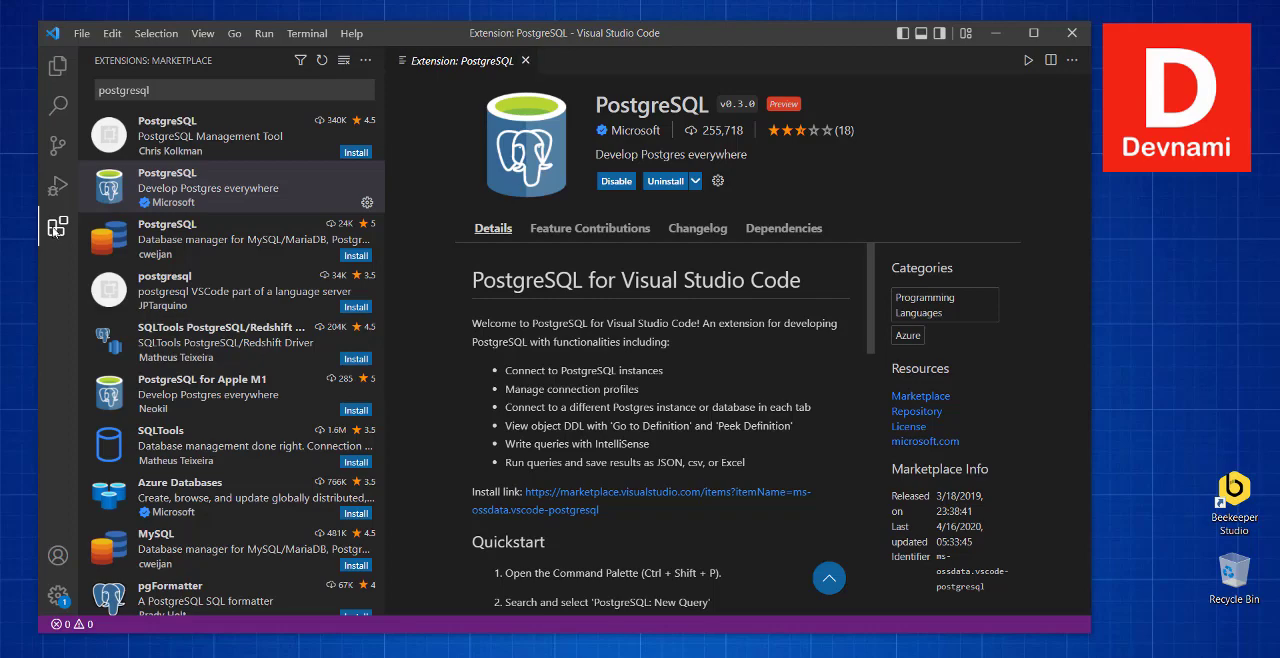
pyautogui.moveTo(440, 96)
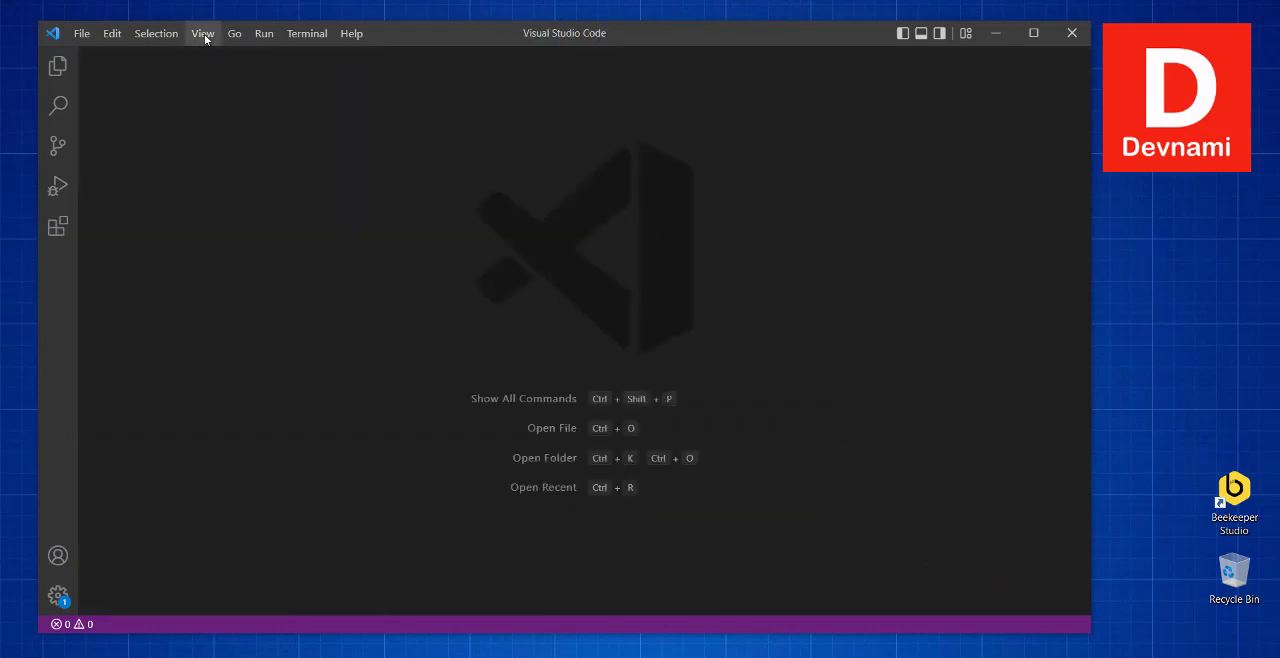
pyautogui.click(204, 32)
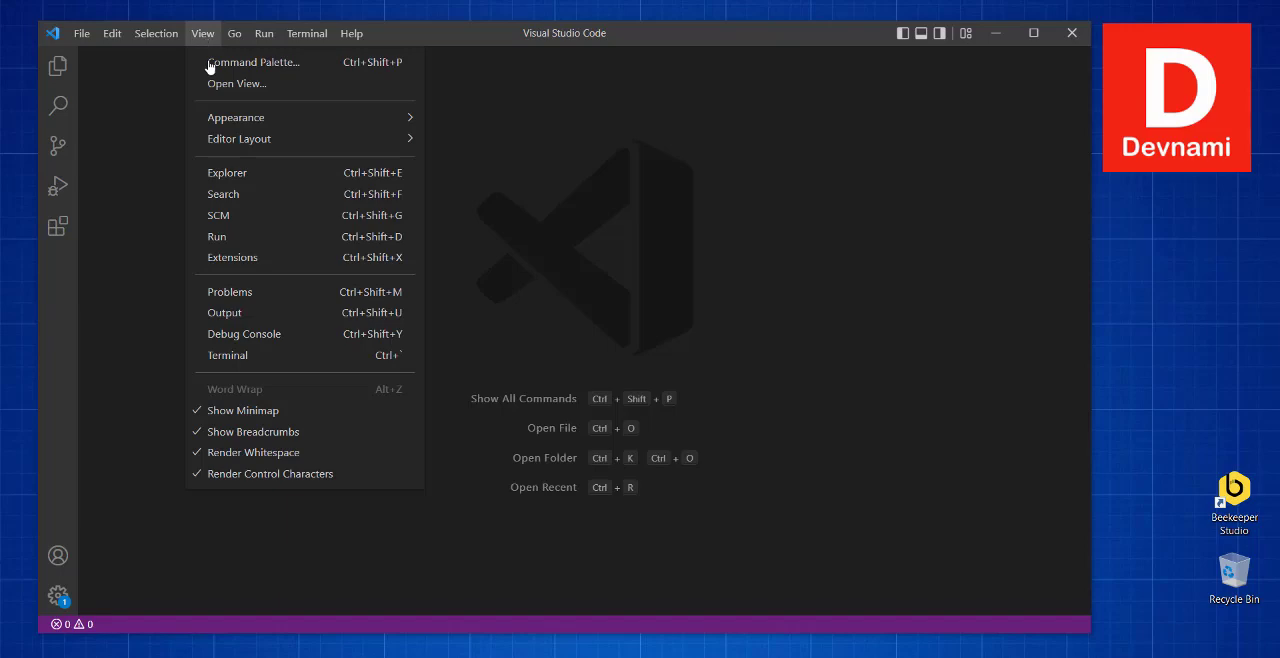
pyautogui.moveTo(252, 62)
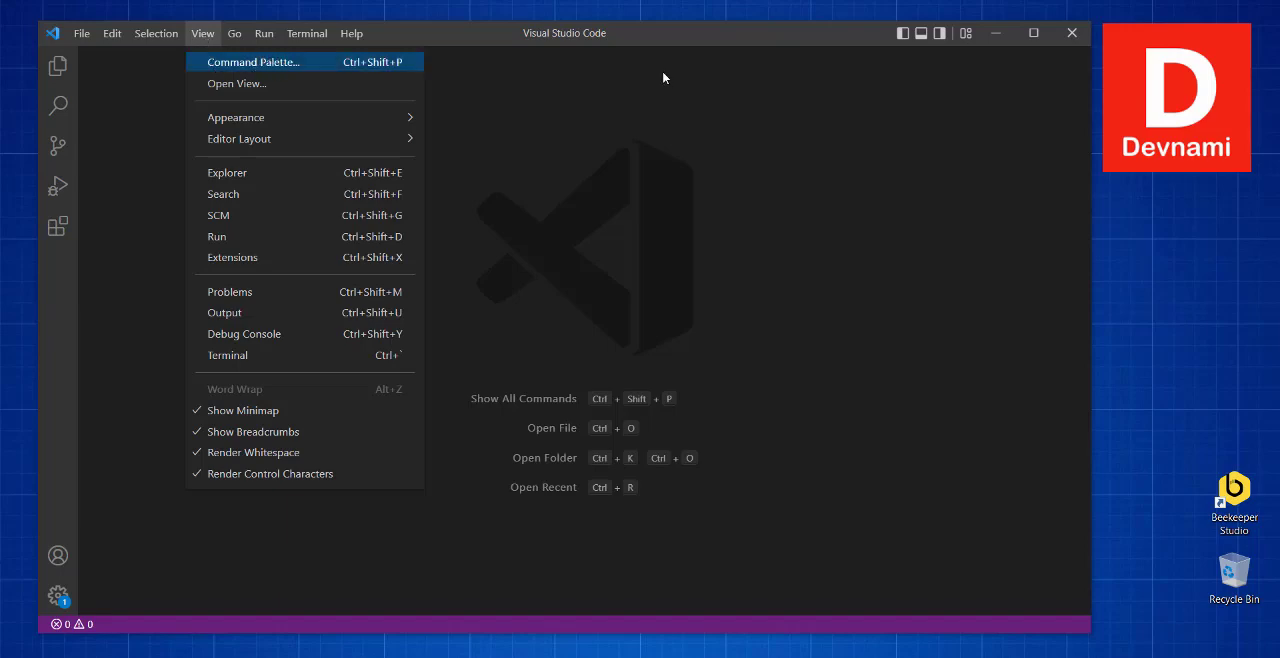
pyautogui.click(252, 62)
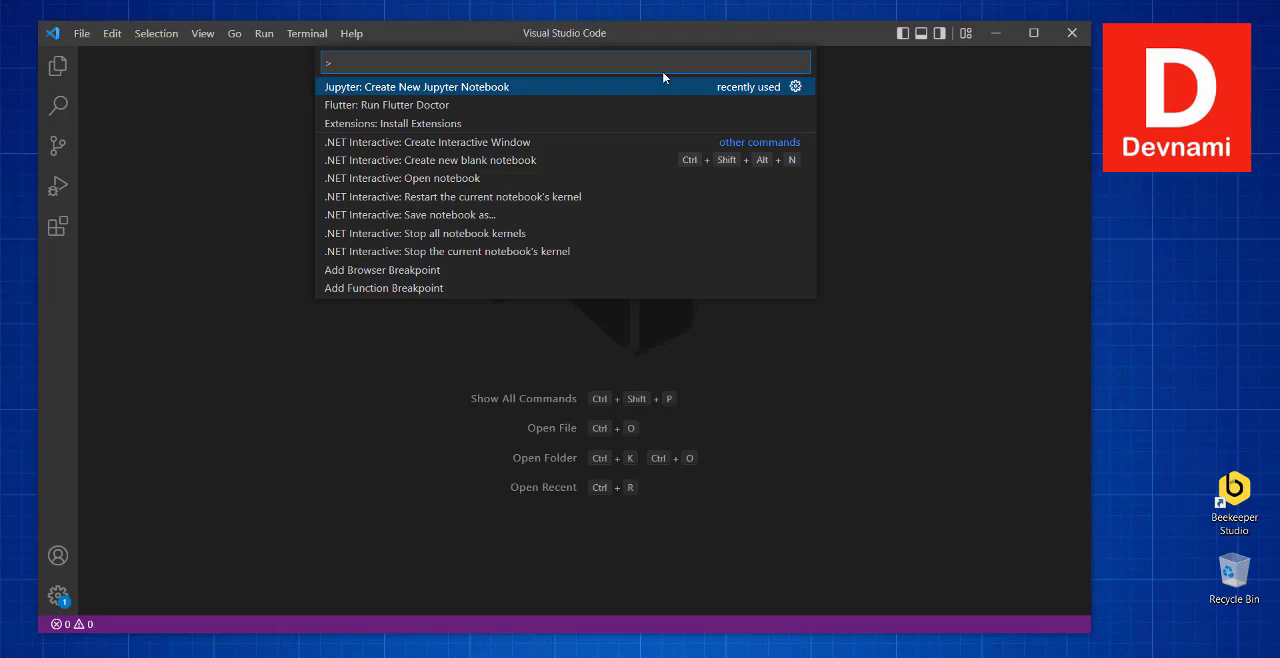
pyautogui.write('po')
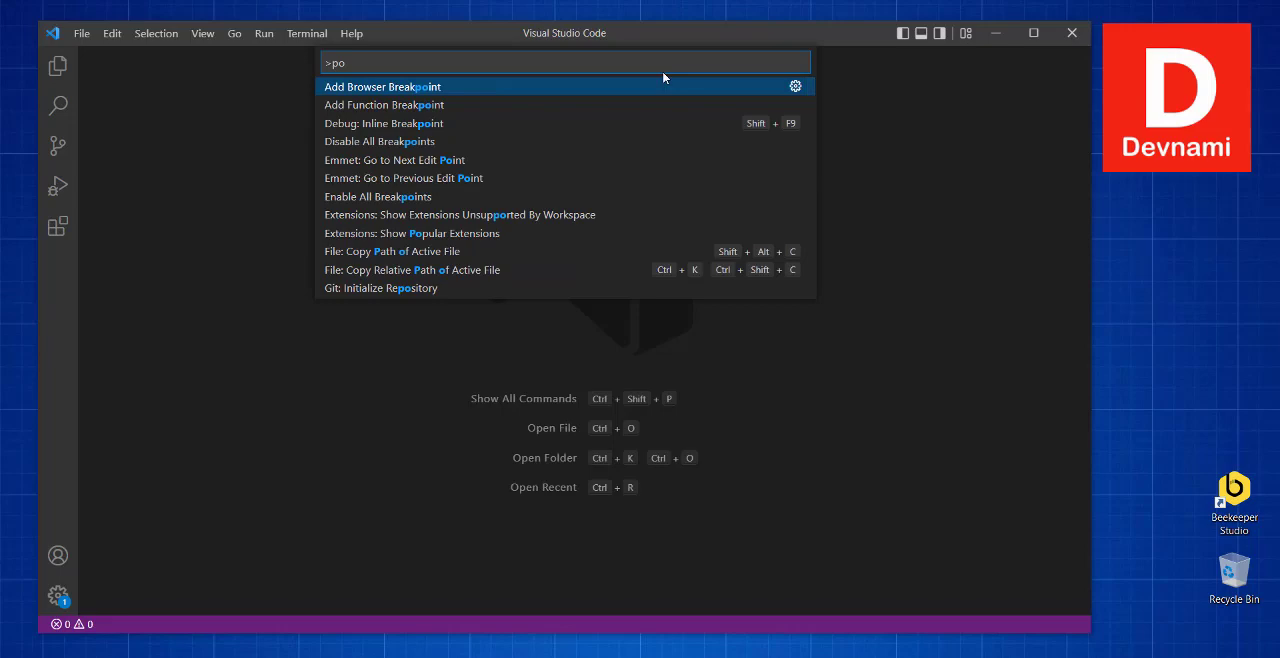
pyautogui.write('s')
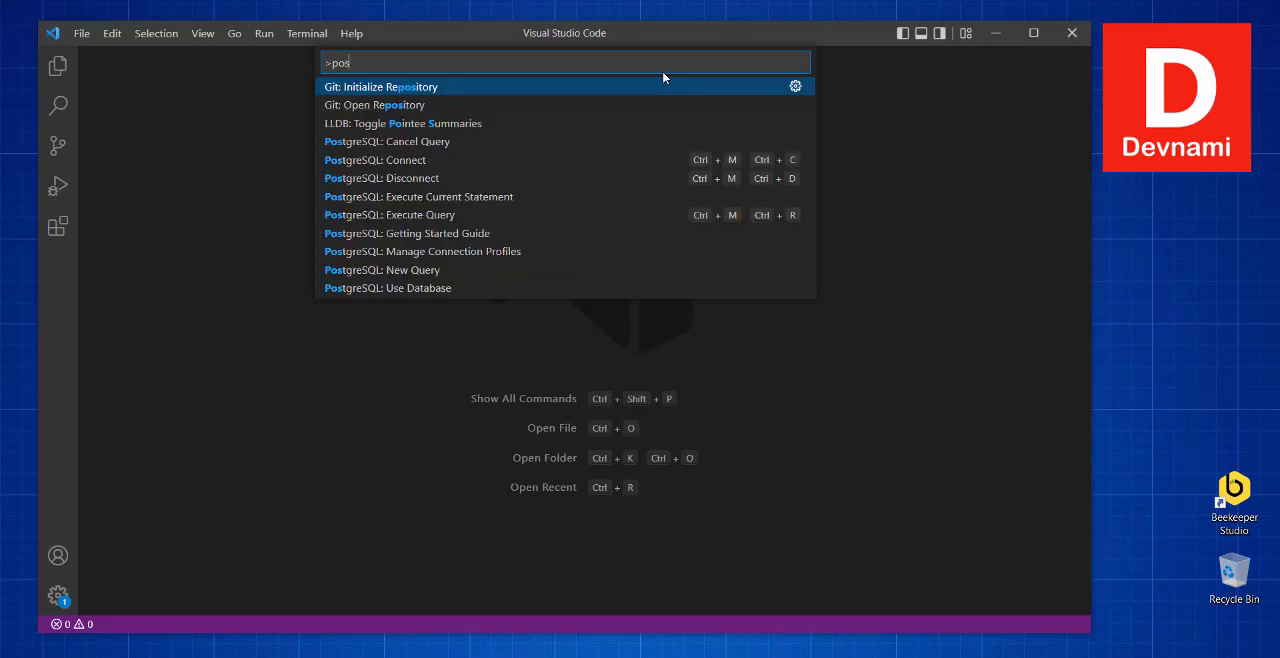
pyautogui.write('t')
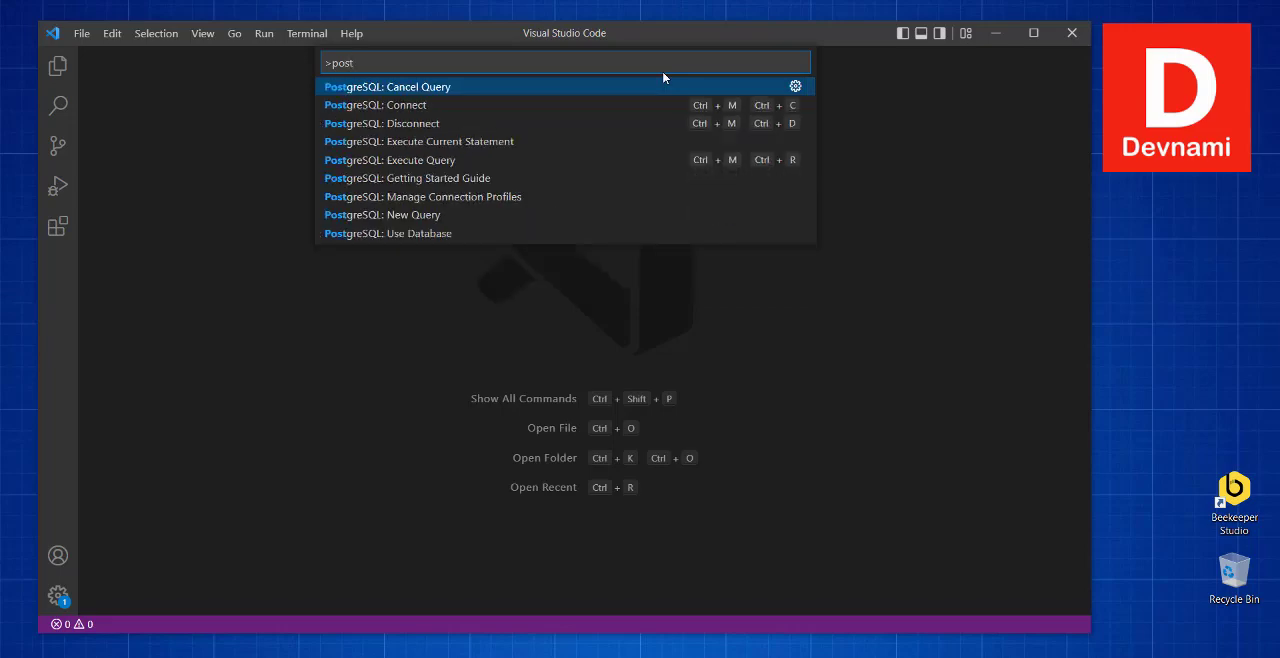
pyautogui.moveTo(332, 96)
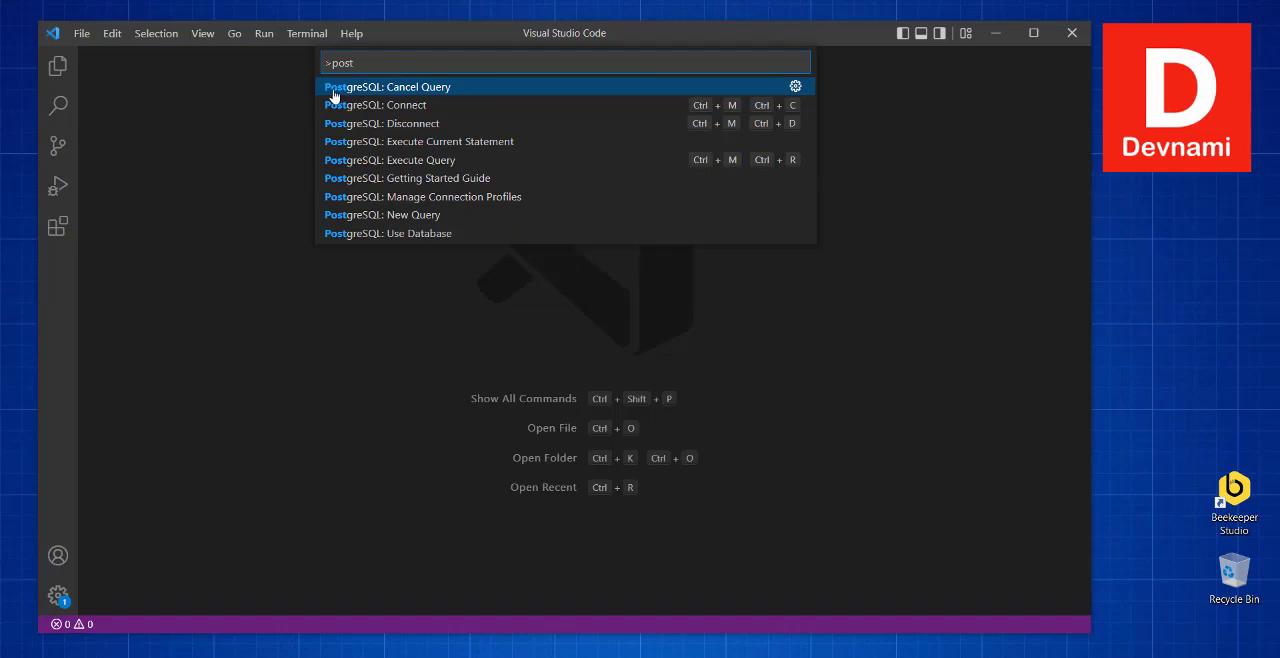
pyautogui.moveTo(408, 108)
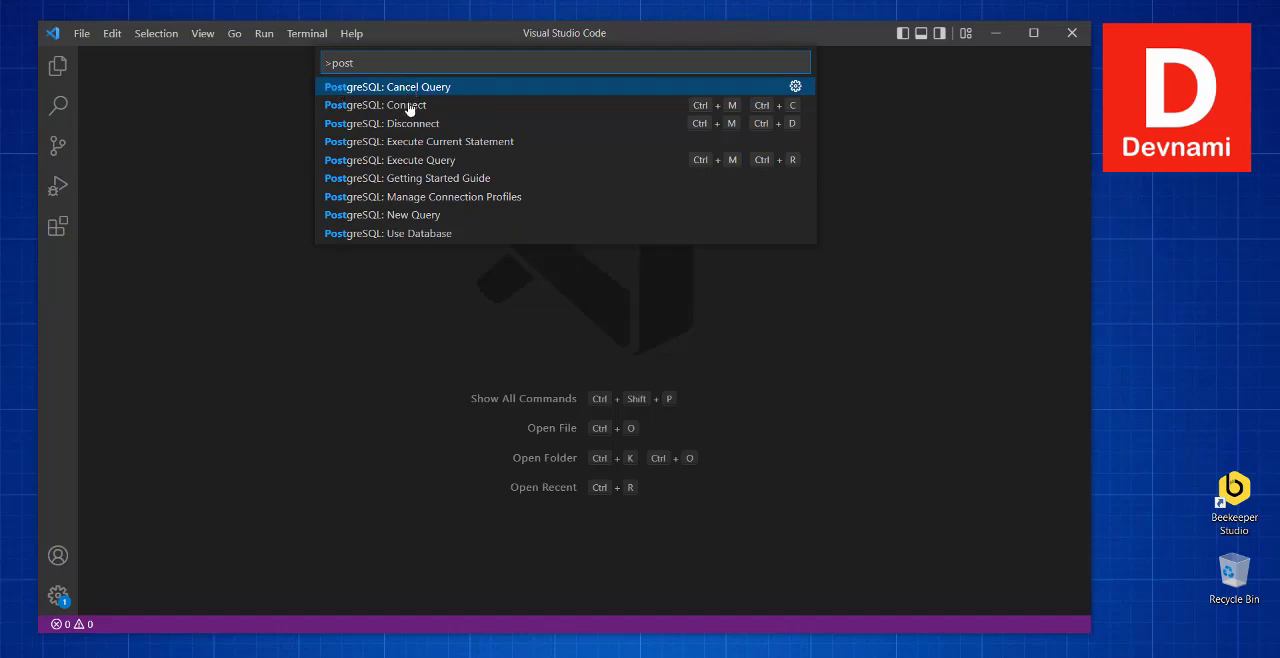
pyautogui.moveTo(404, 108)
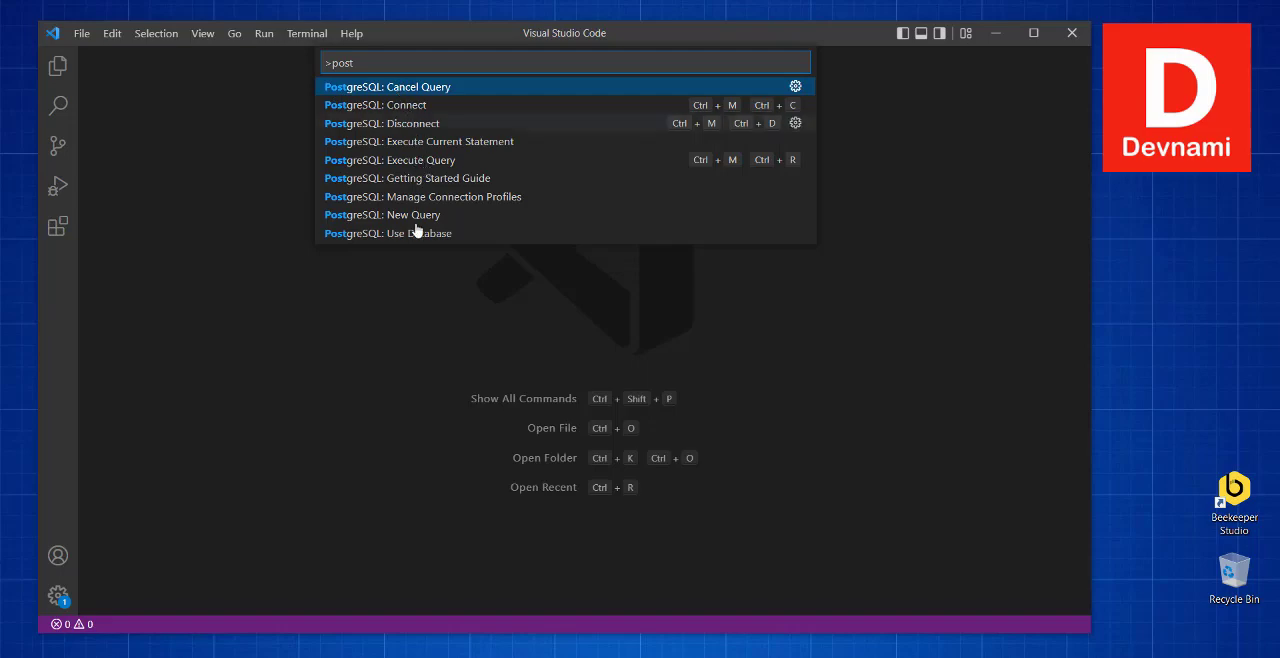
pyautogui.moveTo(464, 150)
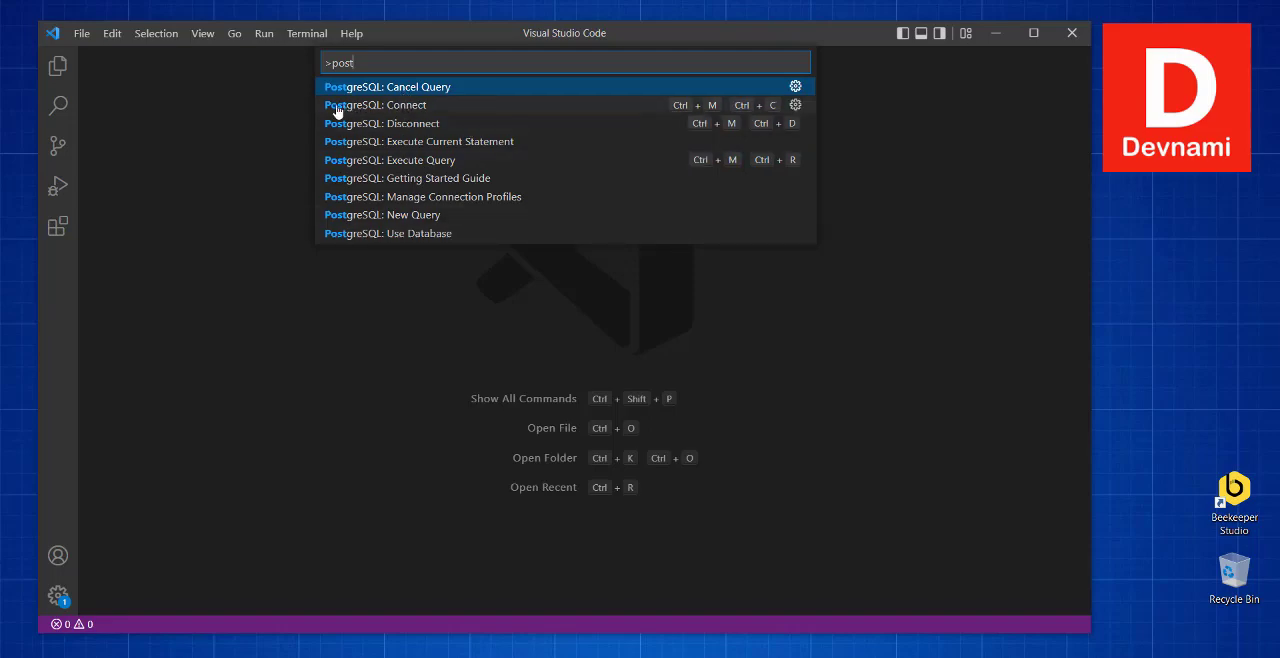
pyautogui.moveTo(408, 112)
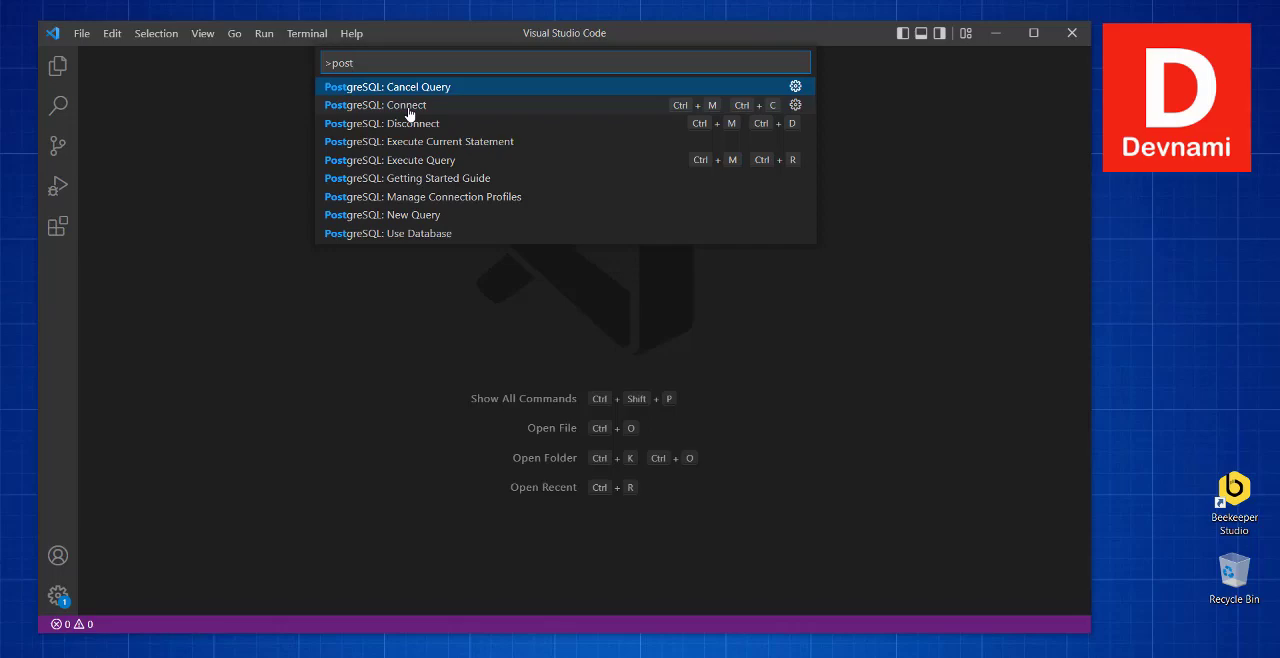
pyautogui.moveTo(80, 40)
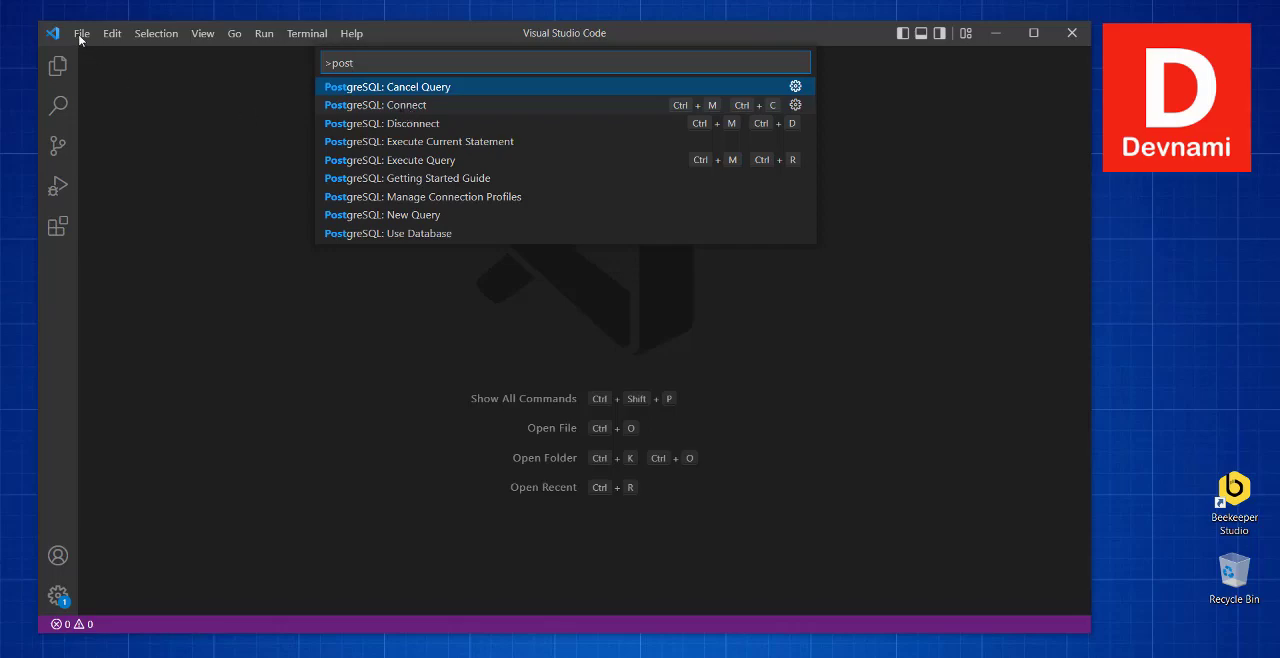
pyautogui.press('Escape')
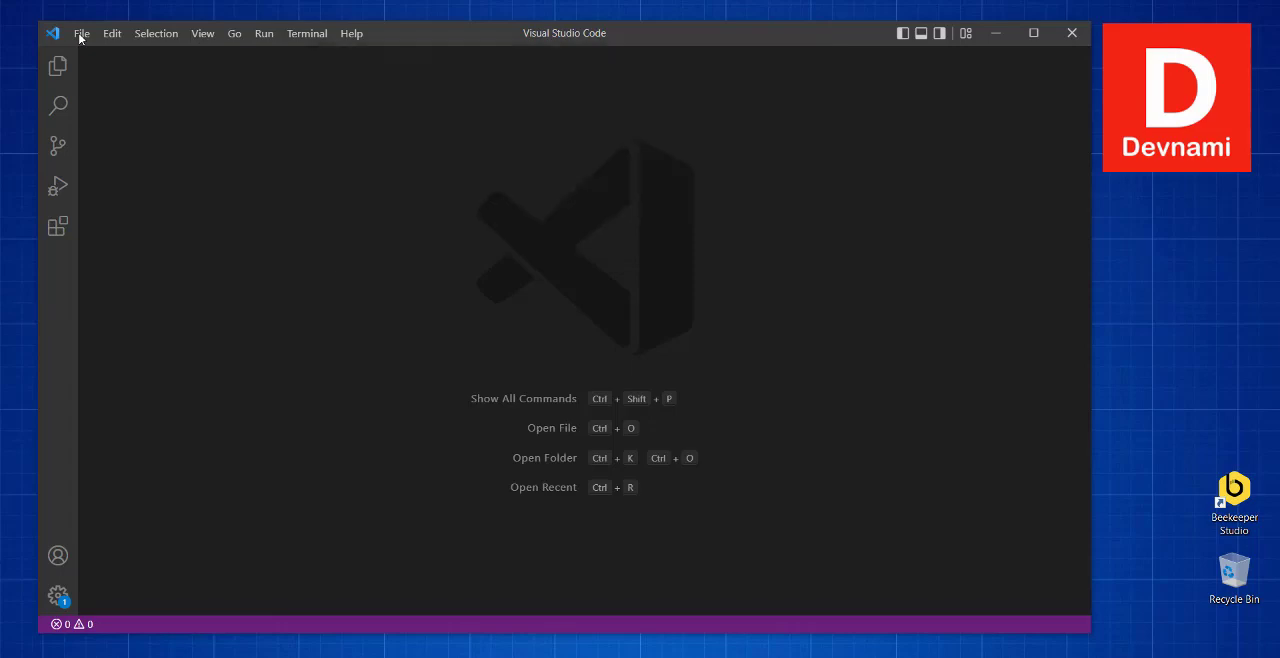
# Step: Create a new blank file and start saving it with Ctrl+S
pyautogui.click(80, 32)
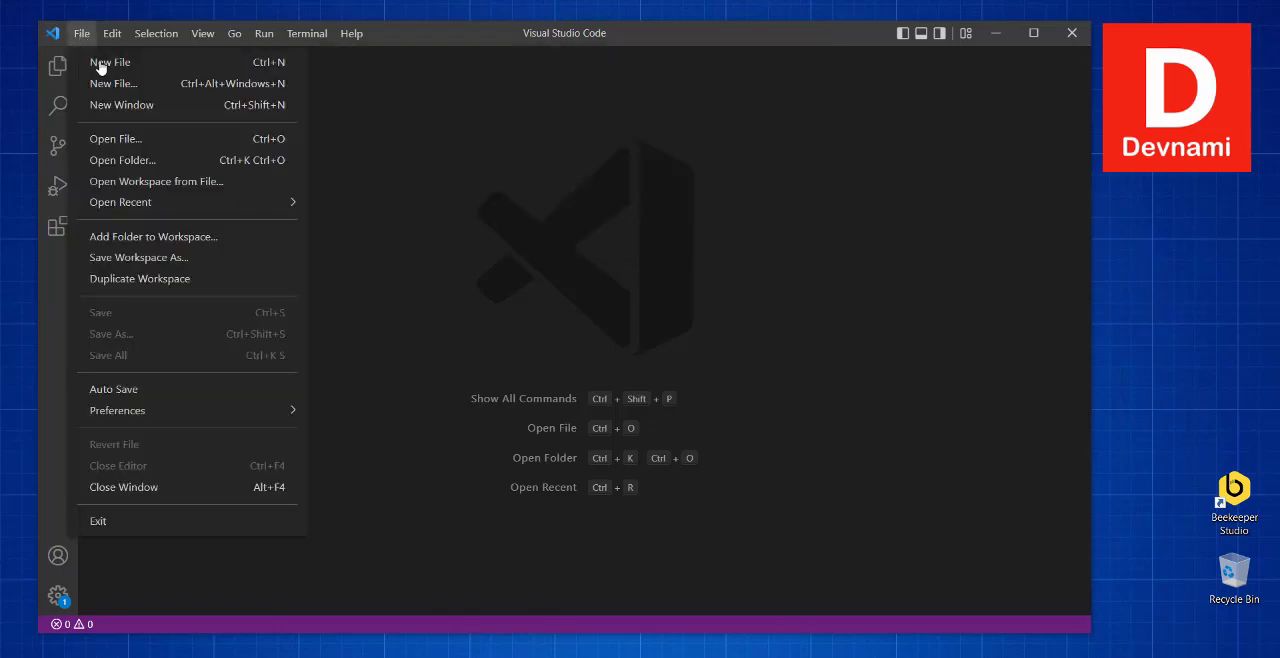
pyautogui.moveTo(110, 60)
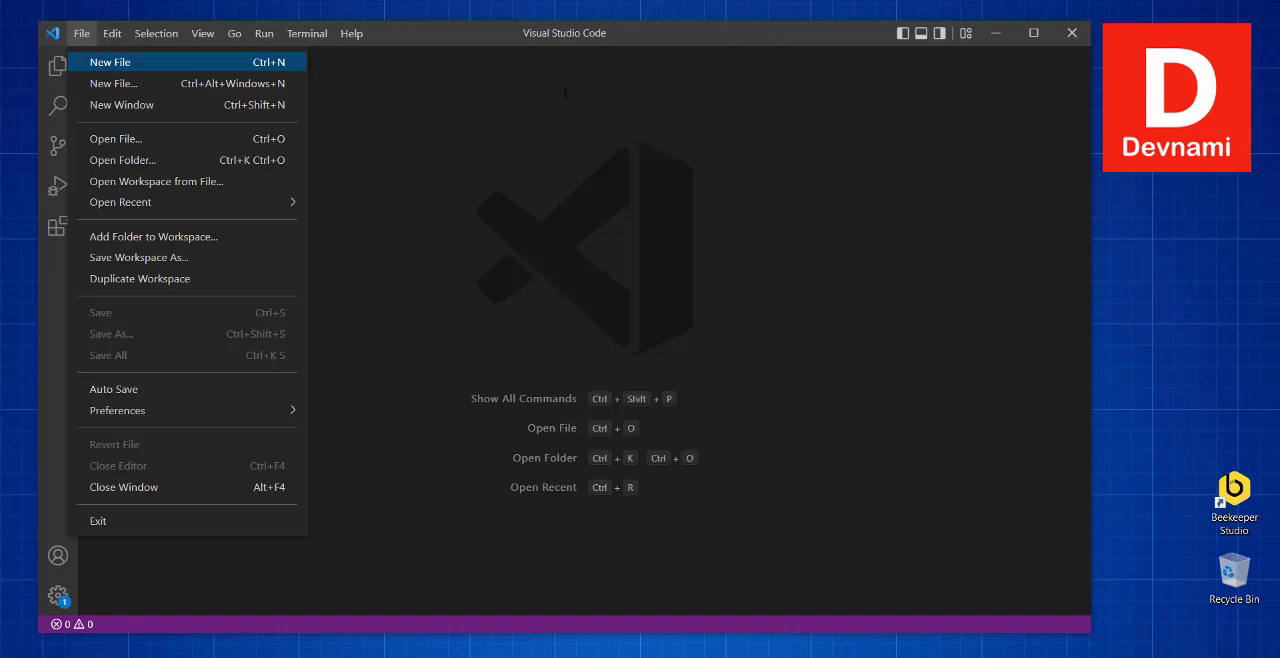
pyautogui.click(108, 62)
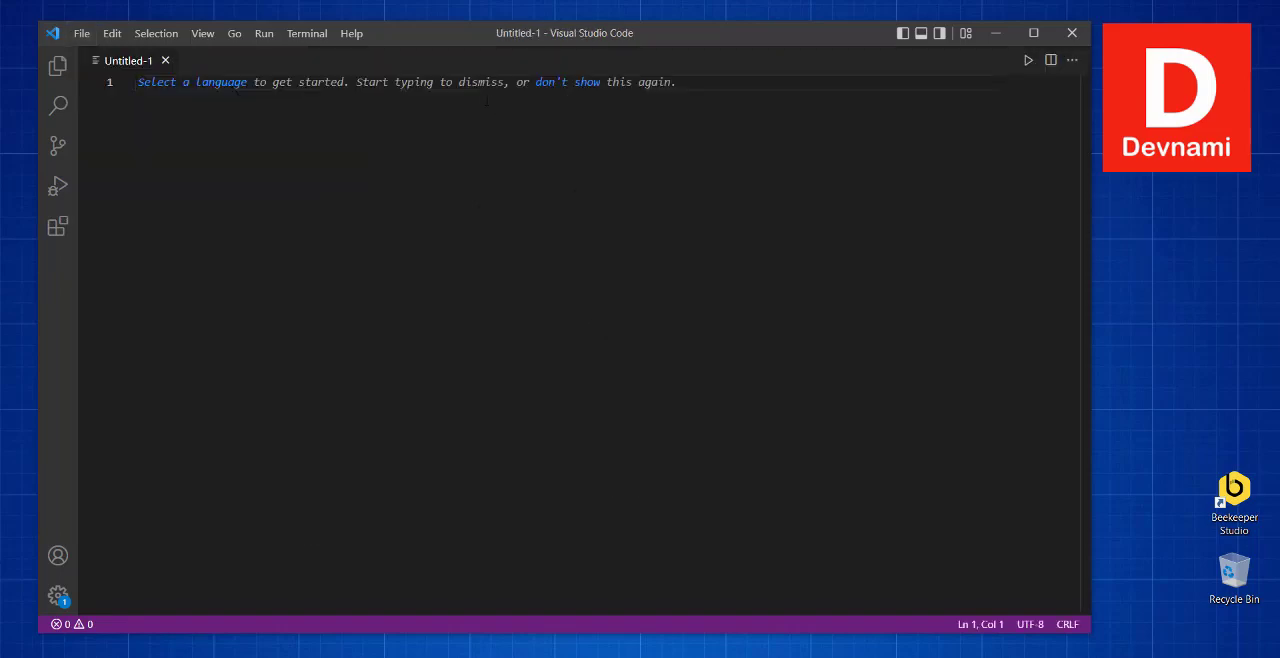
pyautogui.press('ctrl+s')
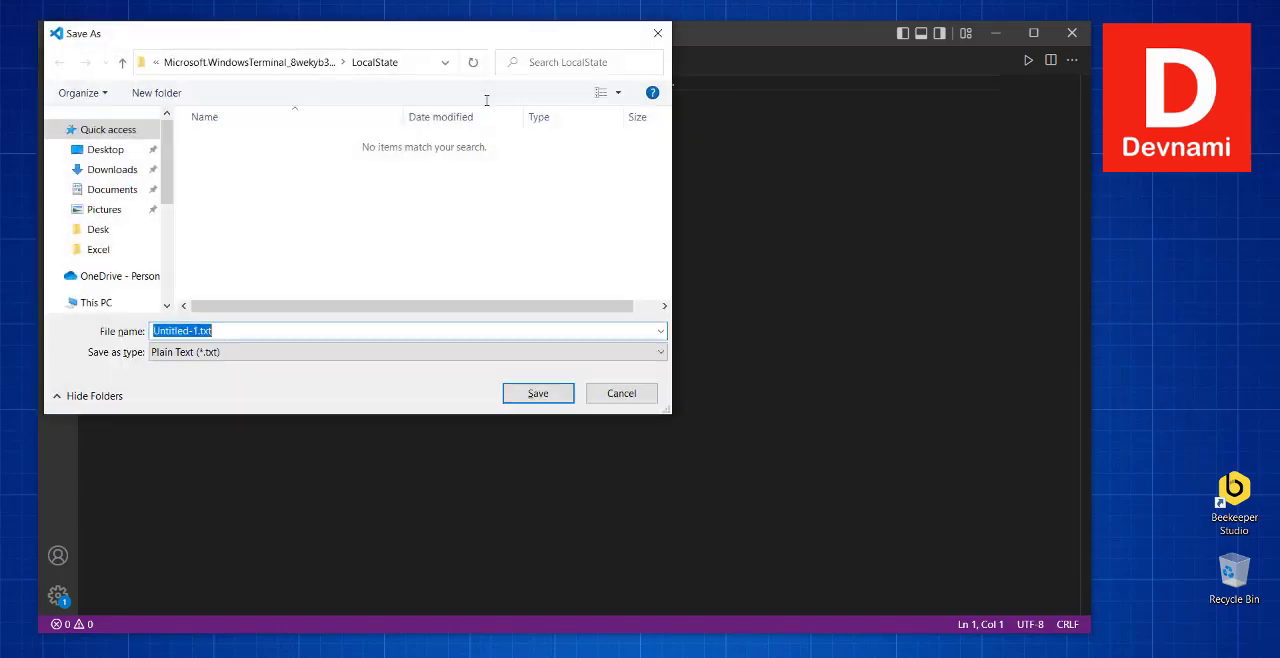
# Step: Save it as myquery.sql with SQL file type on the Data (D:) drive
pyautogui.click(72, 302)
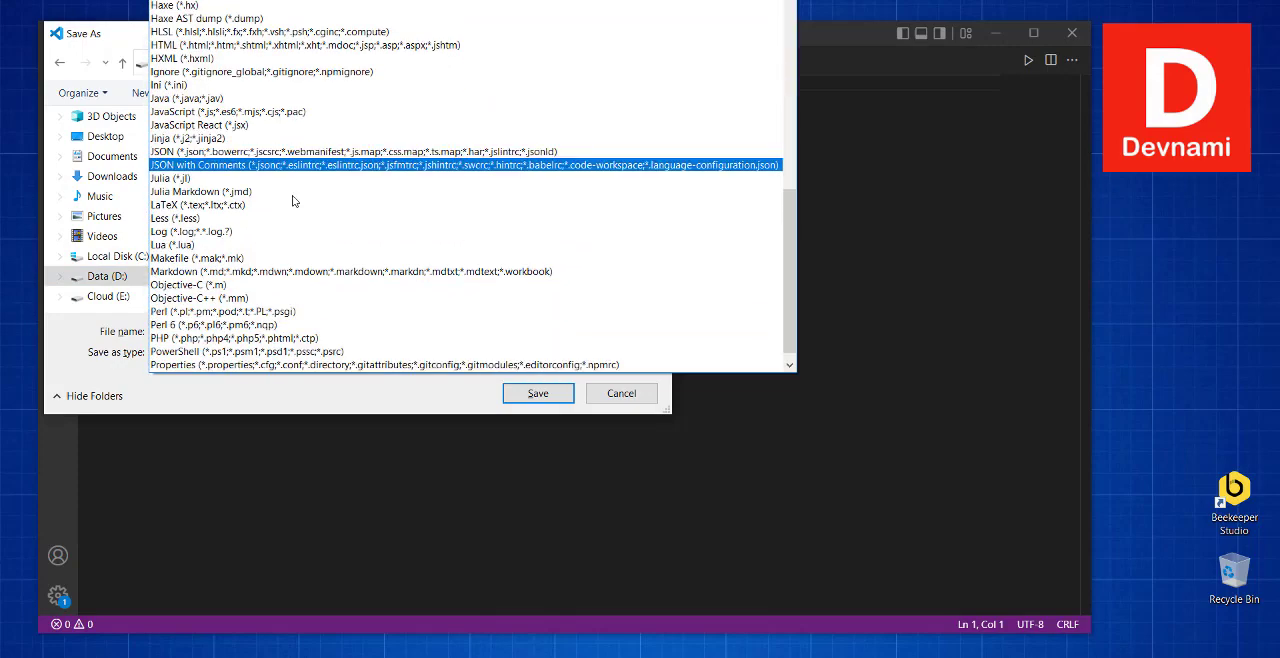
pyautogui.scroll(-3)
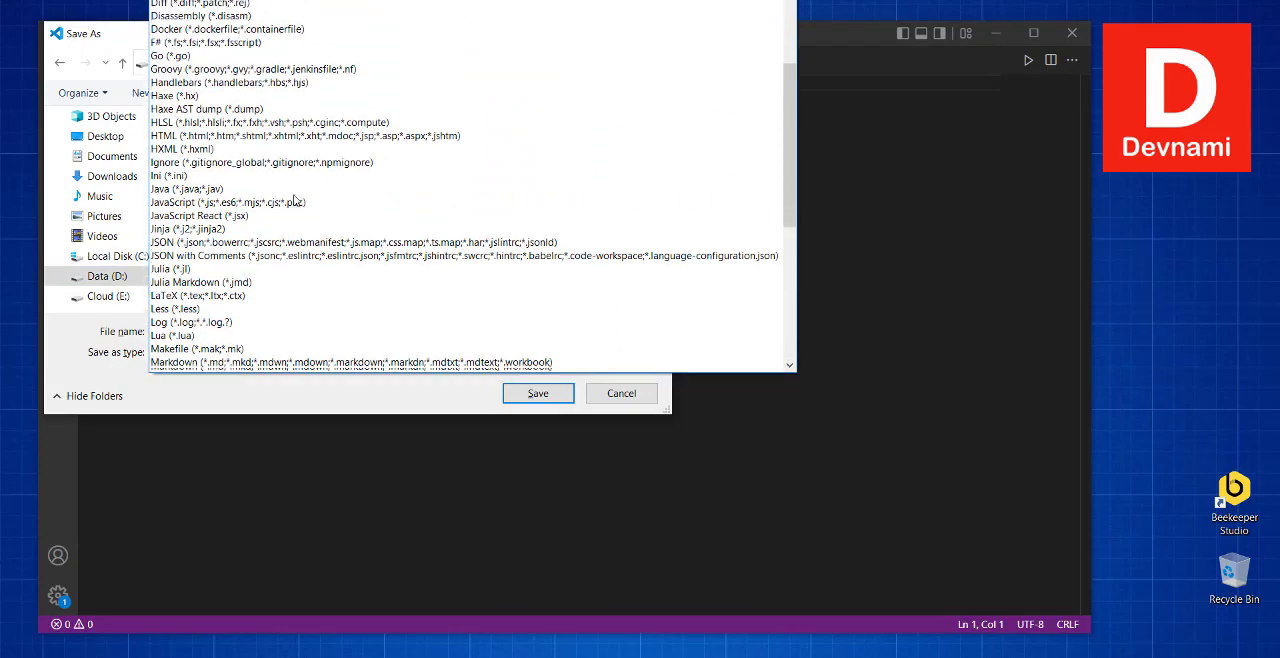
pyautogui.scroll(-3)
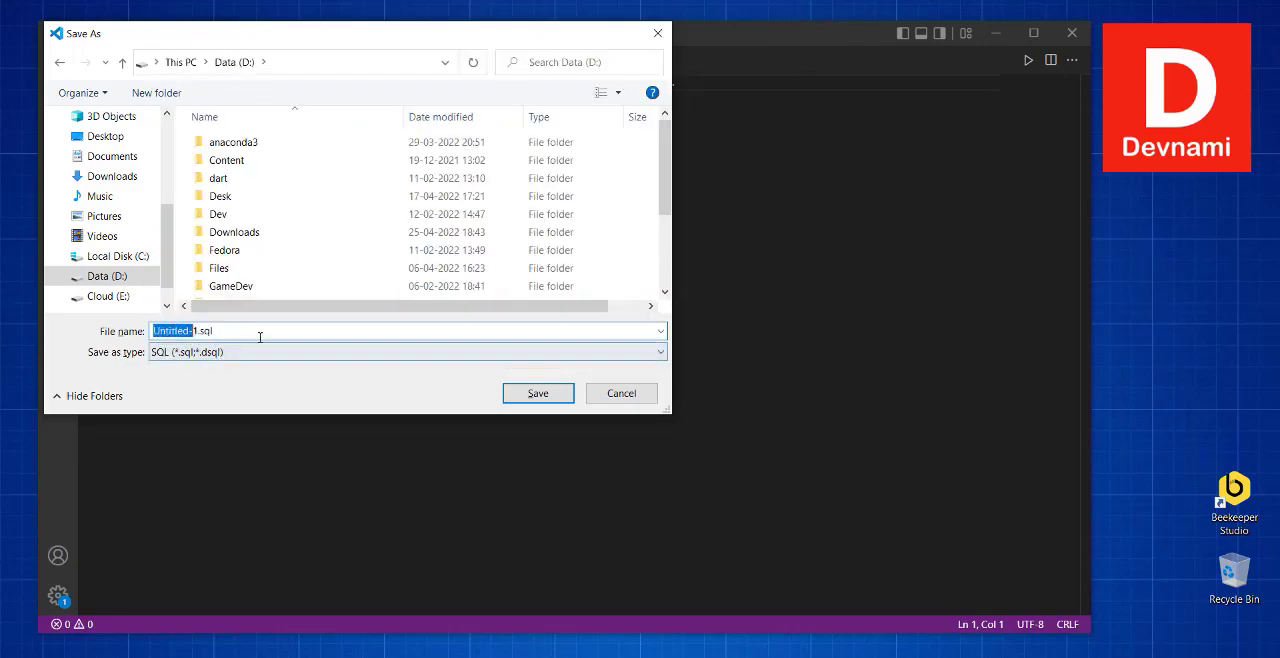
pyautogui.press('Delete')
pyautogui.write('myquery')
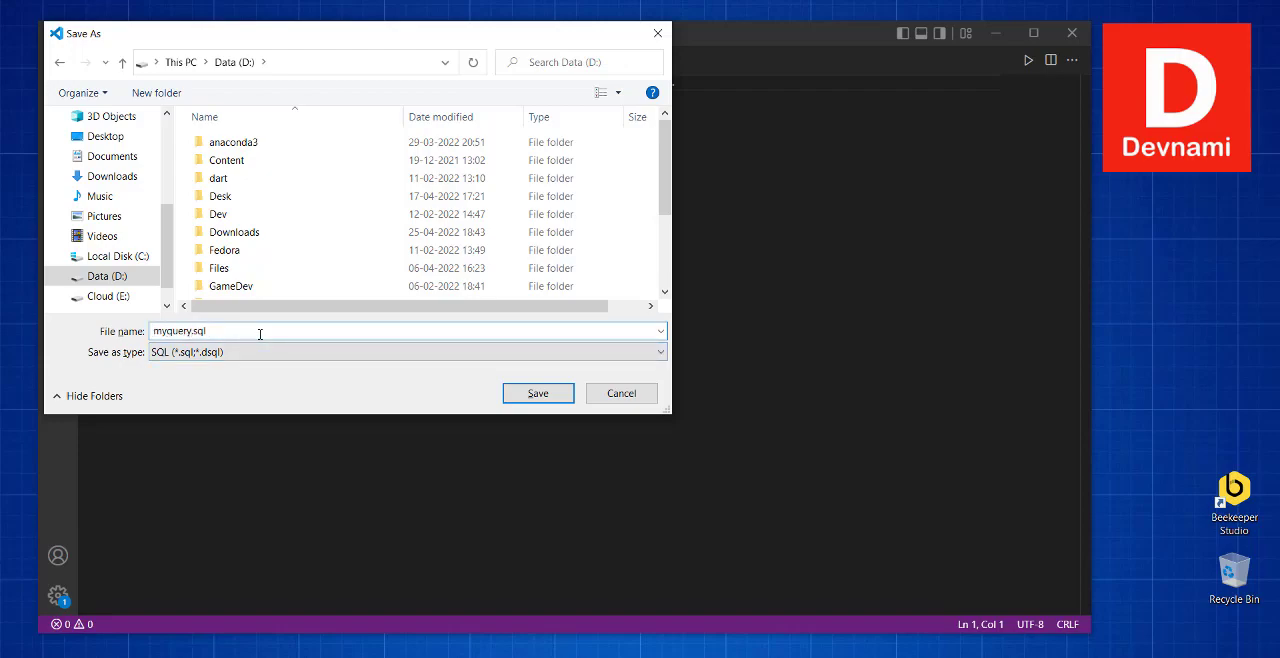
pyautogui.click(620, 392)
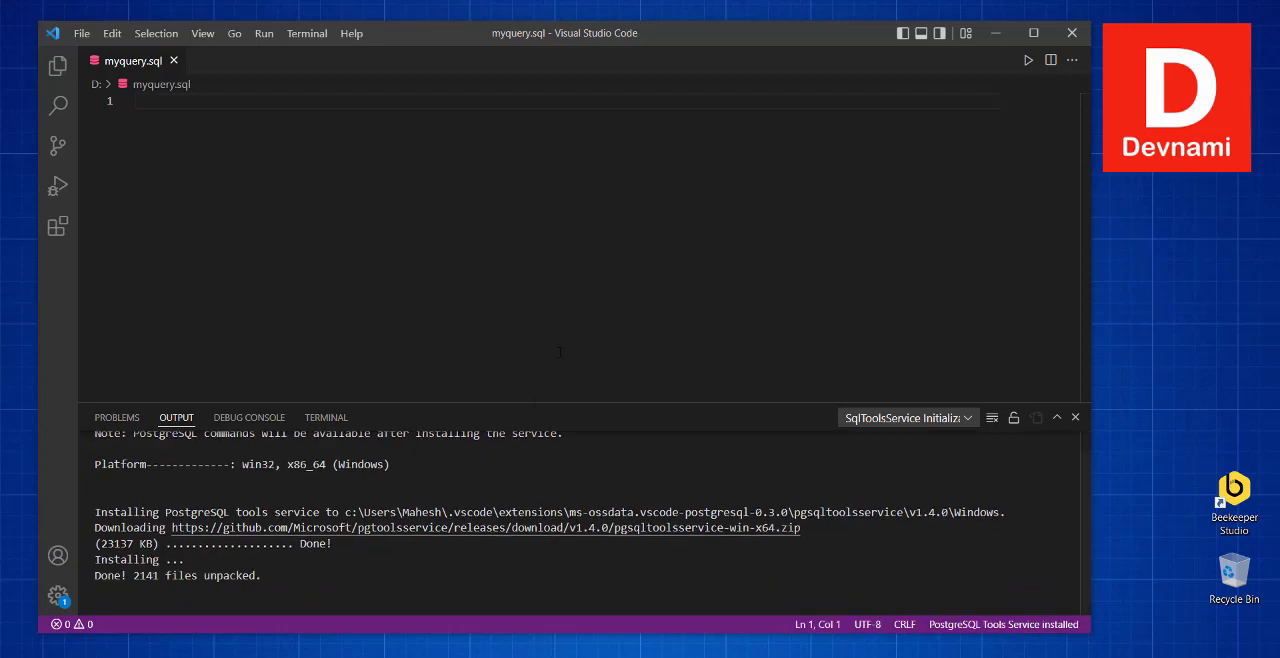
pyautogui.moveTo(428, 470)
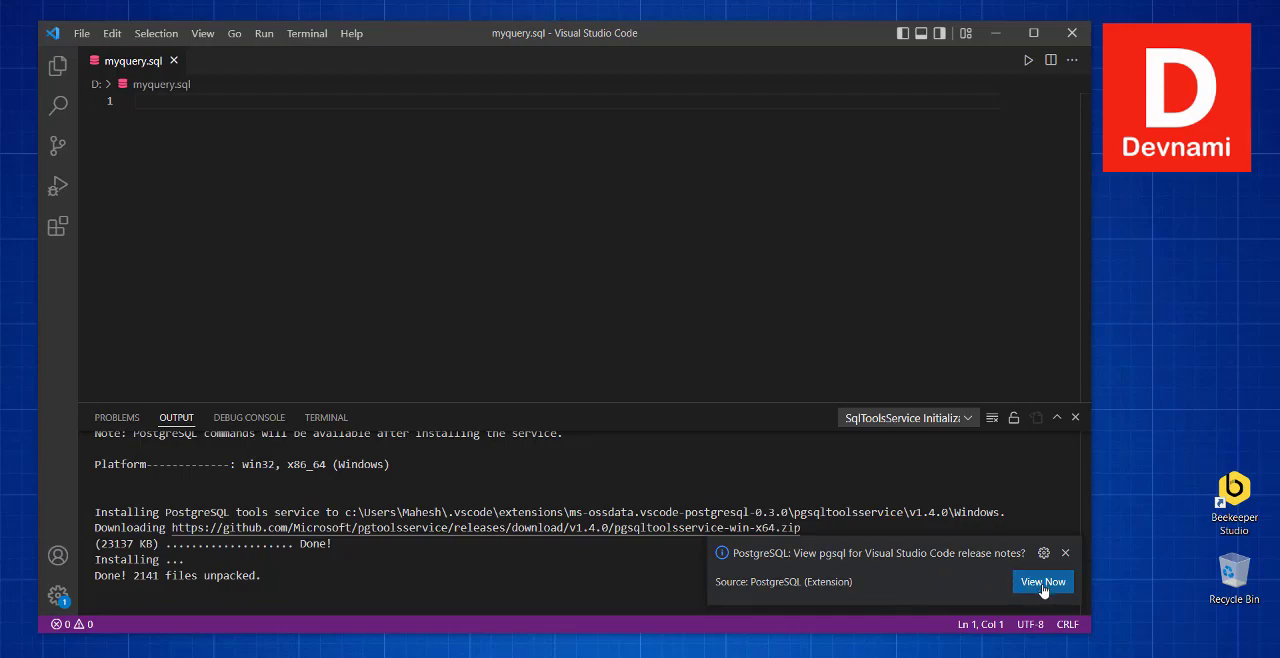
# Step: Dismiss the release-notes notification and close the tools service Output panel
pyautogui.click(1044, 580)
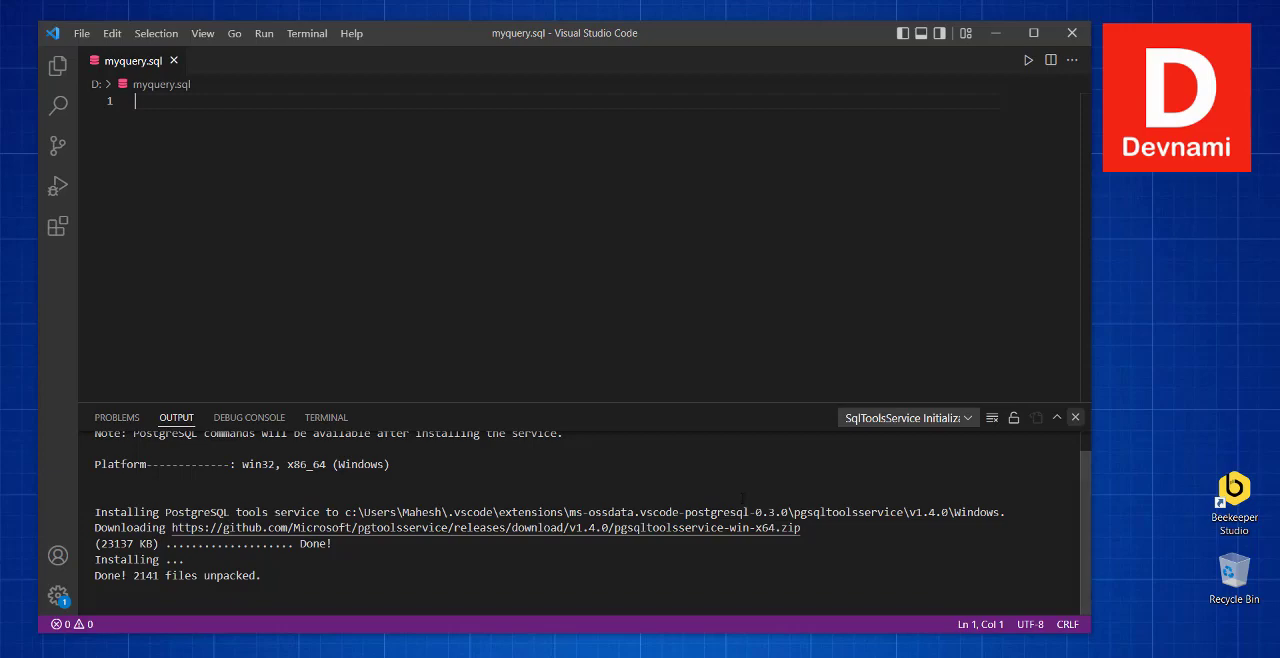
pyautogui.click(1076, 416)
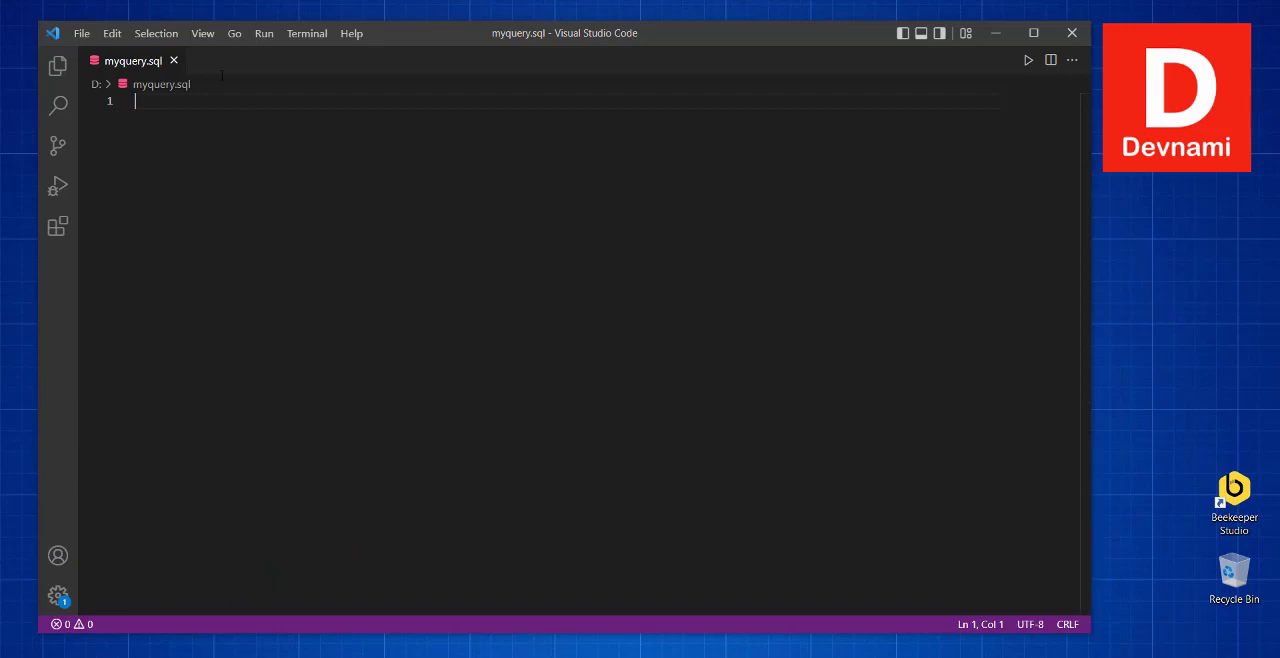
# Step: Run PostgreSQL: Connect from the Command Palette to reach the connection profile chooser
pyautogui.click(202, 32)
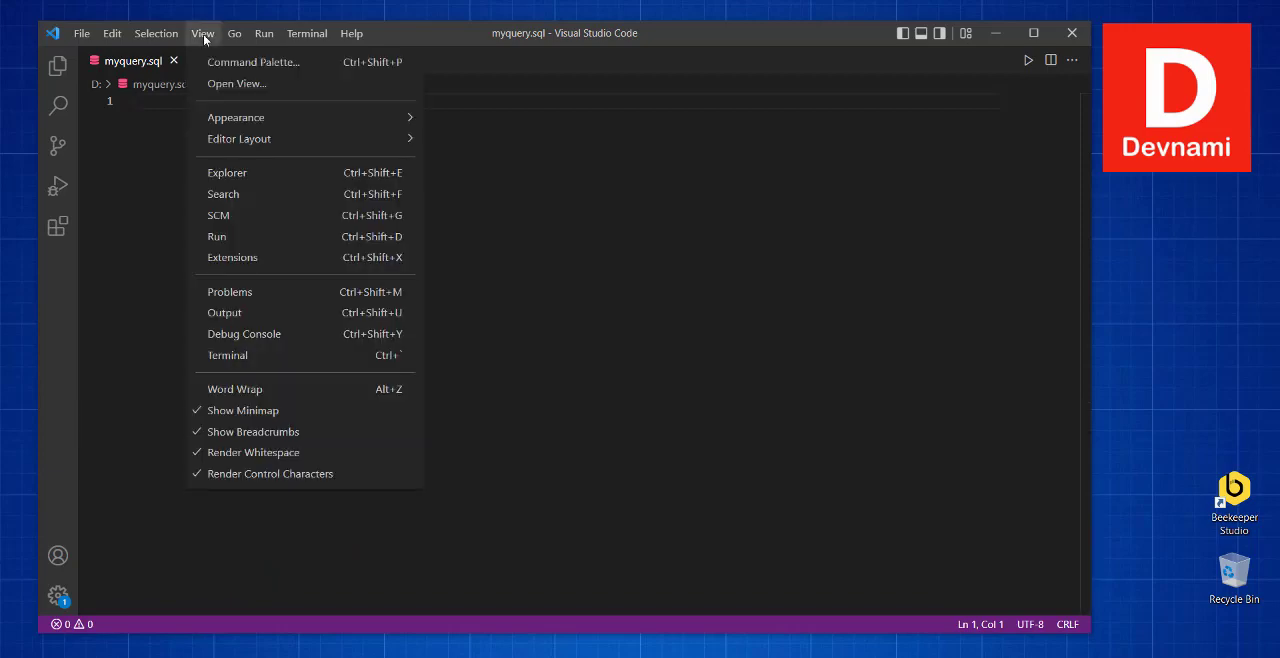
pyautogui.moveTo(252, 62)
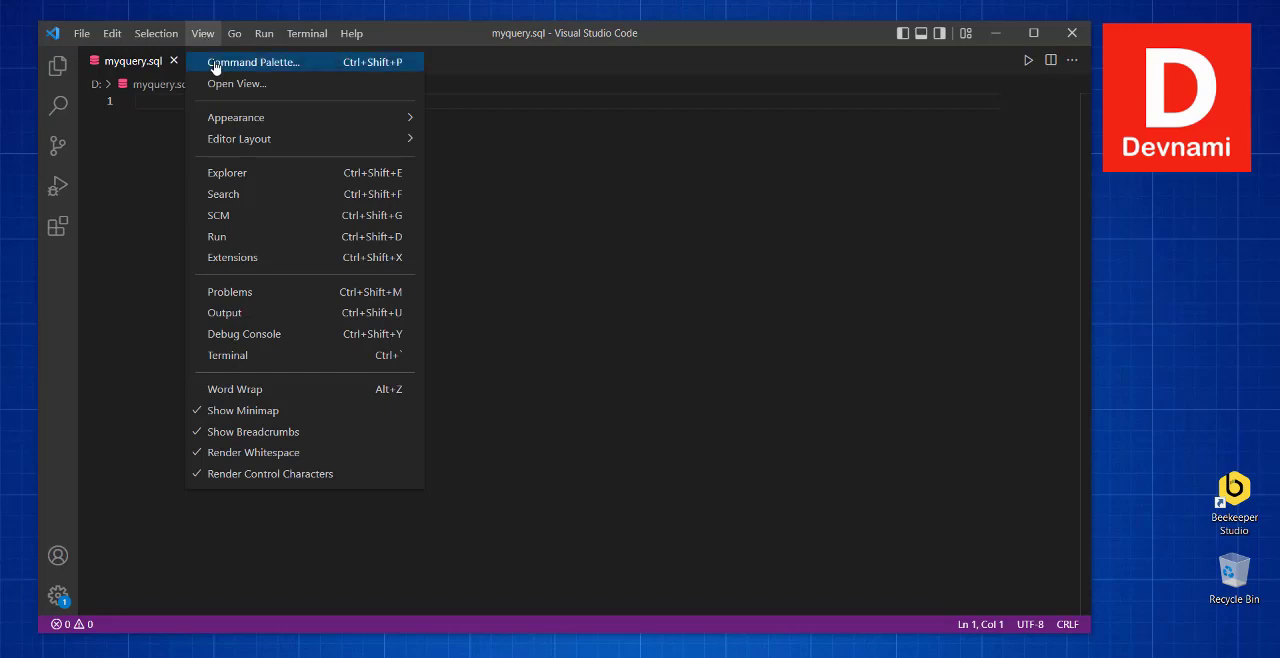
pyautogui.click(252, 62)
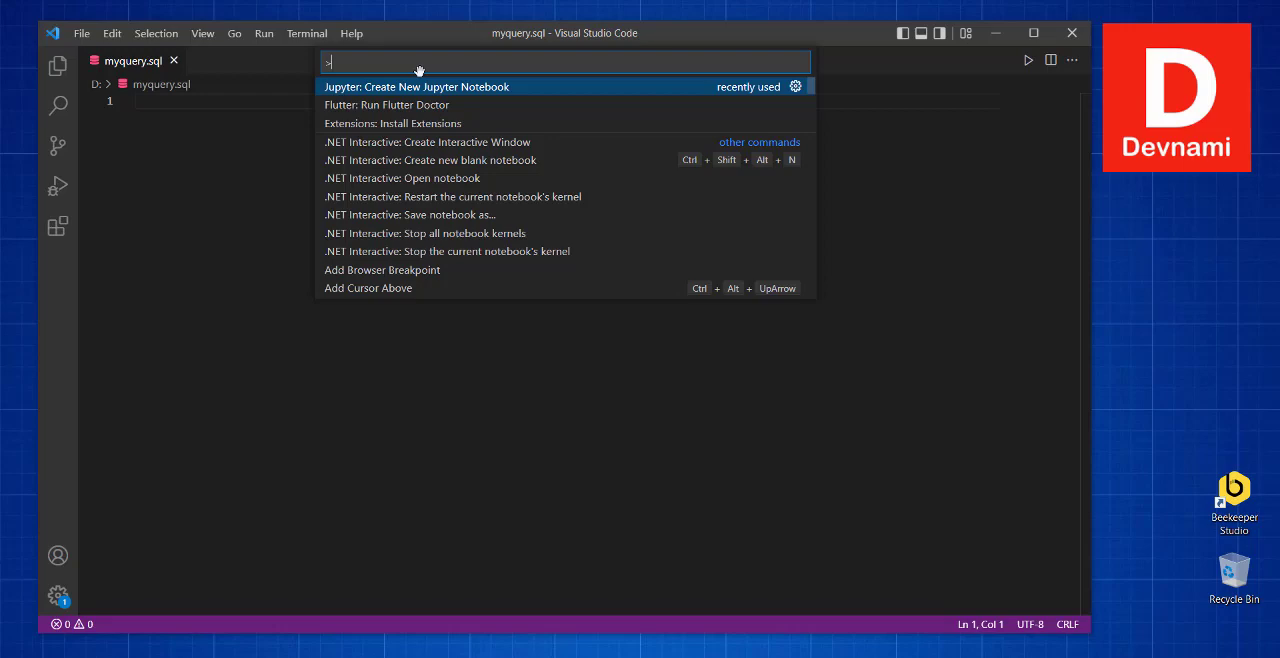
pyautogui.write('Postgre')
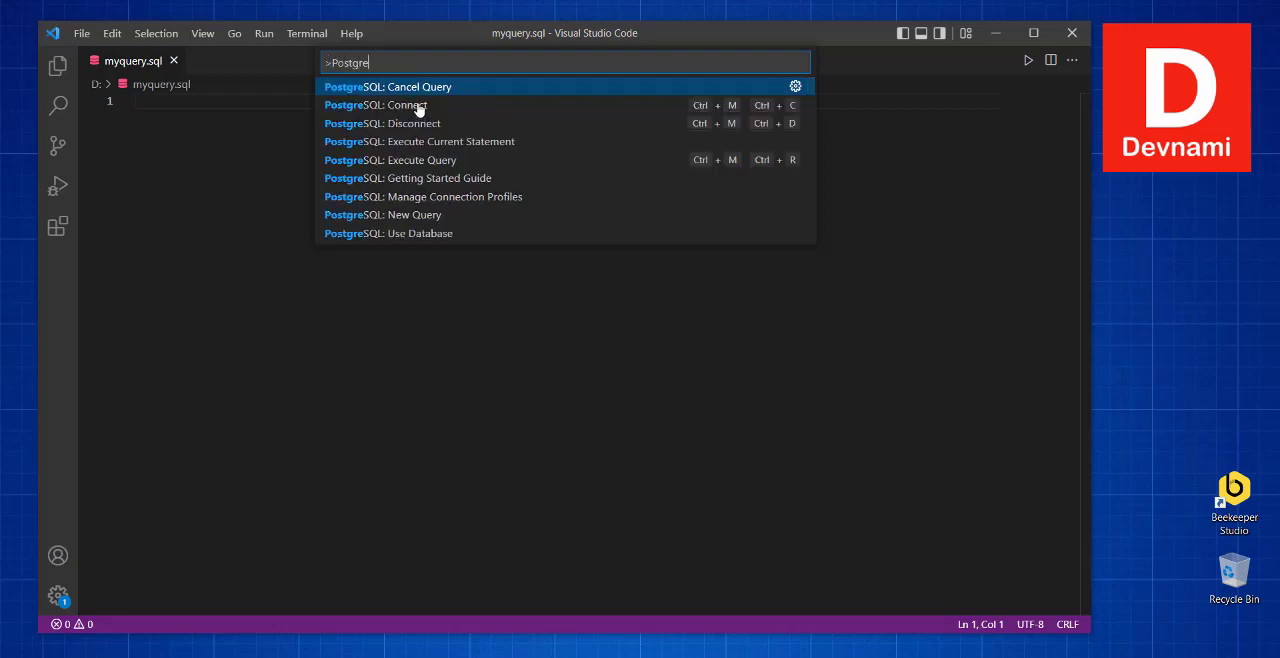
pyautogui.write('sq')
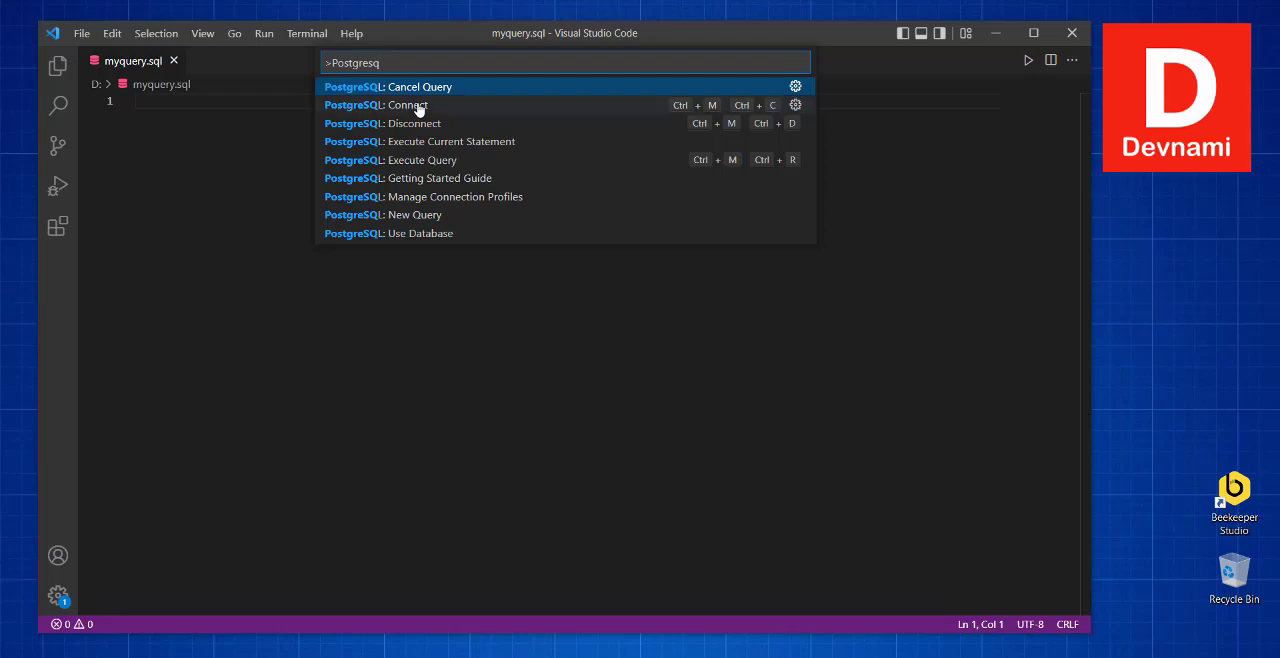
pyautogui.click(400, 104)
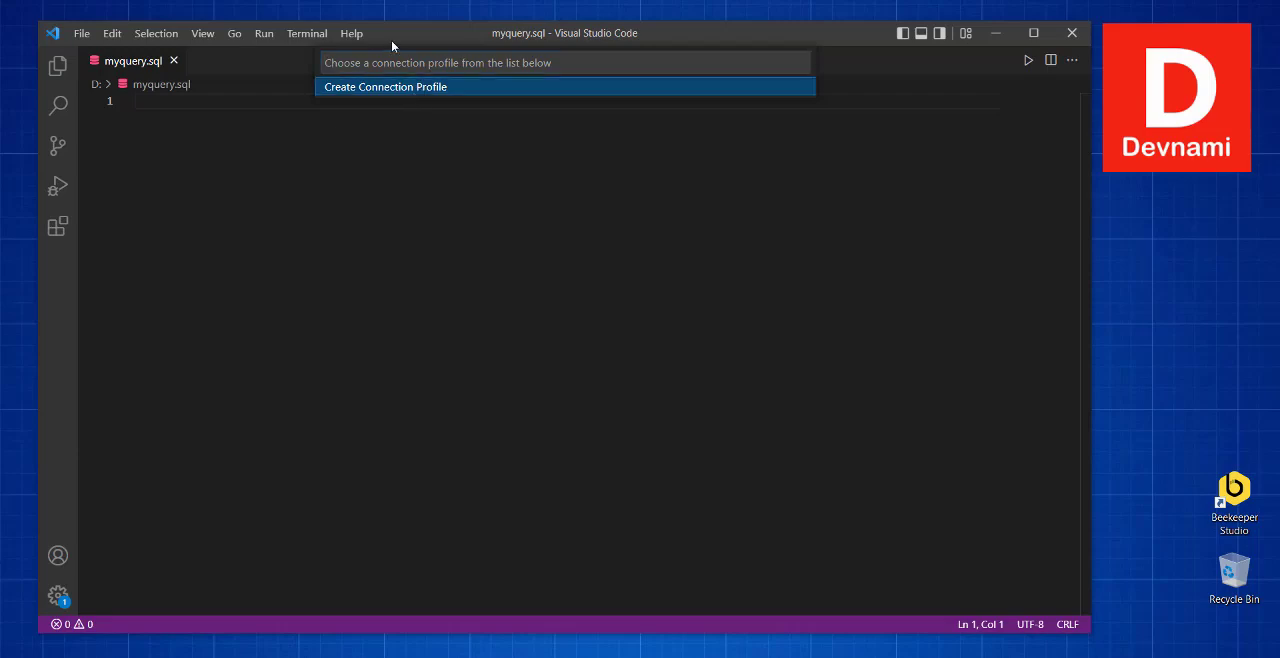
# Step: Create a connection profile for server localhost with database postgres
pyautogui.click(384, 86)
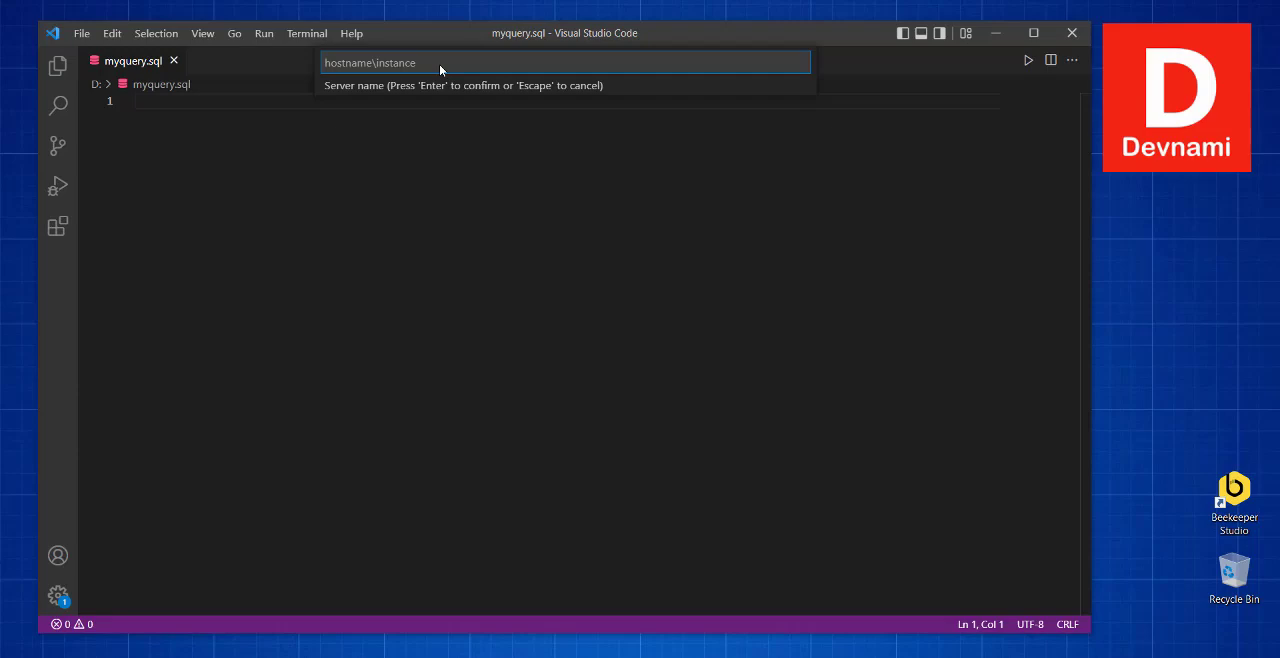
pyautogui.write('localhost')
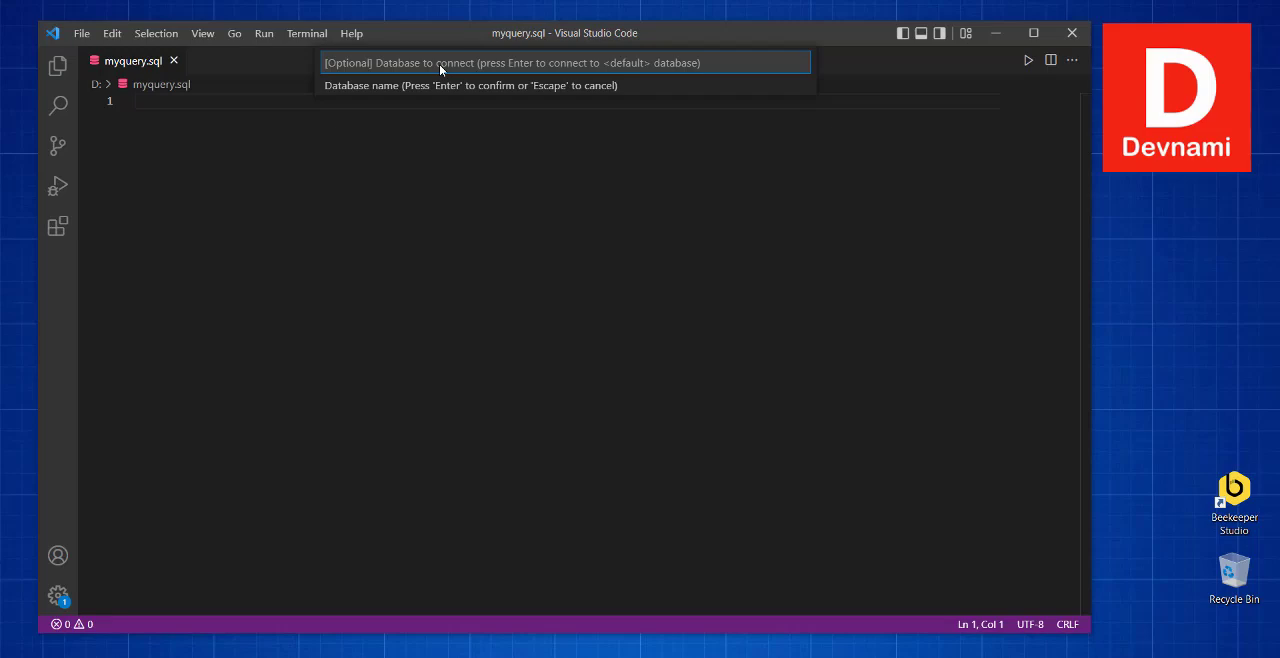
pyautogui.write('postg')
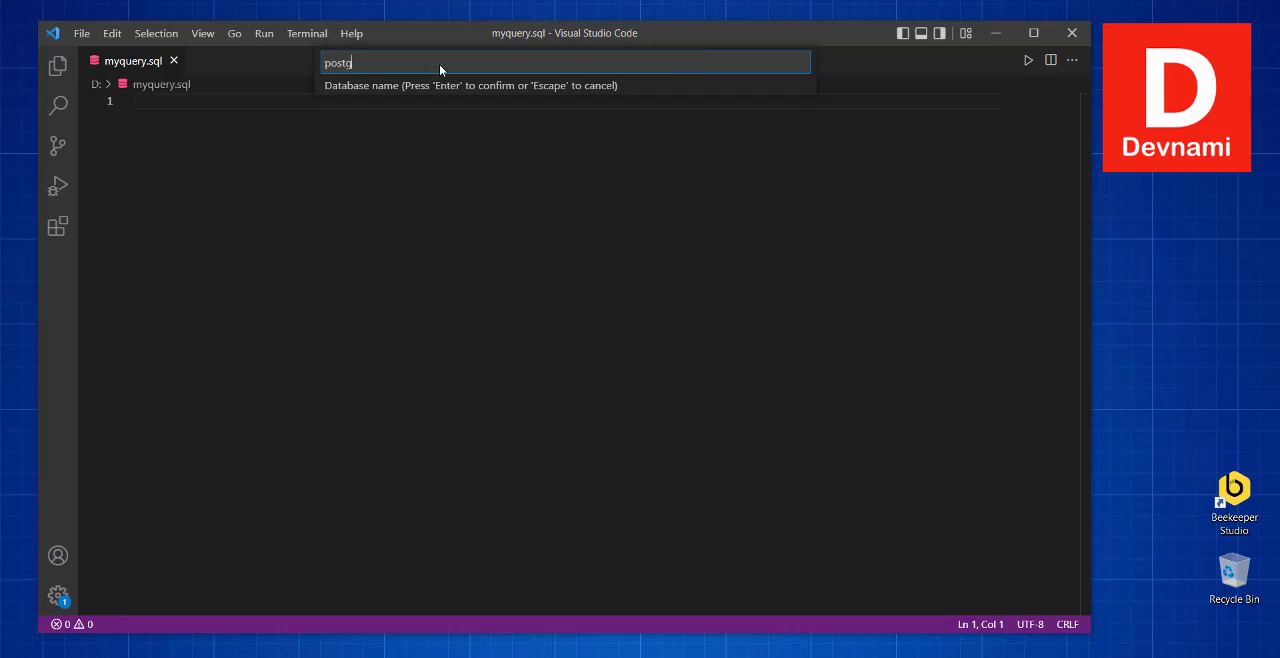
pyautogui.write('res')
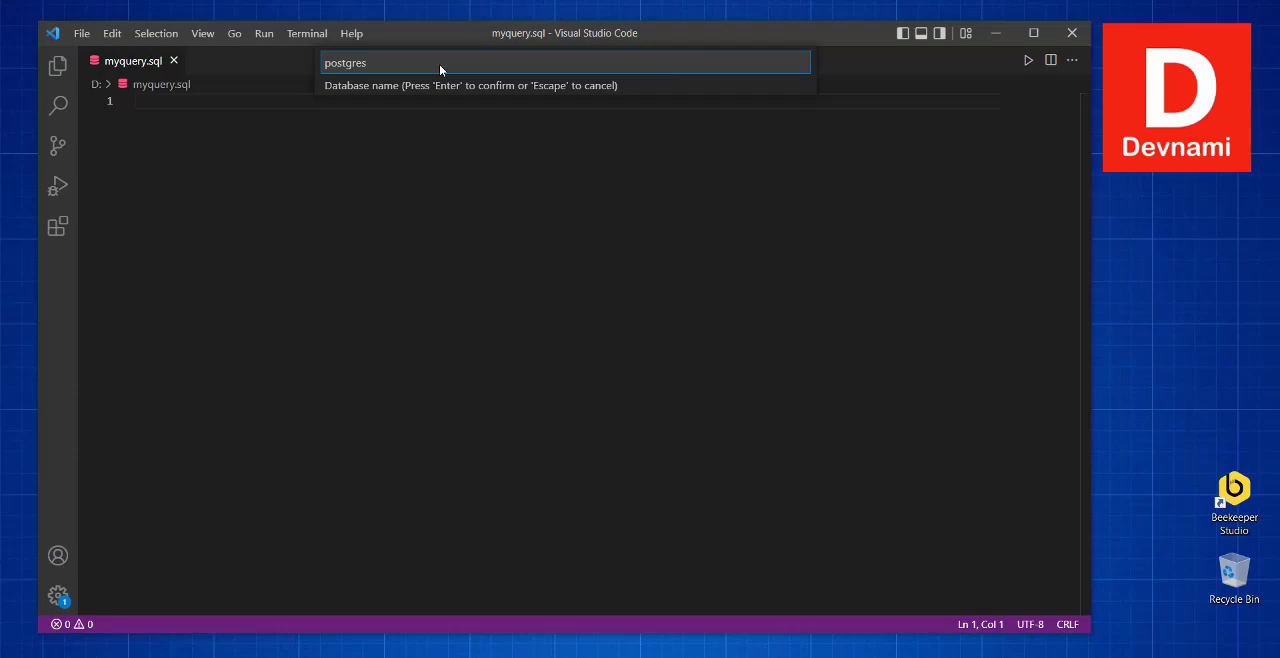
pyautogui.press('Enter')
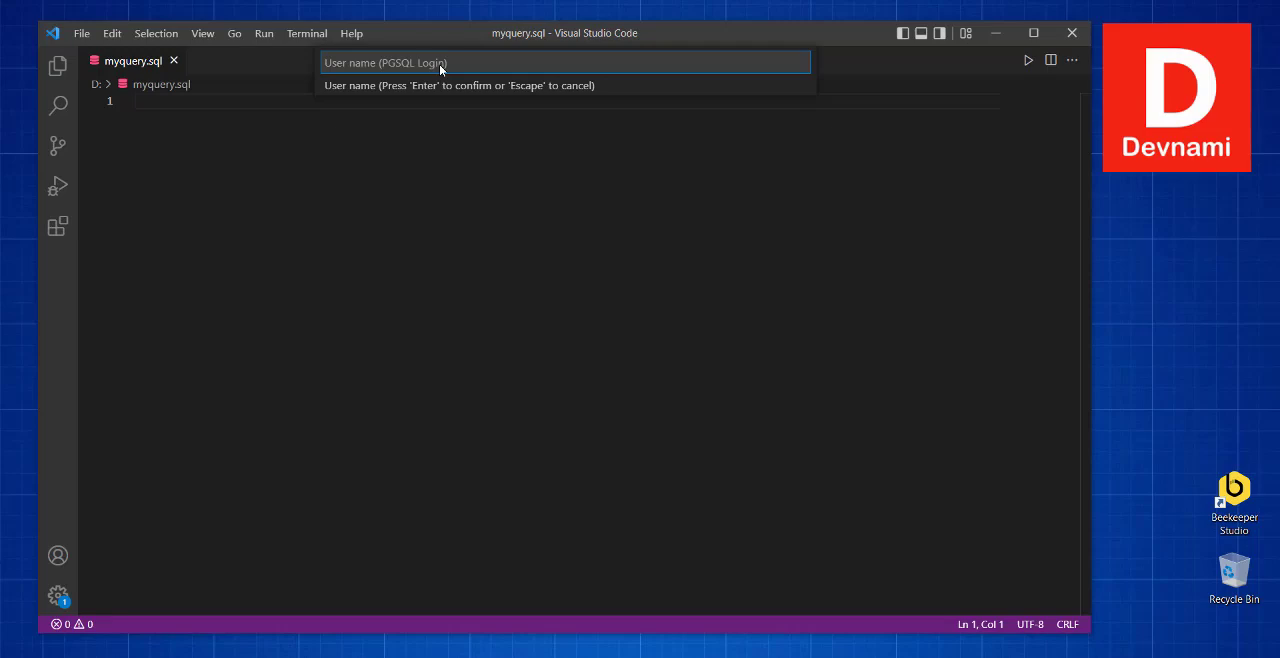
# Step: Enter user postgres, its password, and keep port 5432
pyautogui.write('pos')
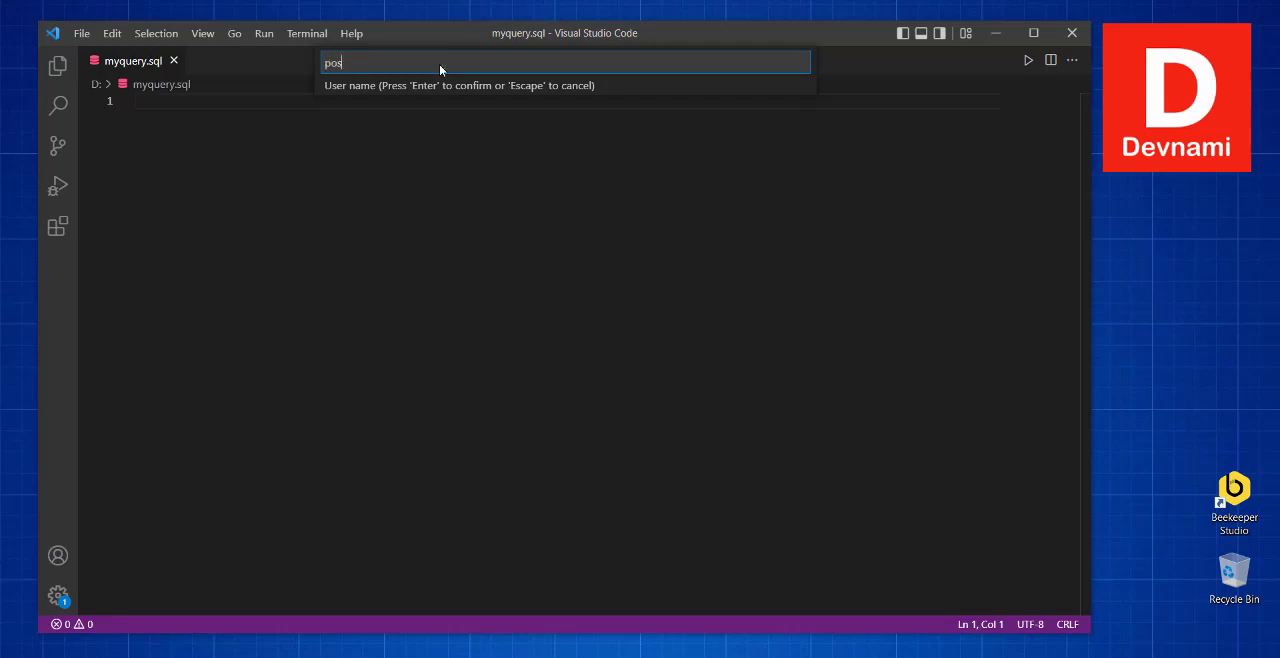
pyautogui.write('tgres')
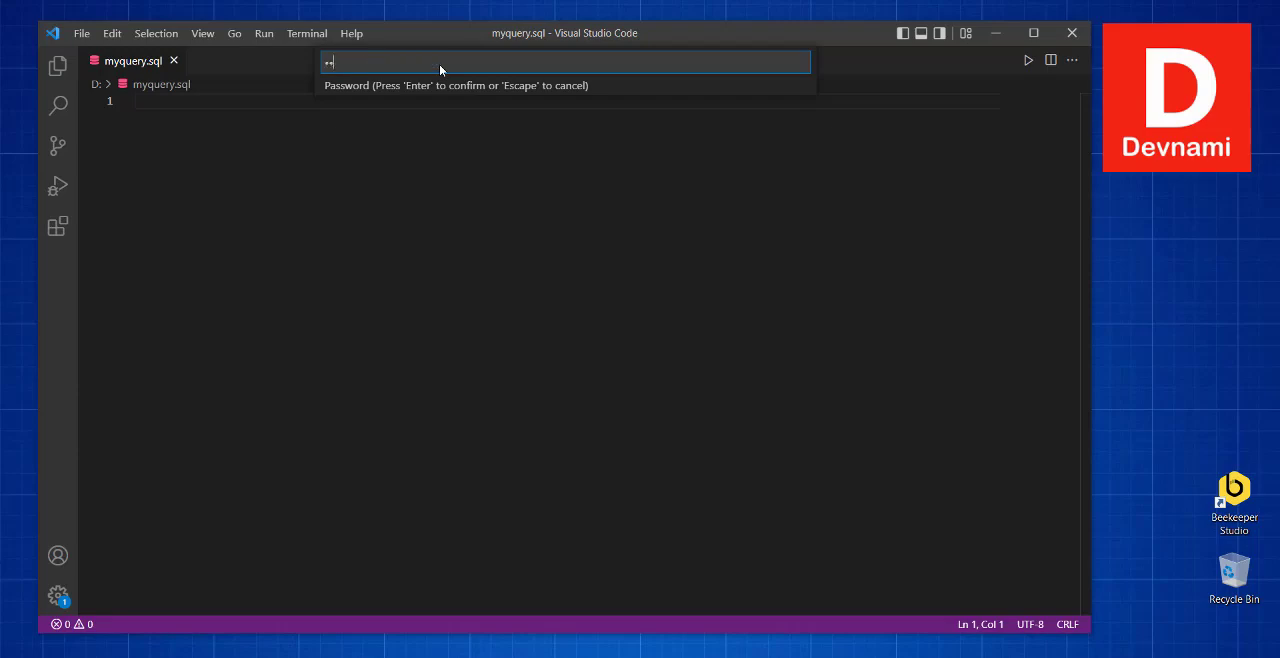
pyautogui.write('•')
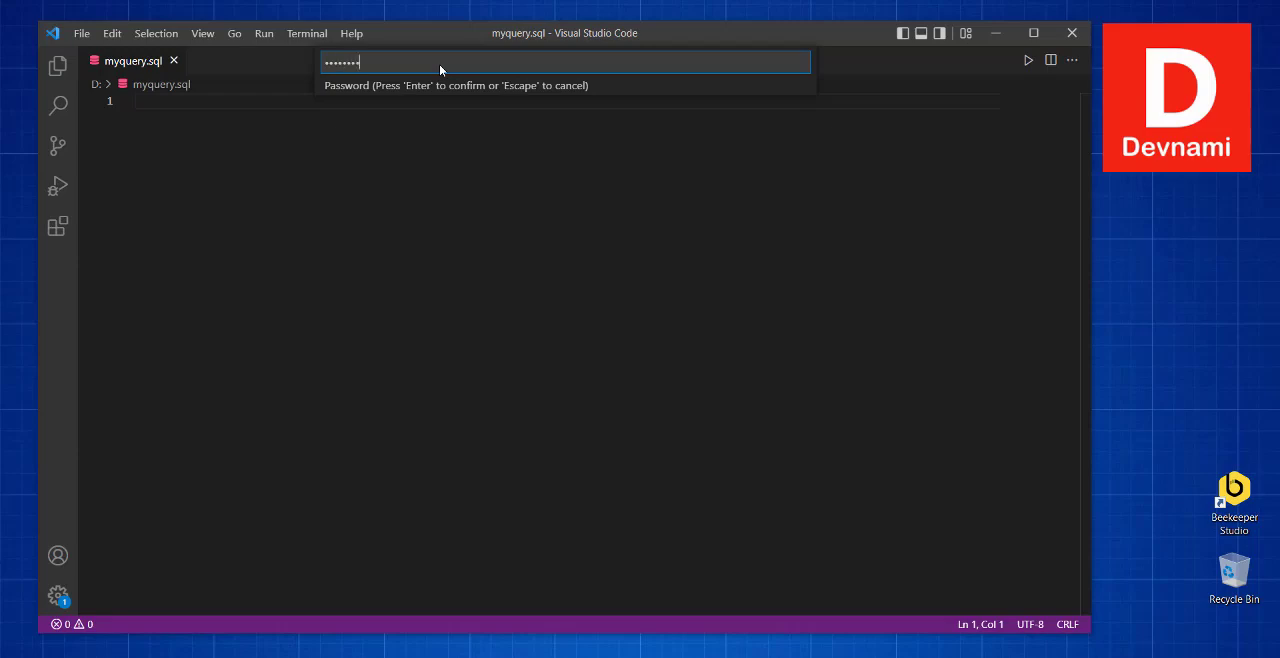
pyautogui.press('Enter')
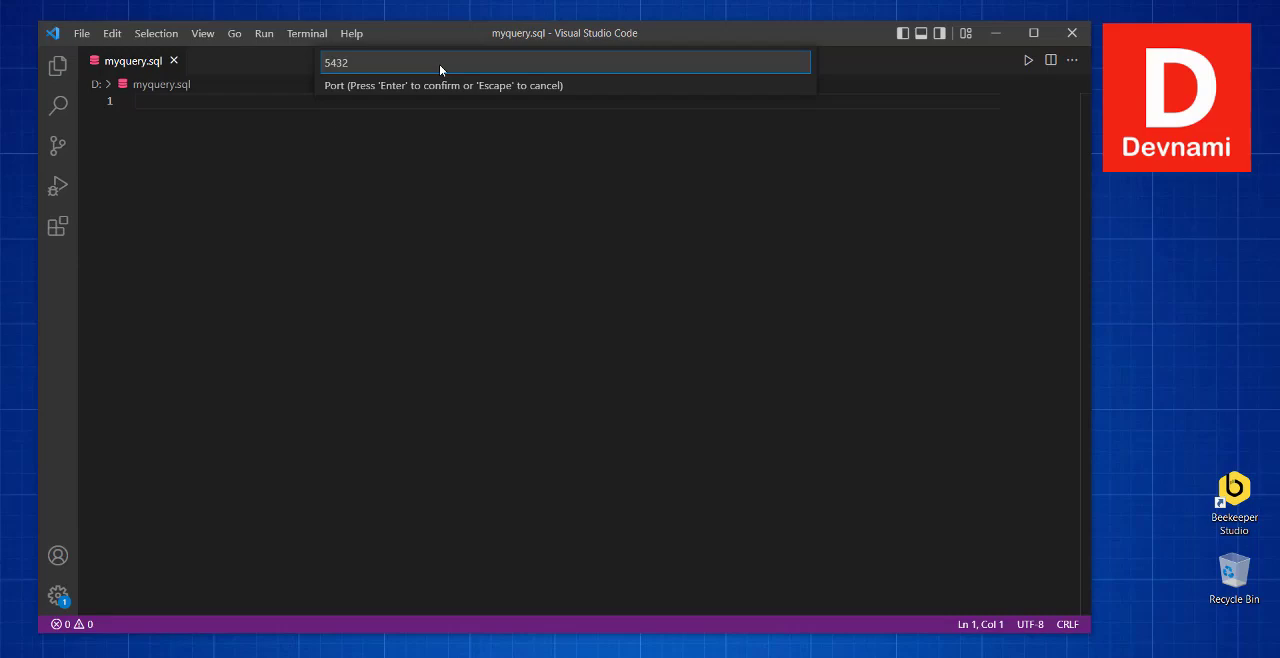
pyautogui.press('Enter')
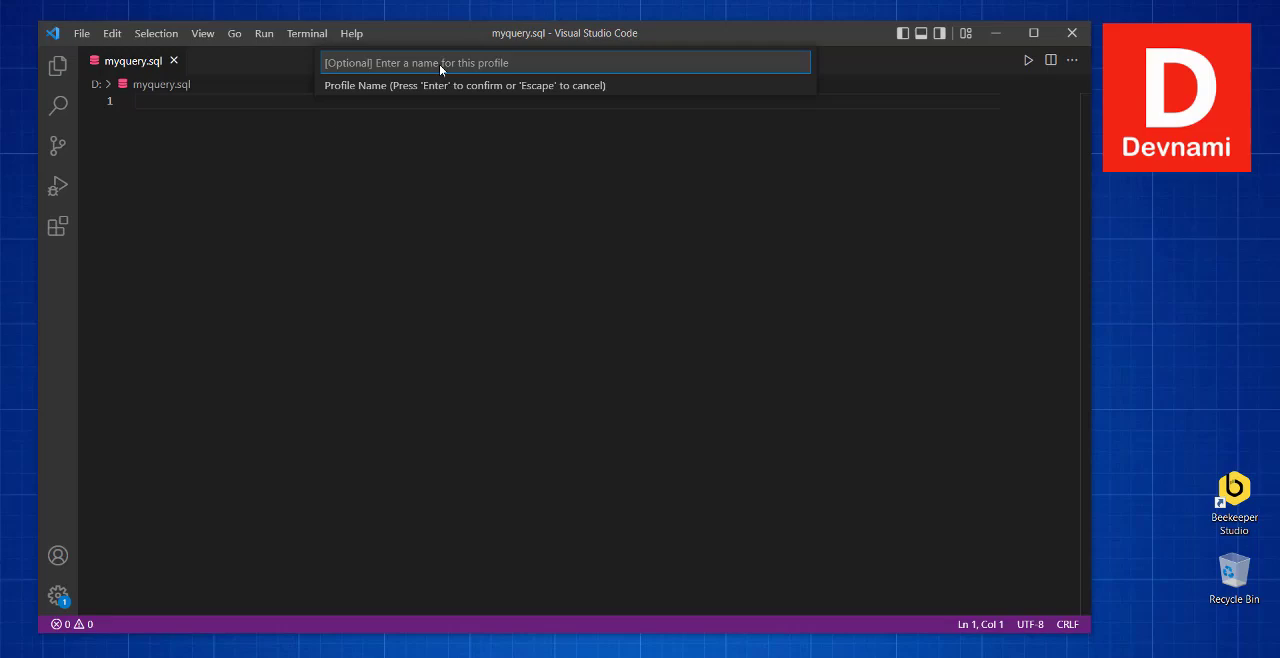
# Step: Name the profile 'Default Postgres' to complete the connection
pyautogui.write('D')
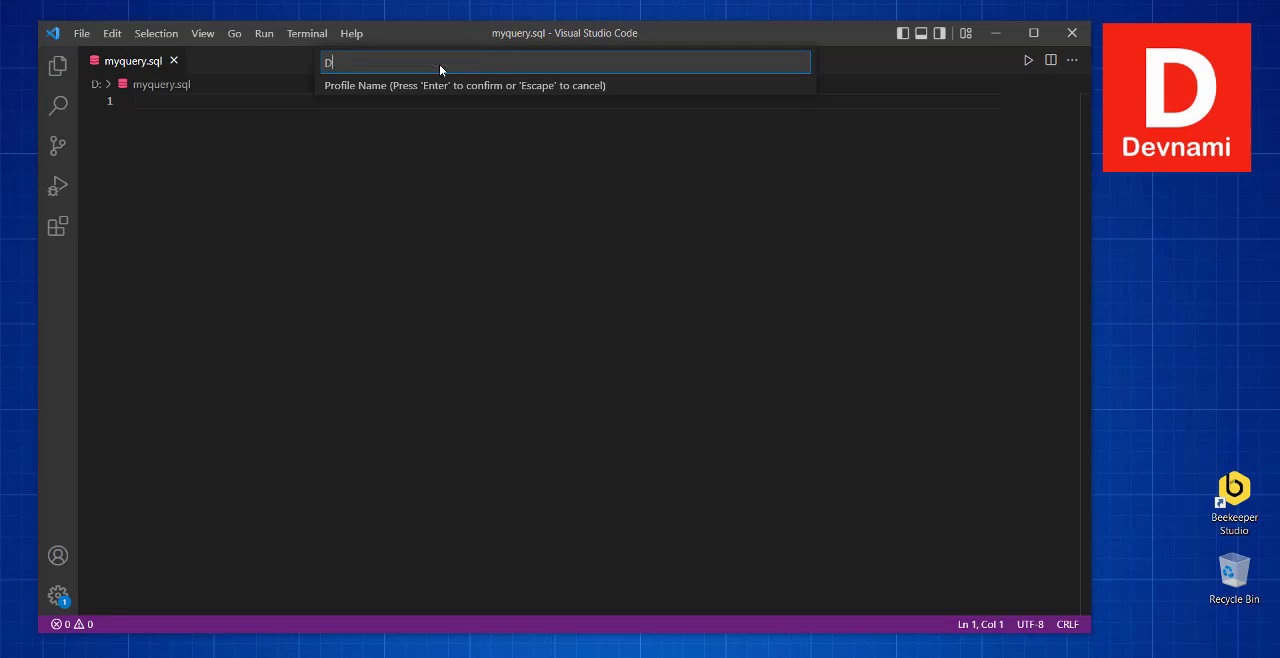
pyautogui.write('efault P')
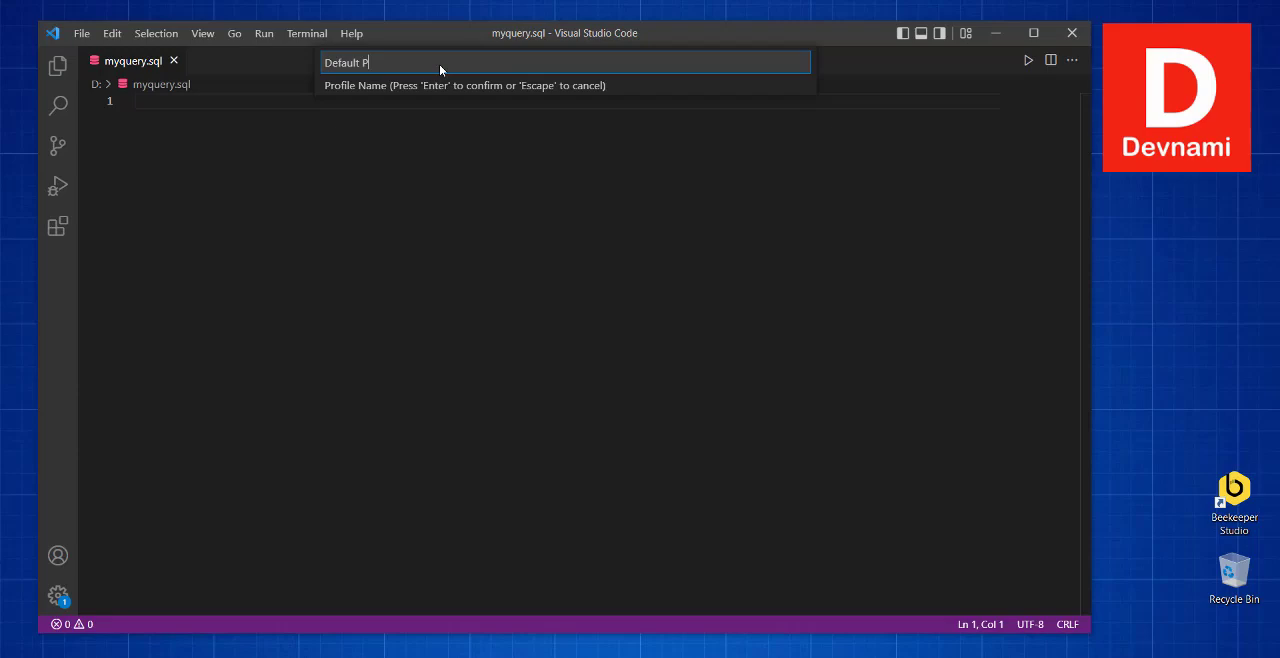
pyautogui.write('ostgres')
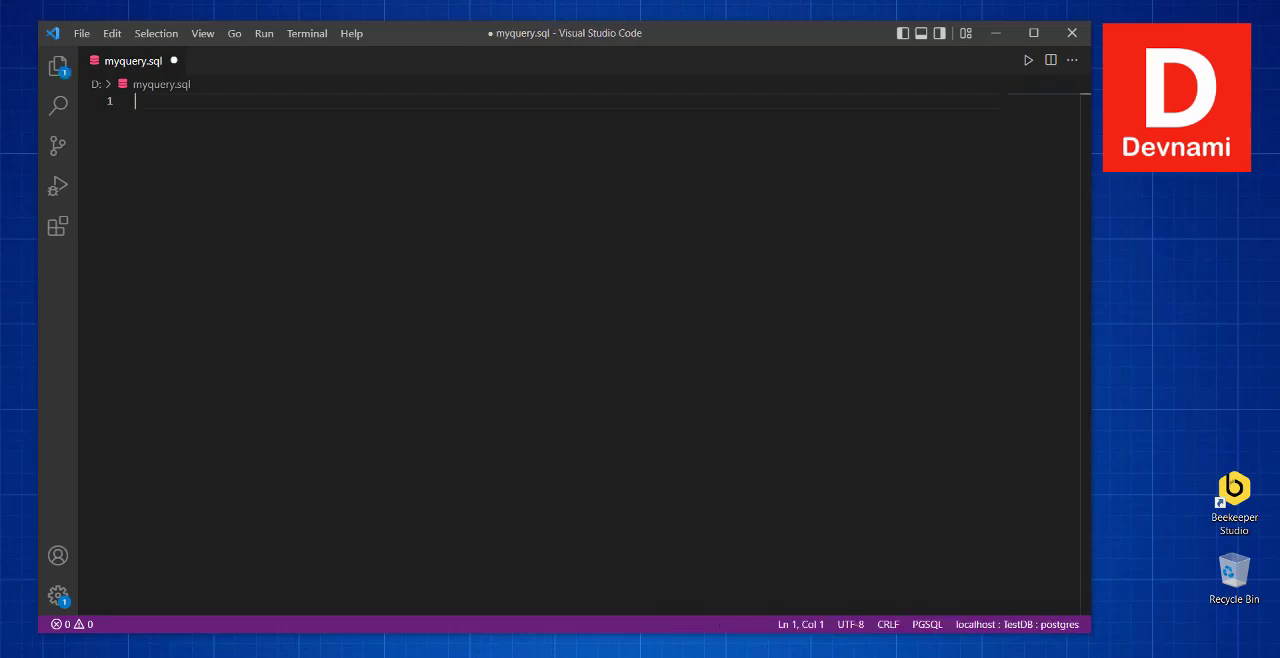
pyautogui.moveTo(128, 148)
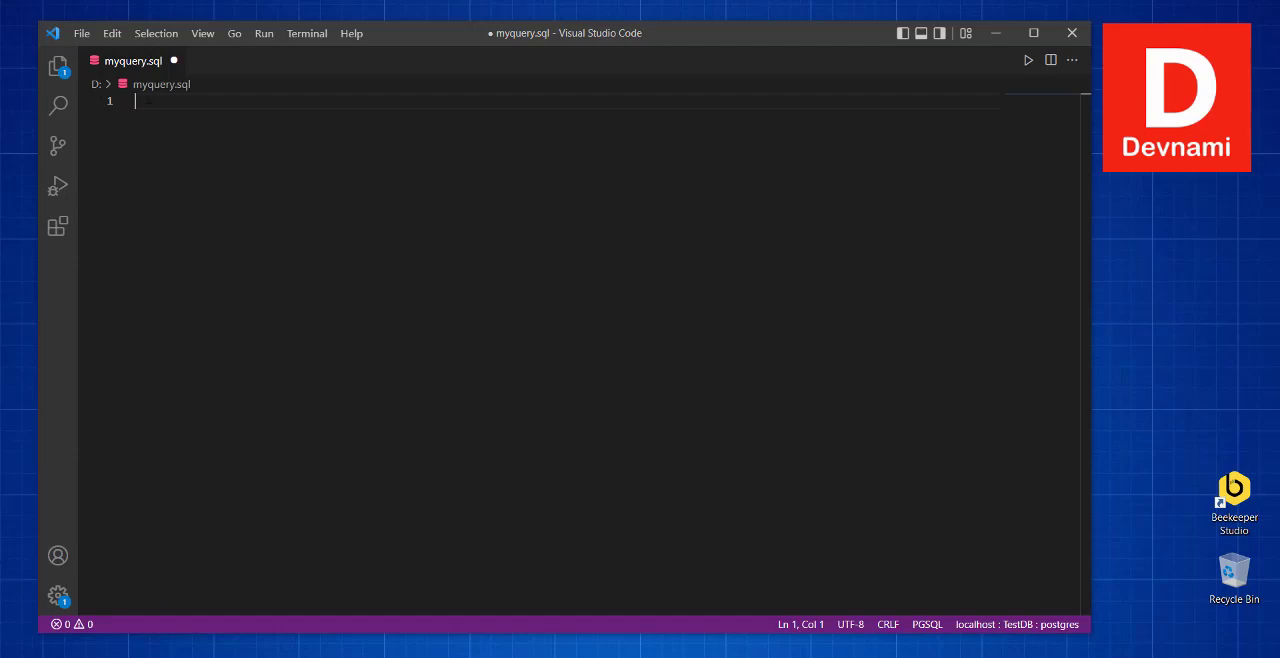
pyautogui.moveTo(144, 112)
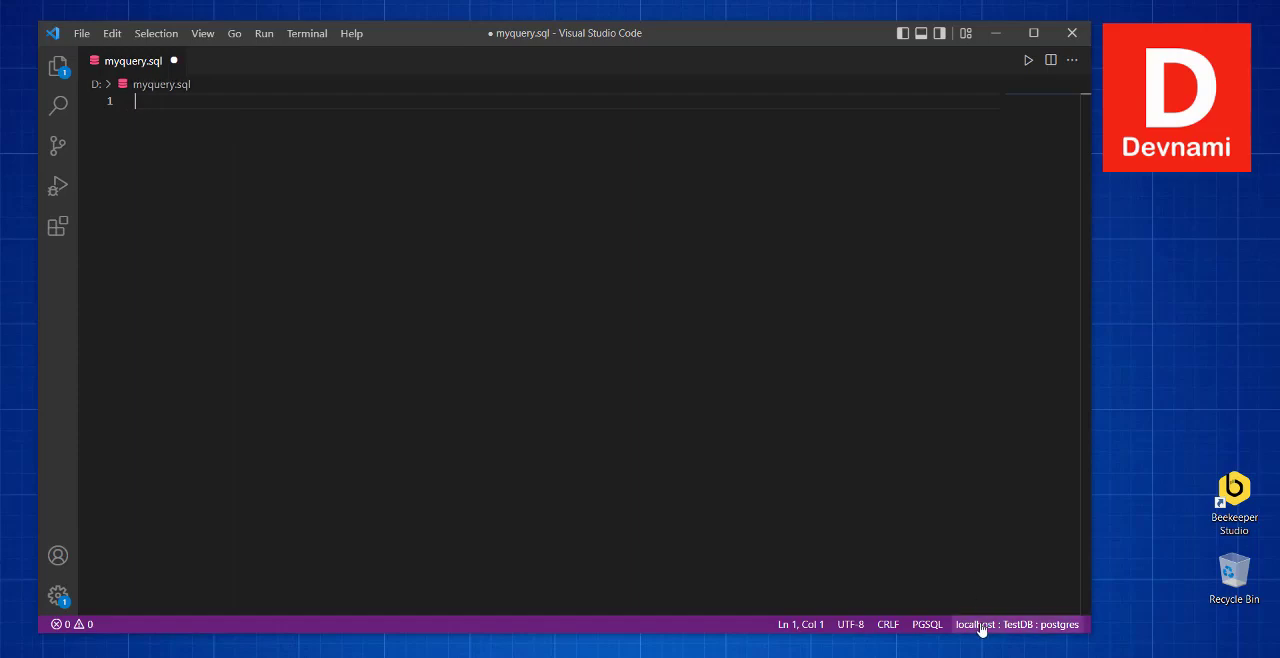
pyautogui.moveTo(1016, 624)
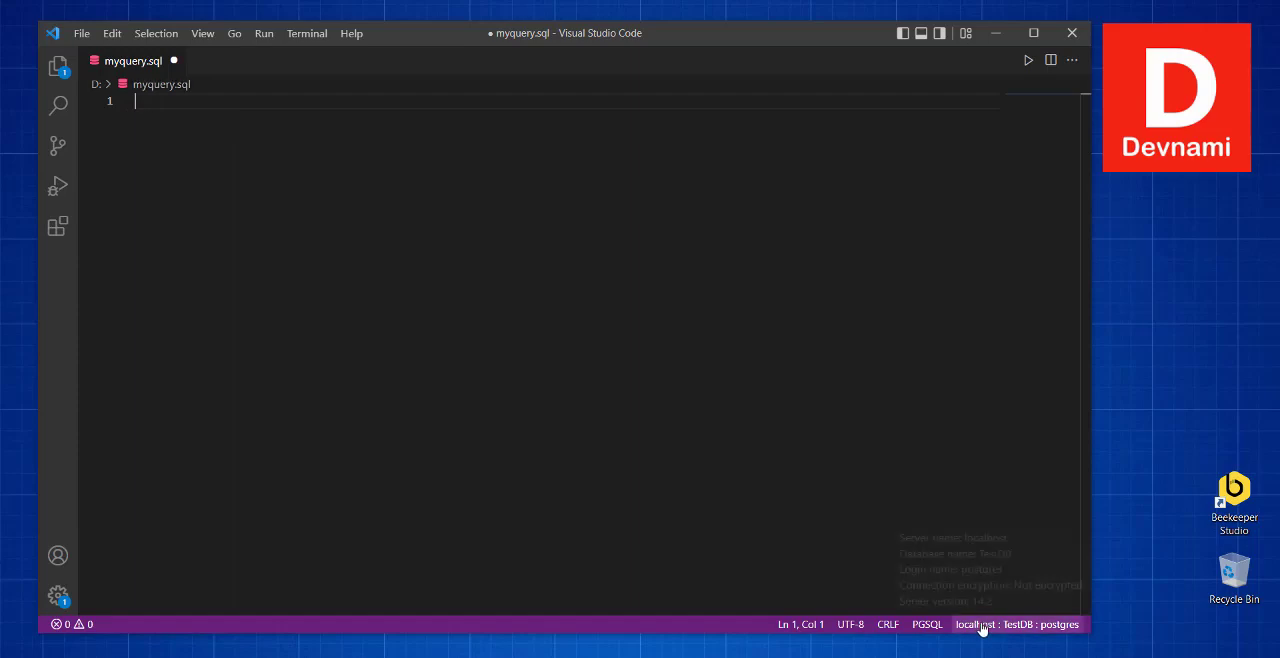
# Step: Switch the file's connection to the TestDB database from the status bar
pyautogui.click(1016, 624)
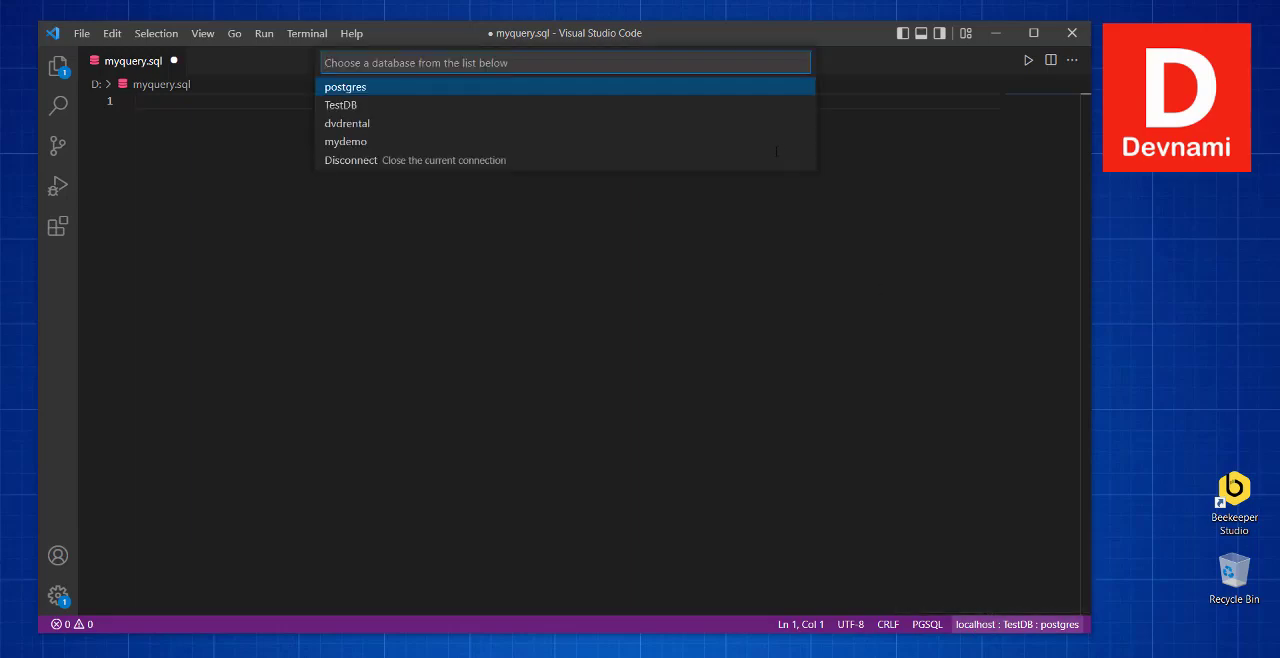
pyautogui.moveTo(370, 110)
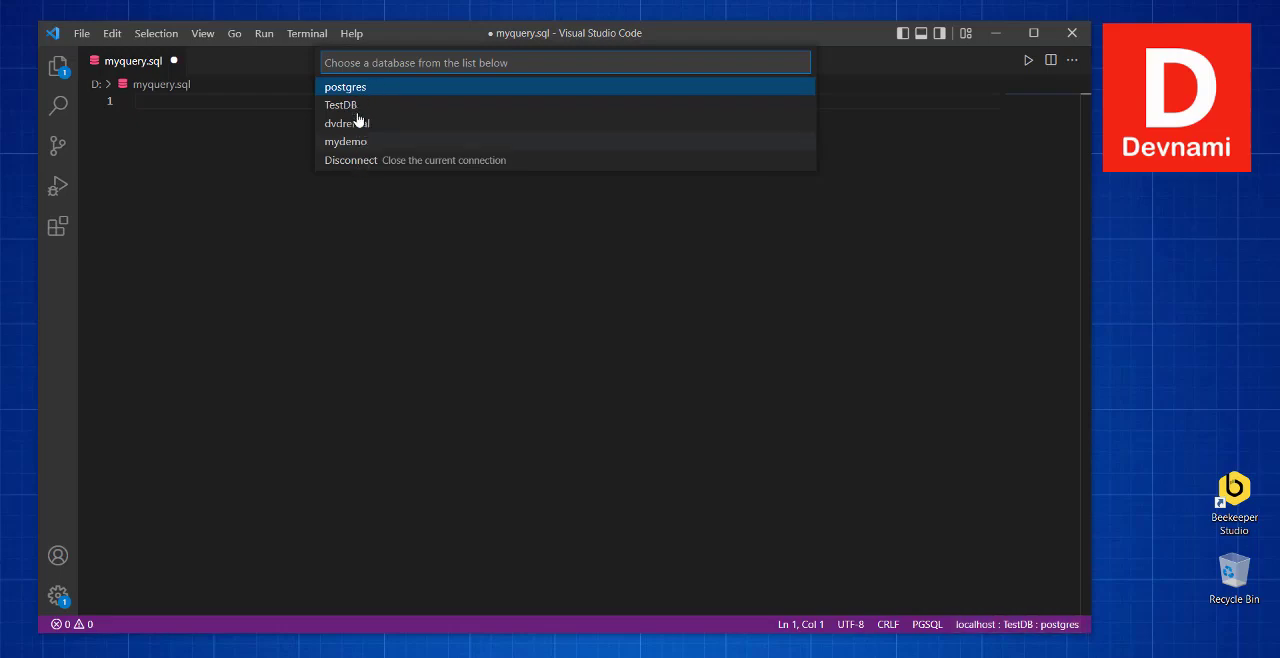
pyautogui.moveTo(350, 104)
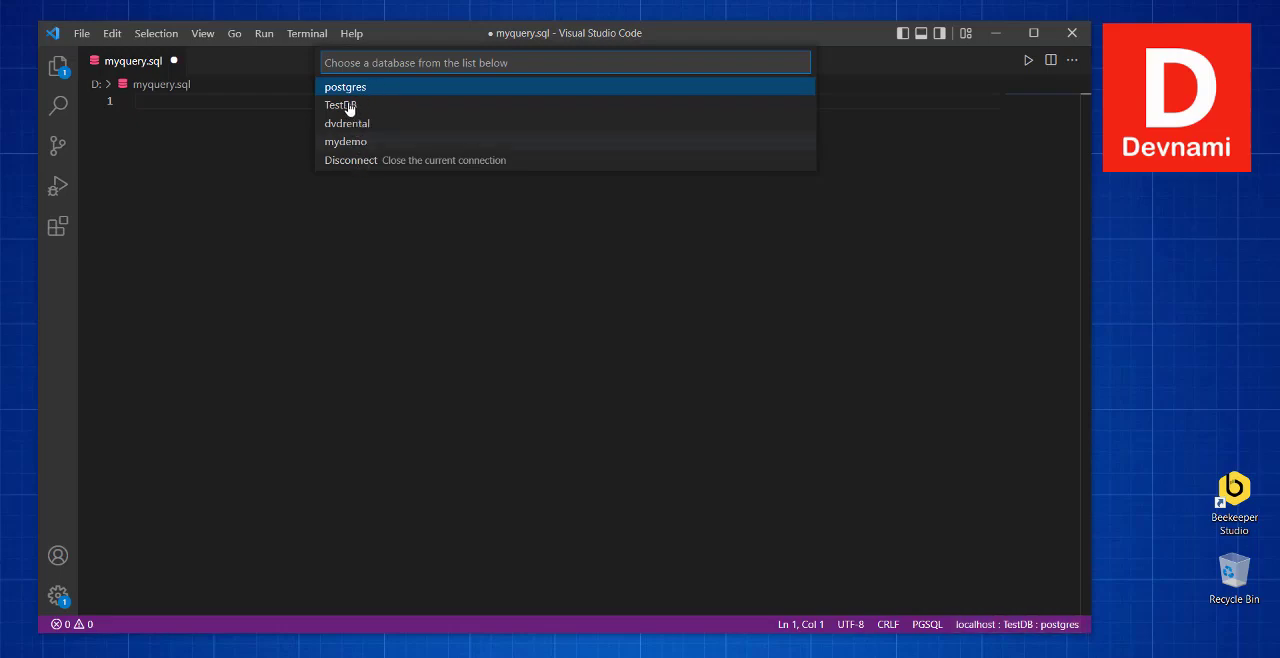
pyautogui.moveTo(344, 104)
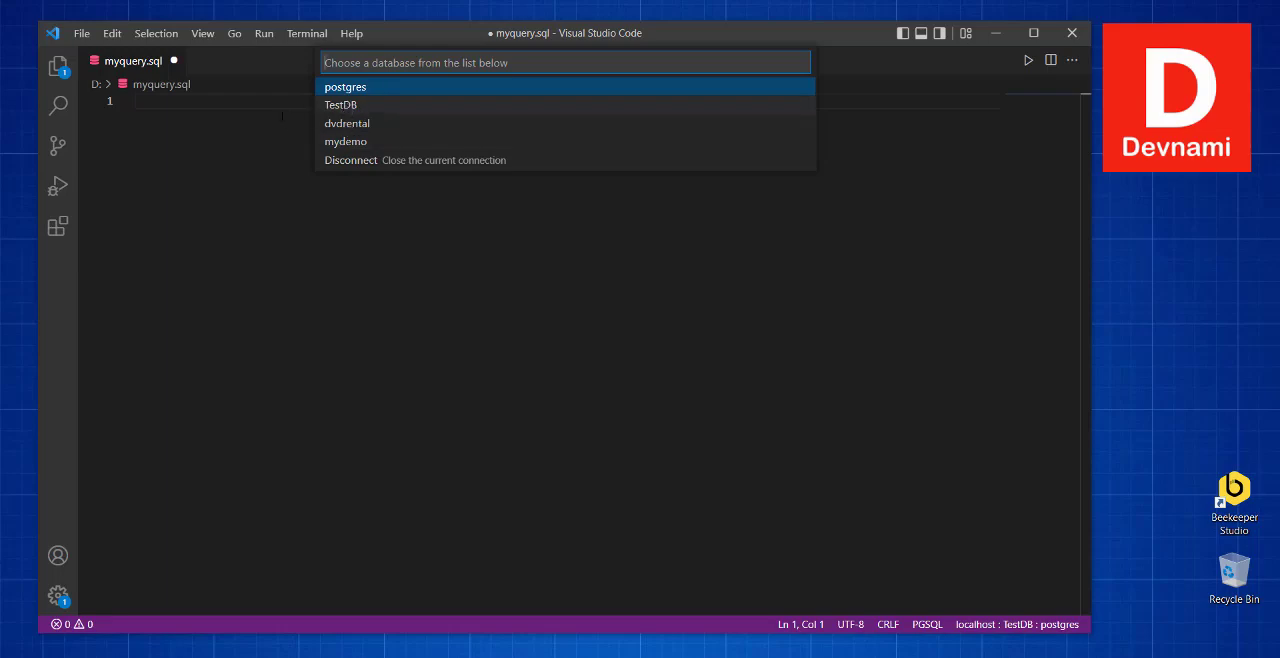
pyautogui.click(344, 88)
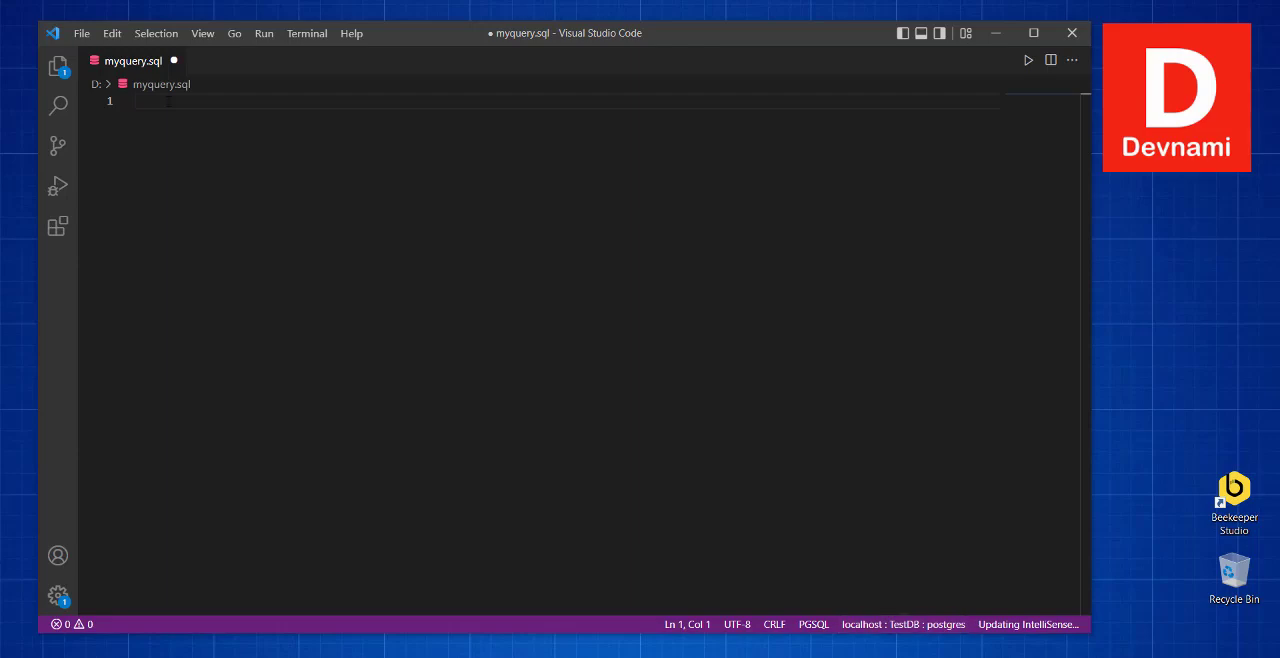
# Step: Write SELECT * FROM public.addresses and execute it, getting an empty id/location_id/language/suite/floor grid
pyautogui.write('SELECT *')
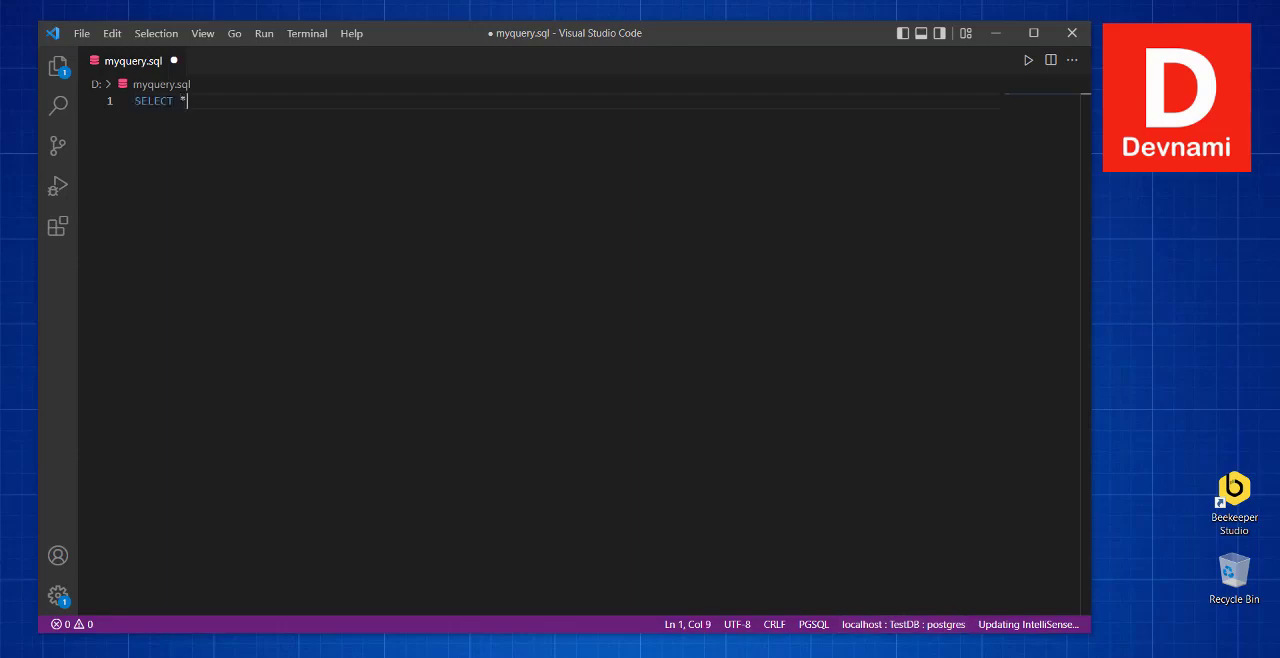
pyautogui.write('FROM')
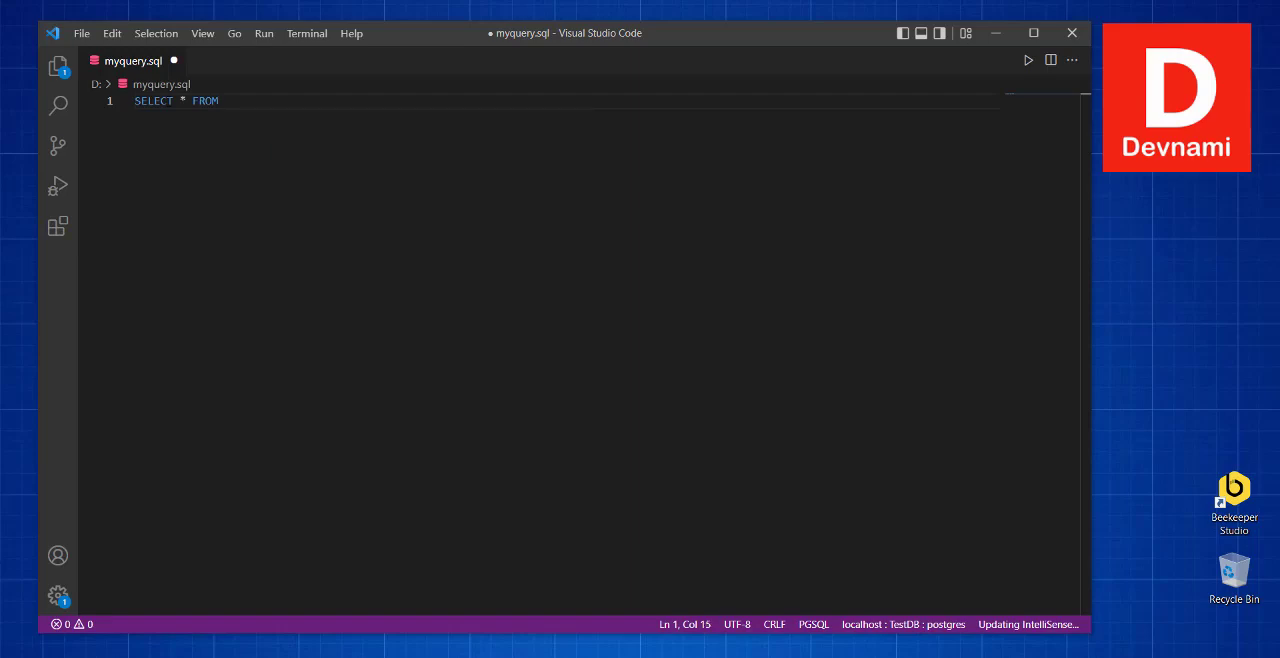
pyautogui.write('" "')
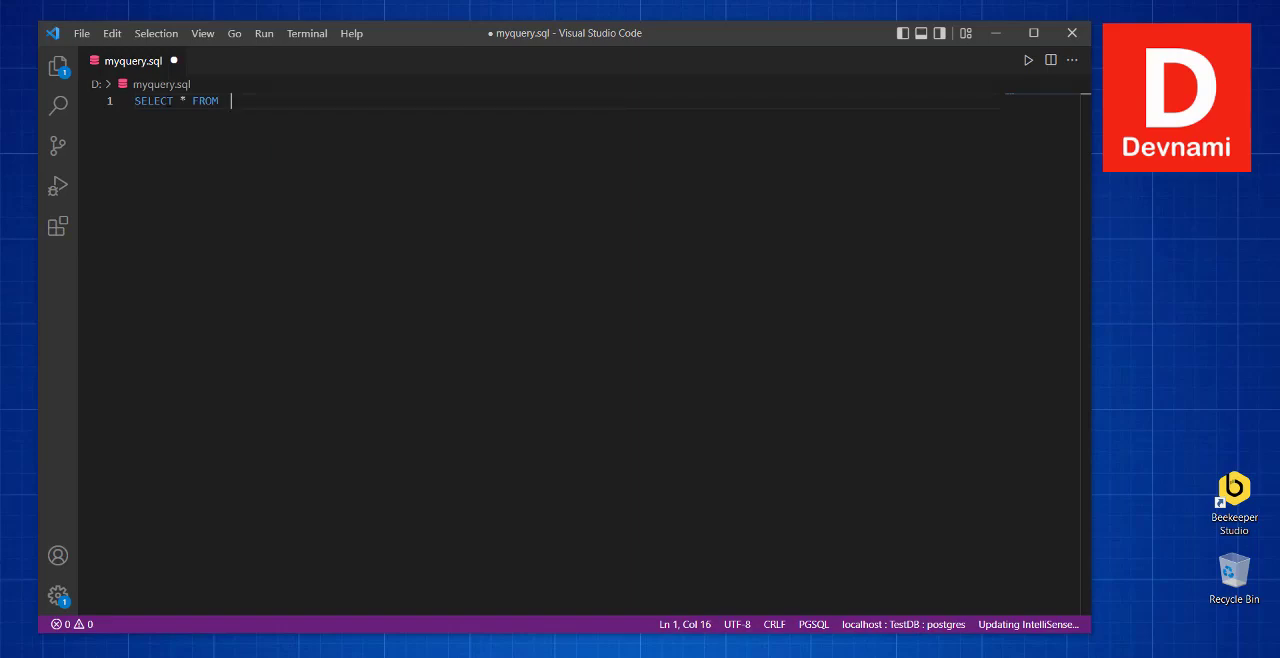
pyautogui.write('public.p')
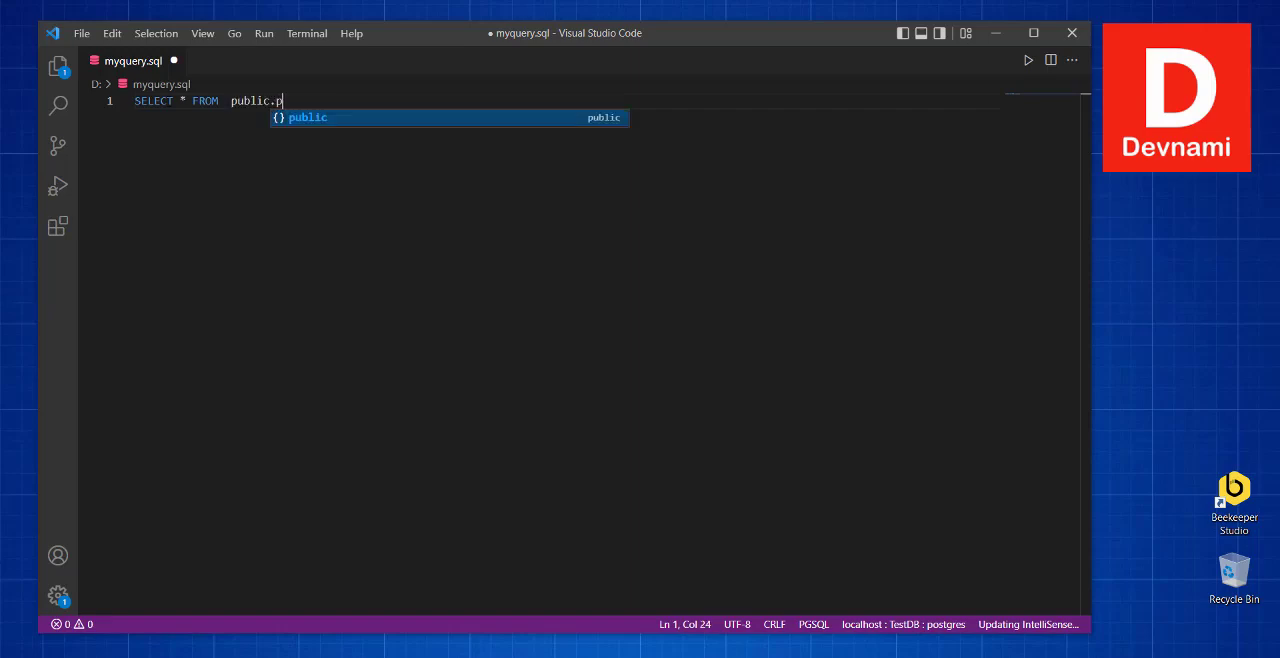
pyautogui.write('erson')
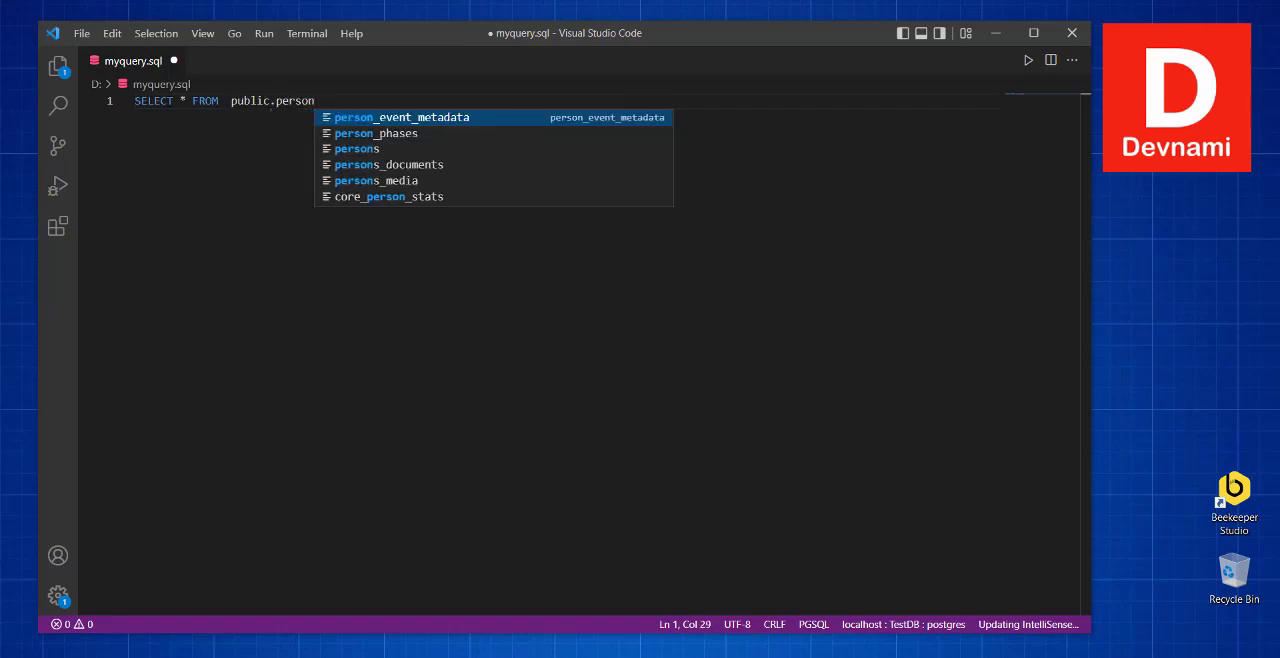
pyautogui.moveTo(356, 148)
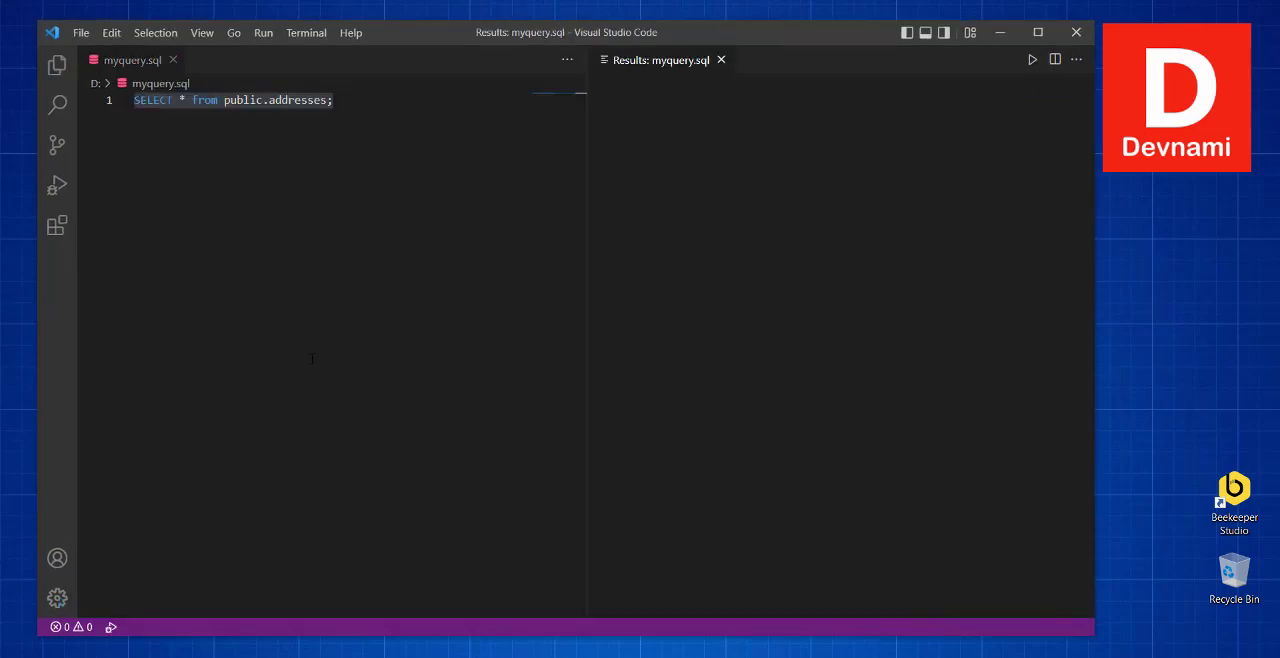
pyautogui.click(1032, 60)
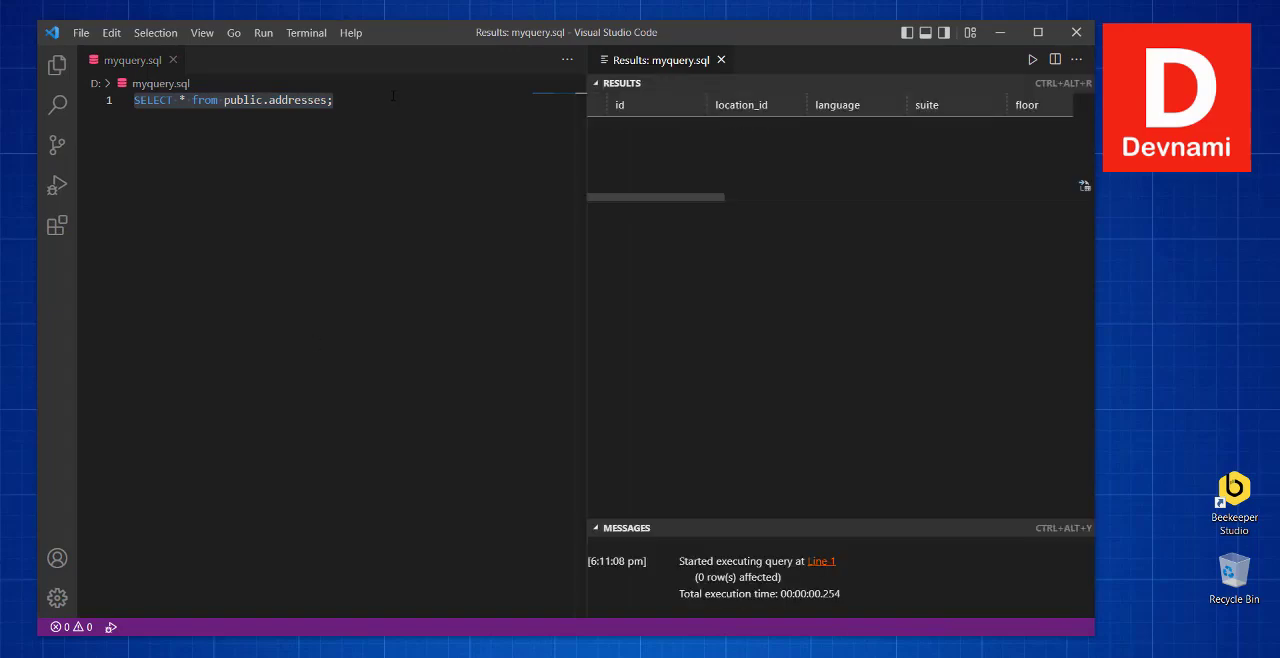